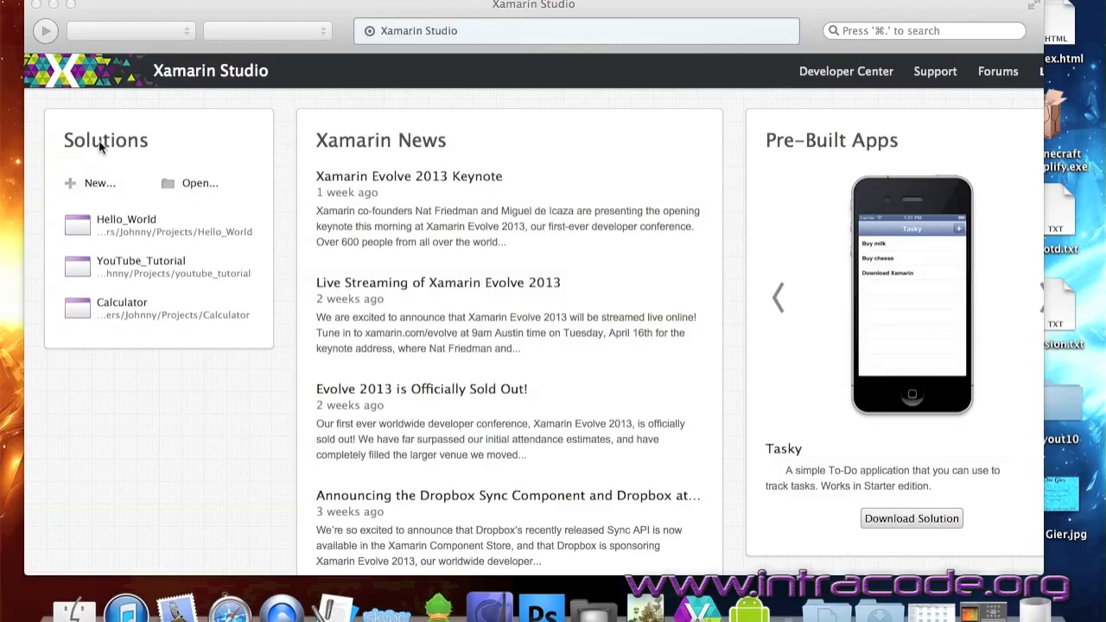
pyautogui.moveTo(331, 255)
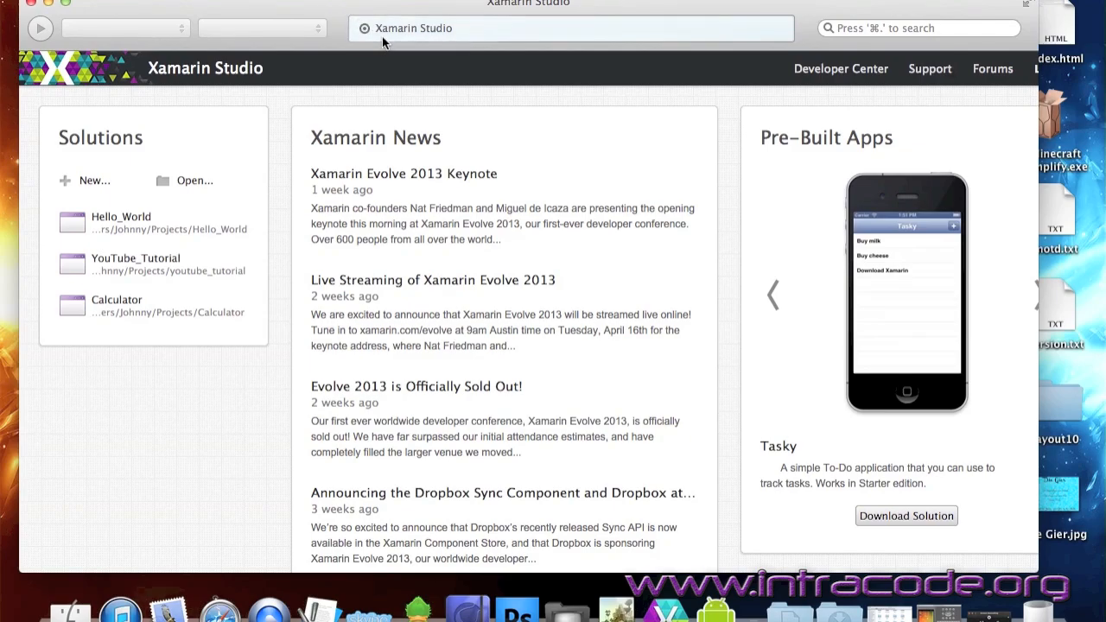
pyautogui.moveTo(339, 104)
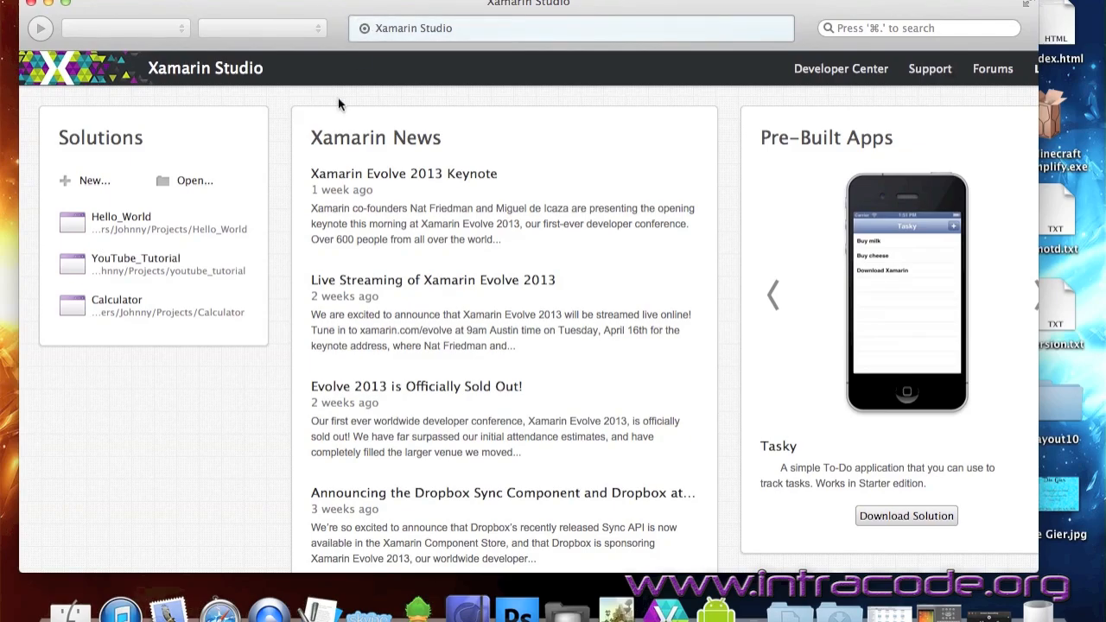
pyautogui.moveTo(355, 121)
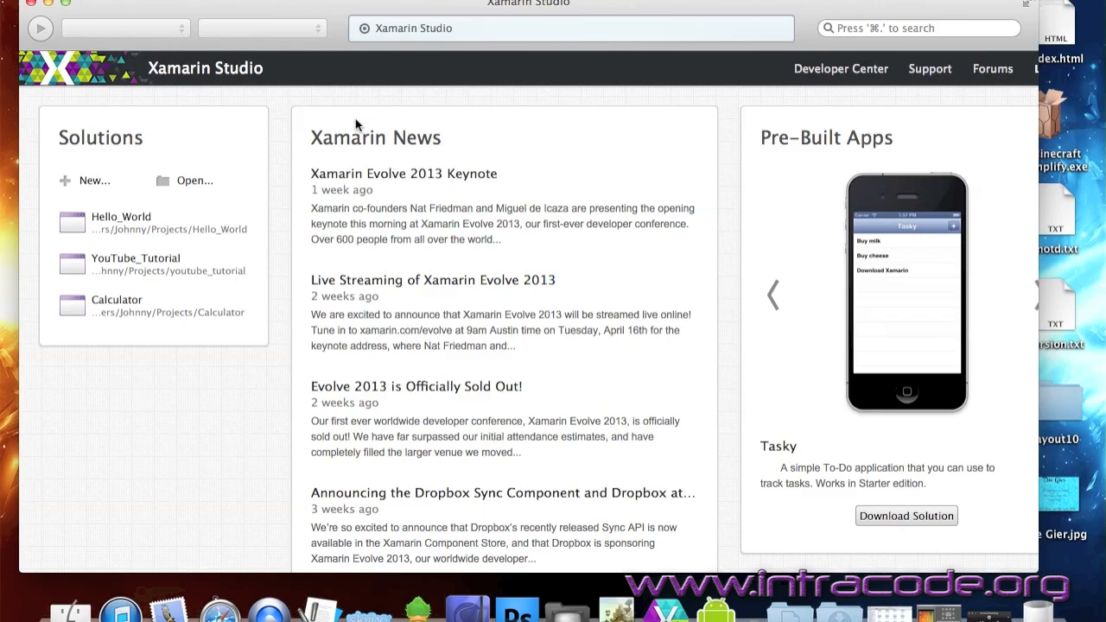
pyautogui.moveTo(741, 466)
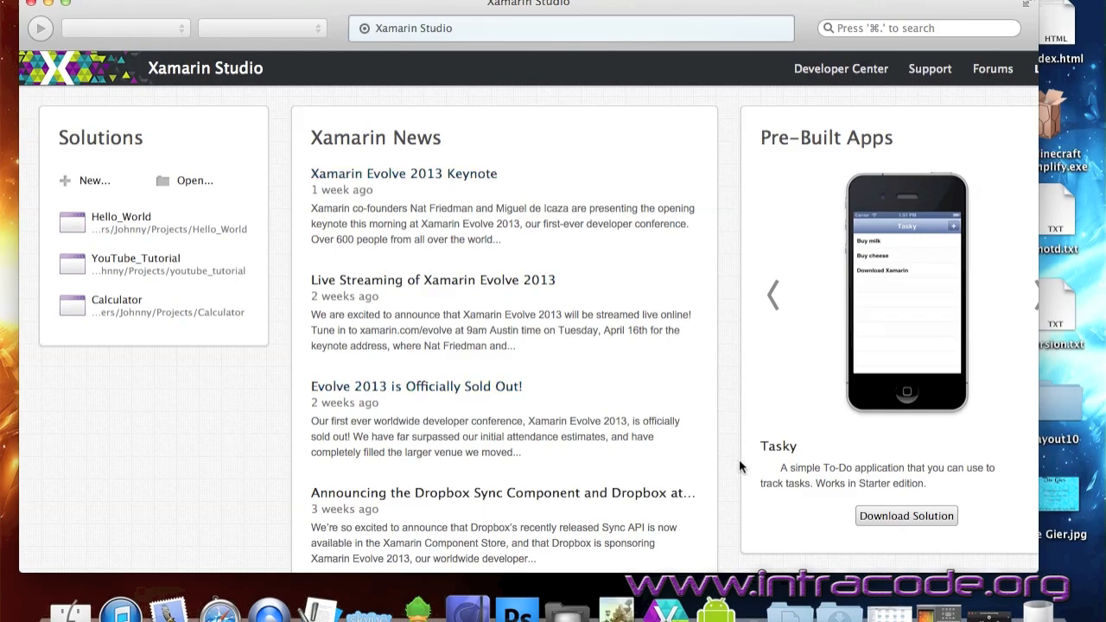
pyautogui.moveTo(577, 240)
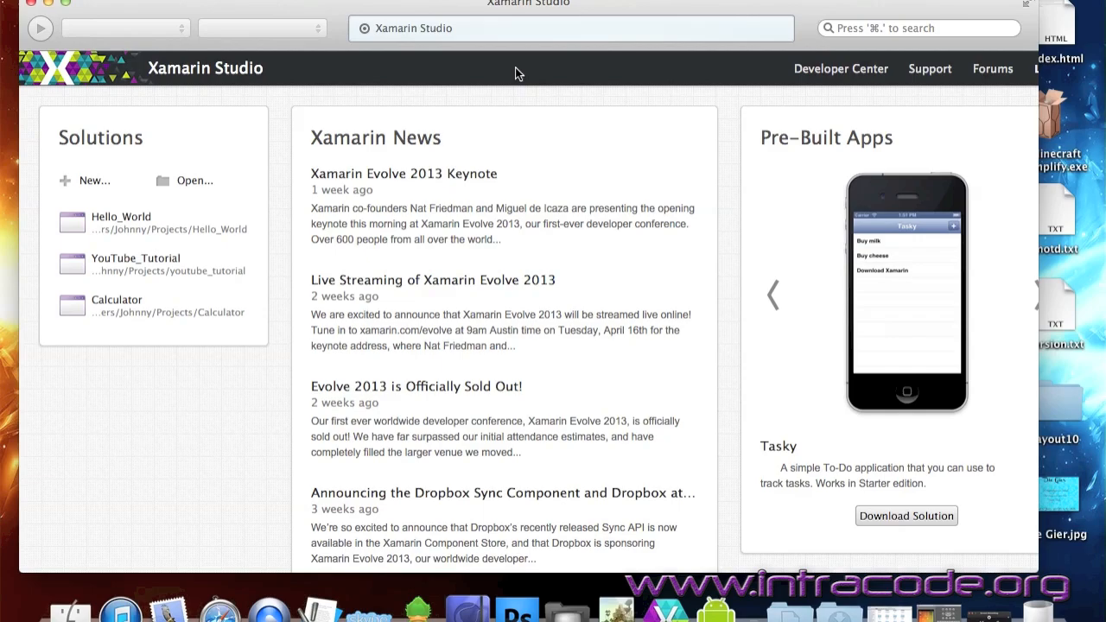
pyautogui.moveTo(512, 74)
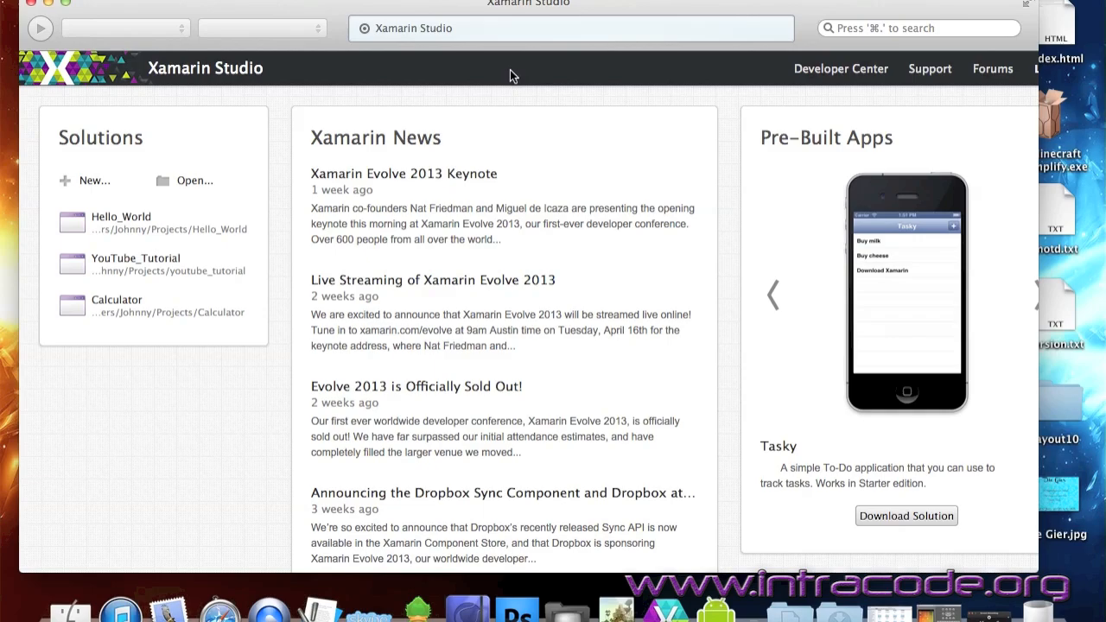
pyautogui.moveTo(216, 110)
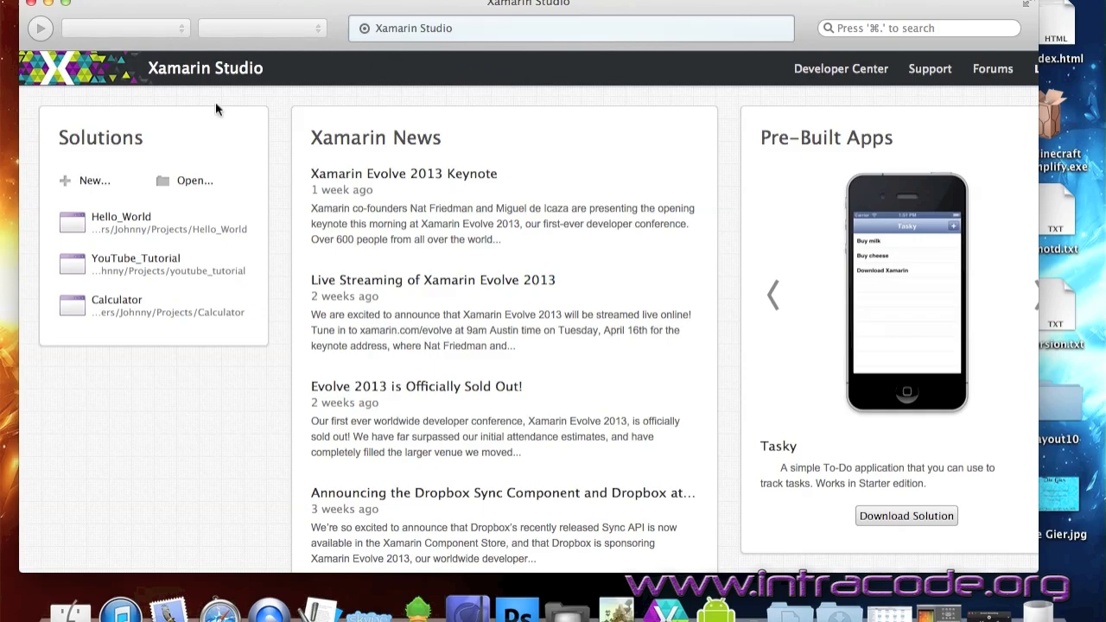
# Start a new solution and pick the C# Android Ice Cream Sandwich Application template.
pyautogui.click(93, 180)
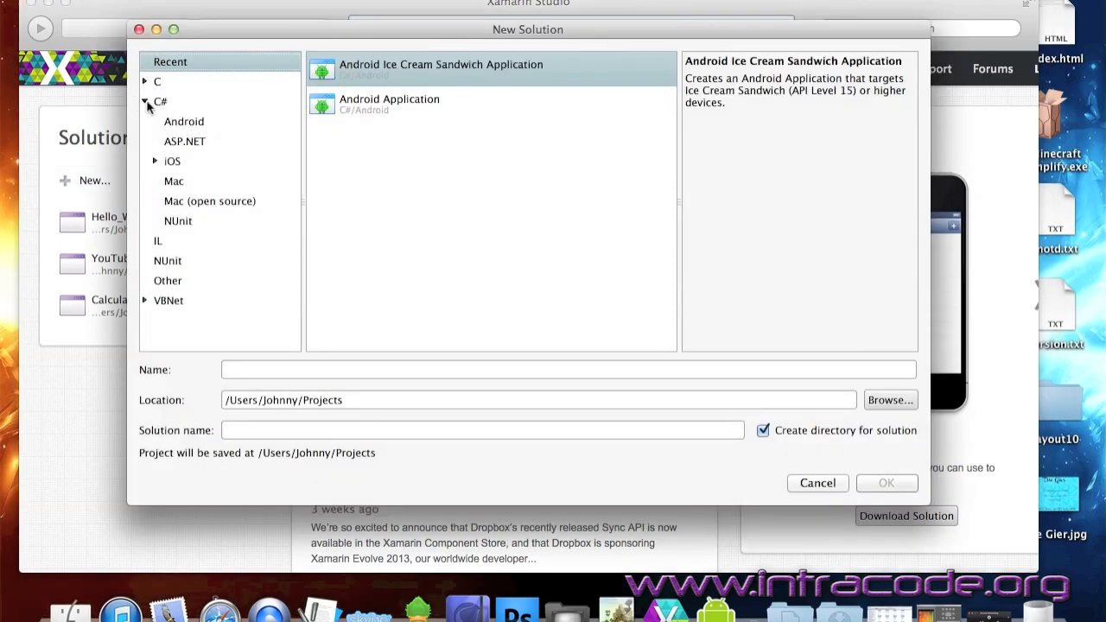
pyautogui.click(184, 121)
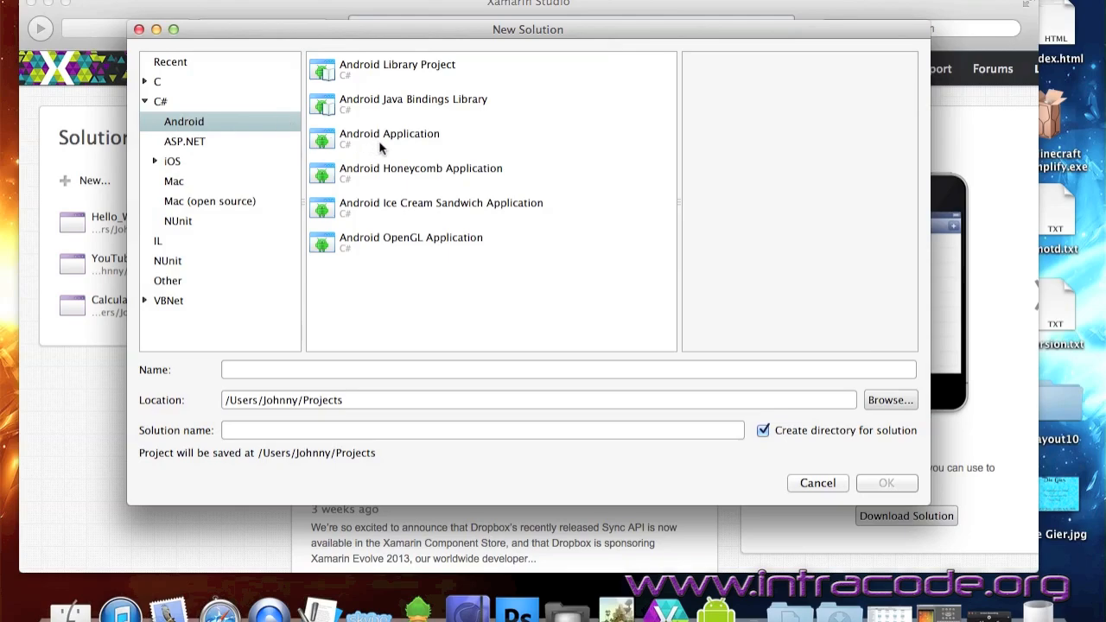
pyautogui.moveTo(395, 177)
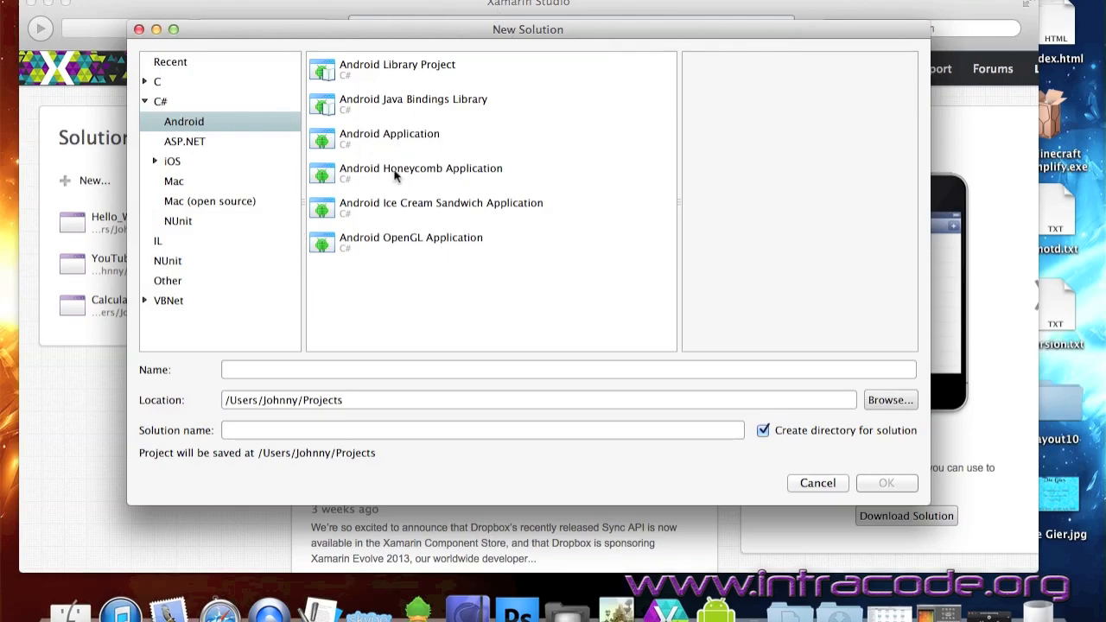
pyautogui.moveTo(444, 212)
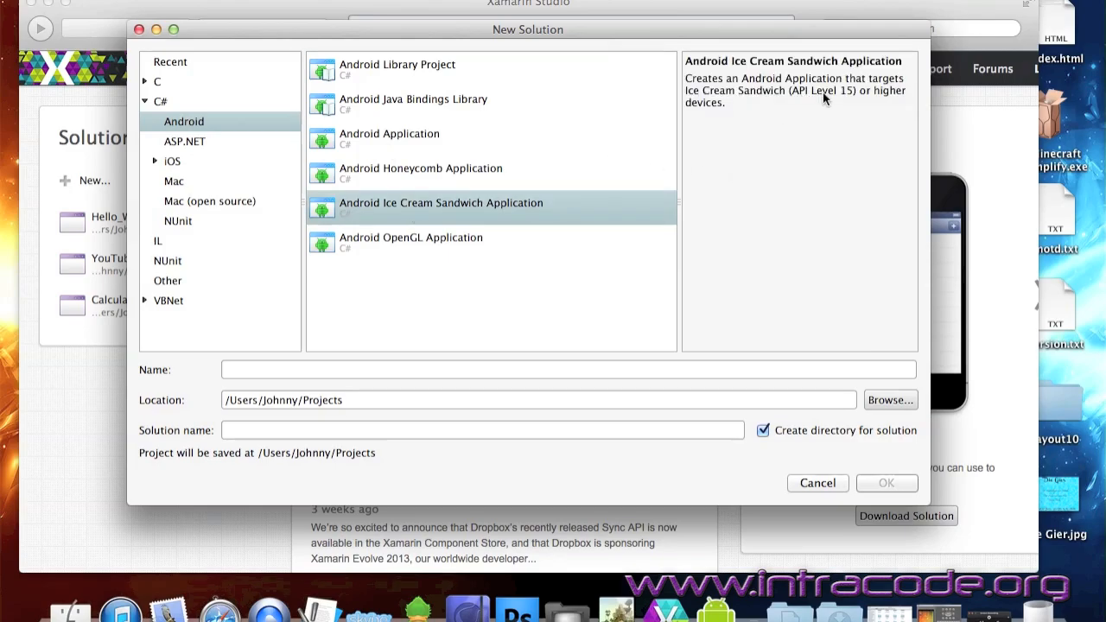
pyautogui.moveTo(820, 102)
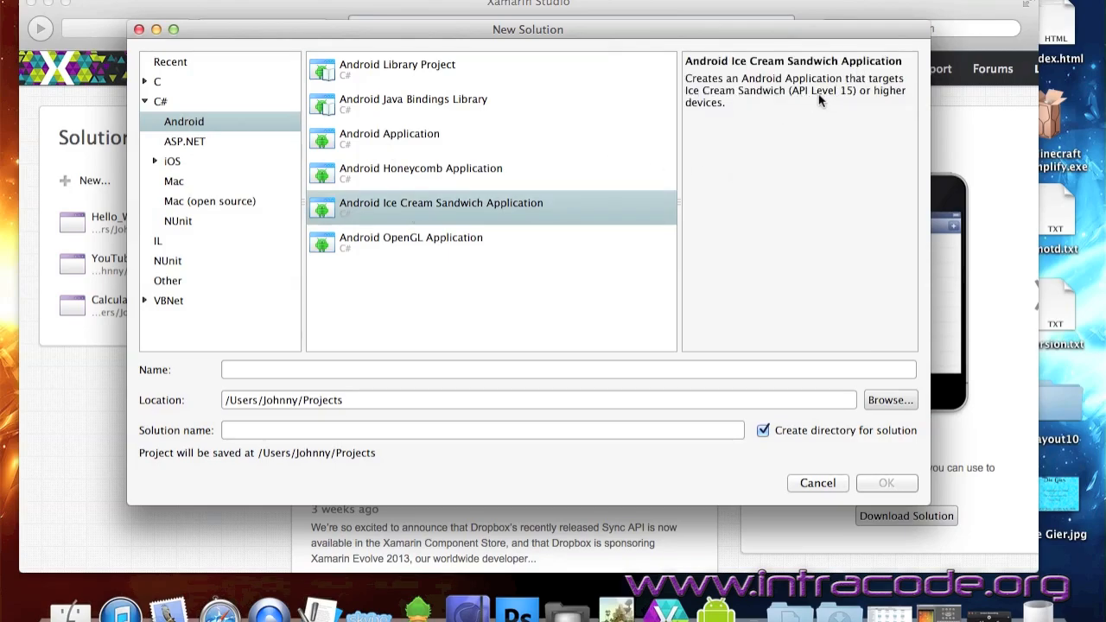
pyautogui.moveTo(467, 158)
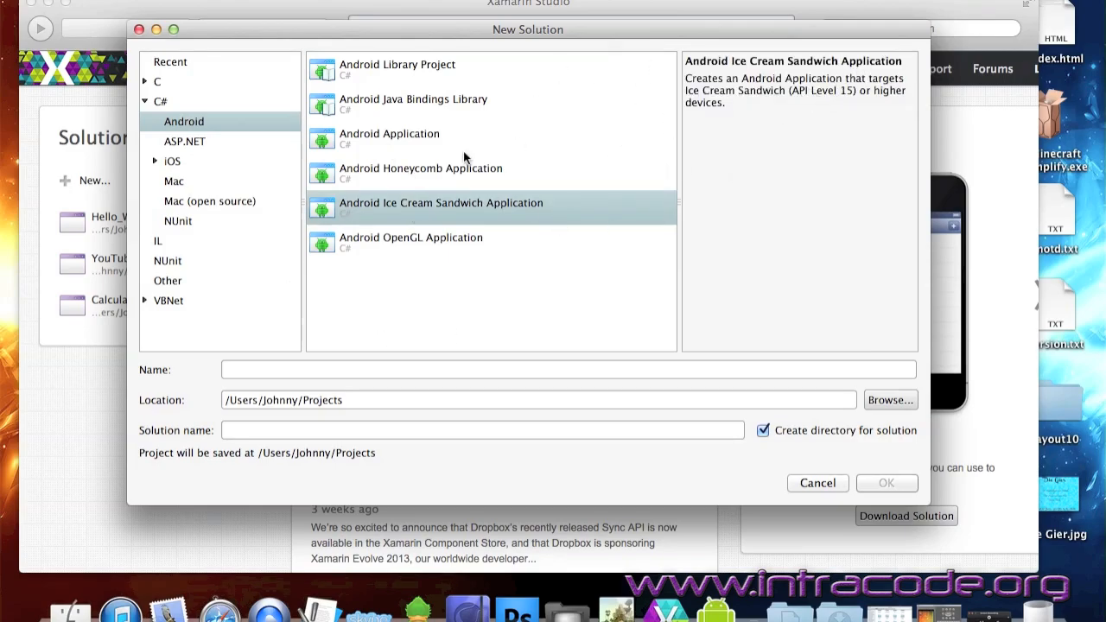
pyautogui.moveTo(436, 208)
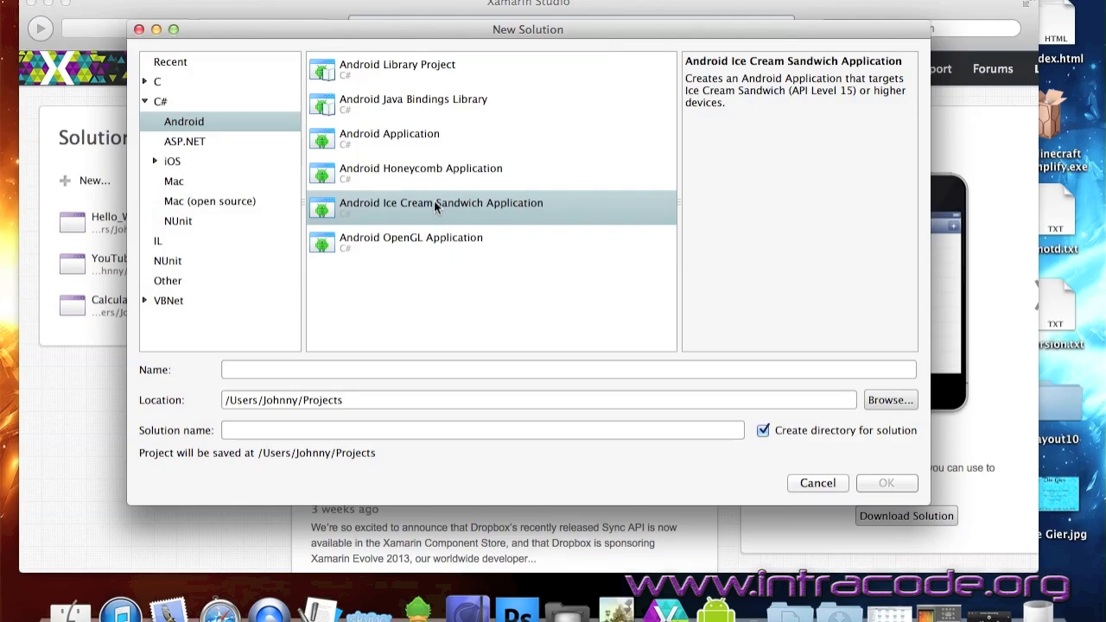
pyautogui.moveTo(425, 73)
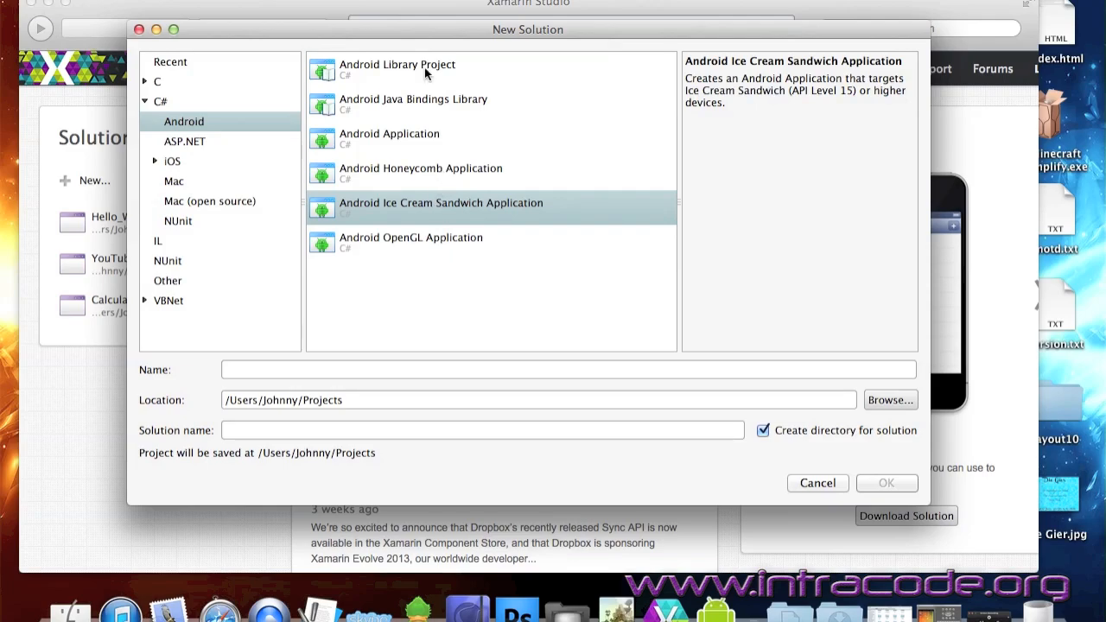
pyautogui.moveTo(348, 32)
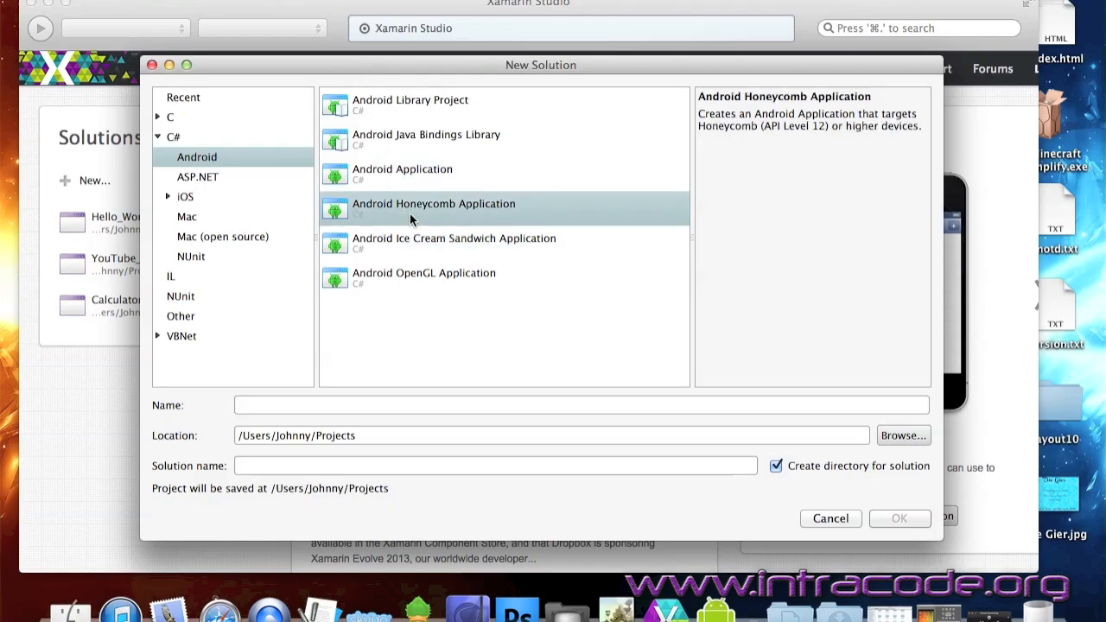
pyautogui.click(454, 238)
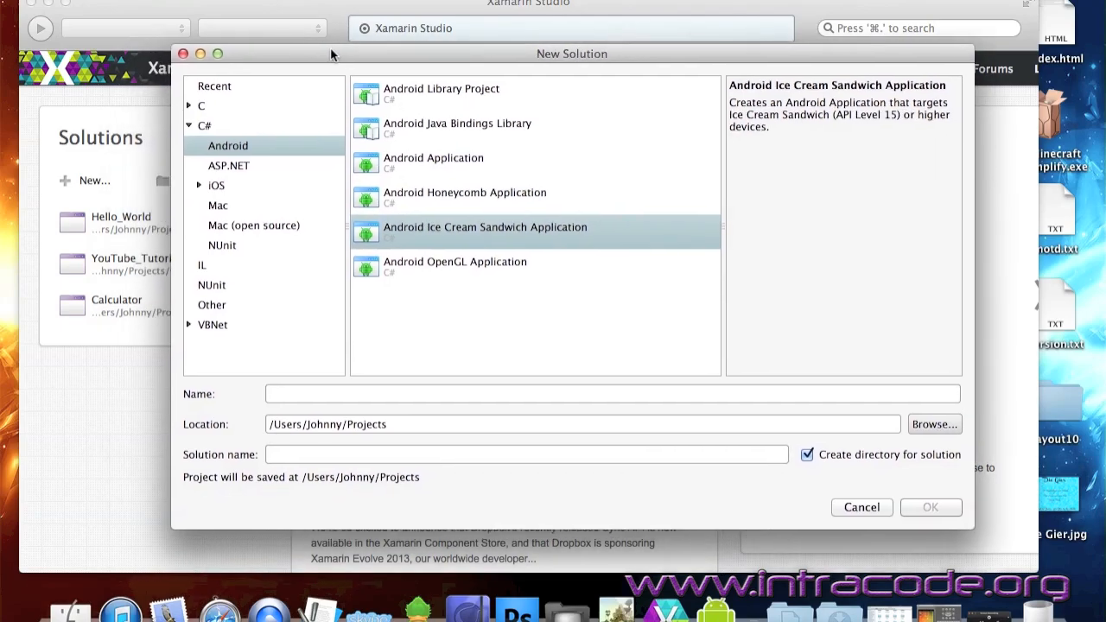
# Cancel the new solution and open the existing Hello_World solution instead.
pyautogui.click(861, 508)
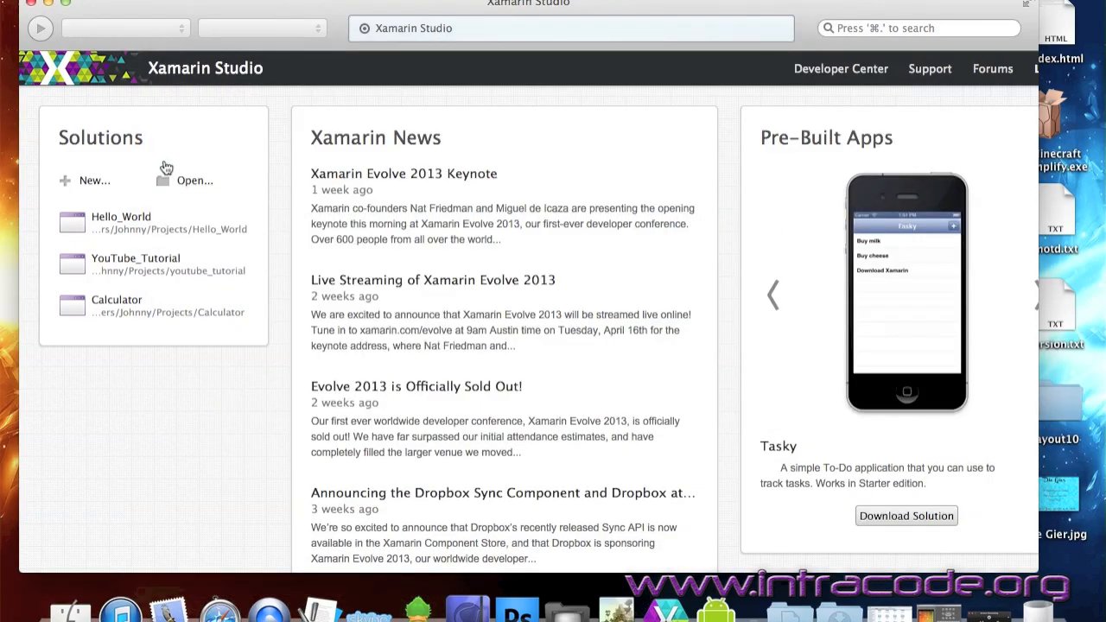
pyautogui.moveTo(189, 271)
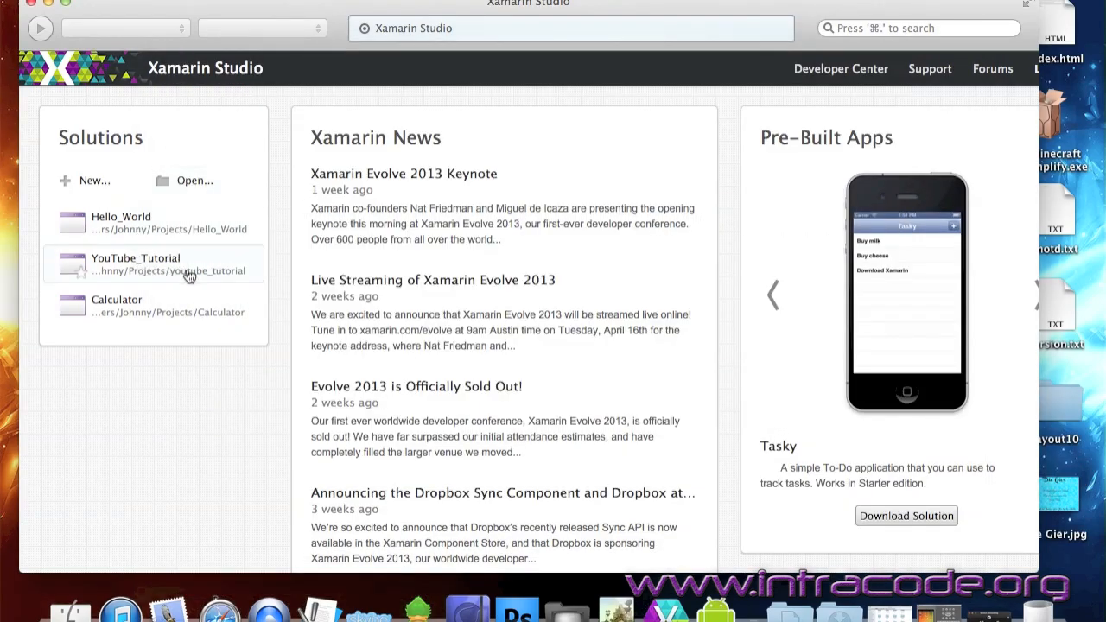
pyautogui.moveTo(170, 163)
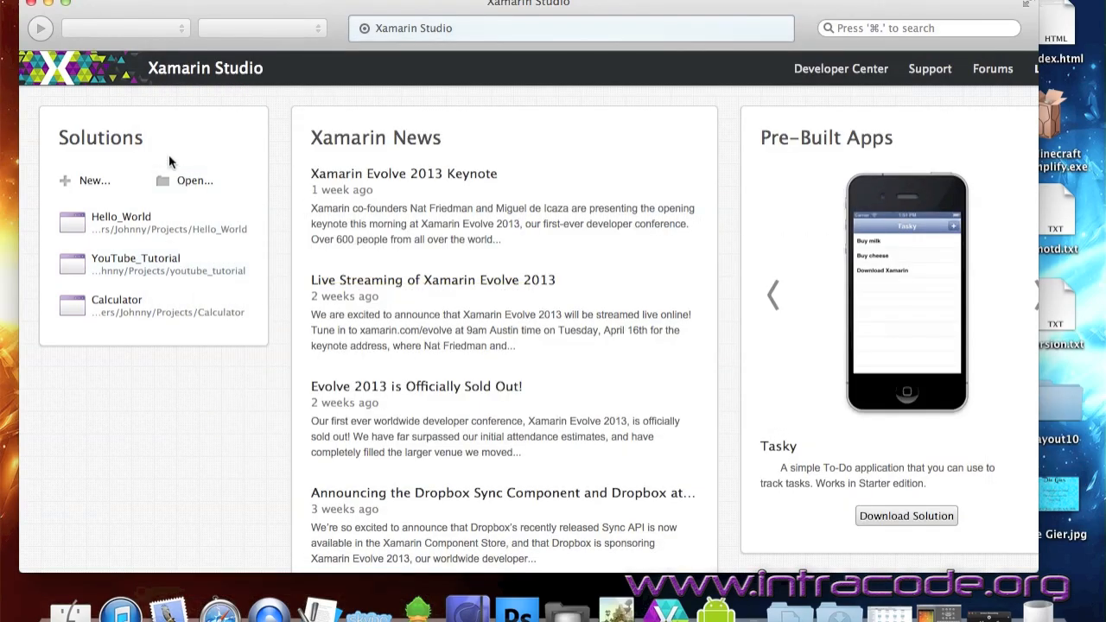
pyautogui.moveTo(166, 223)
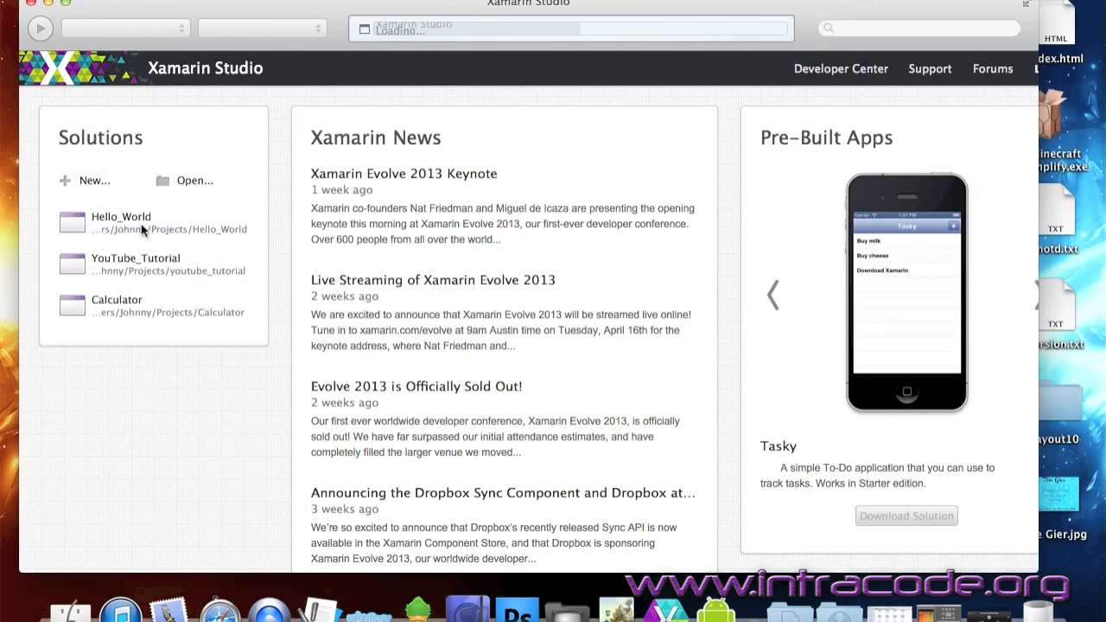
pyautogui.doubleClick(121, 223)
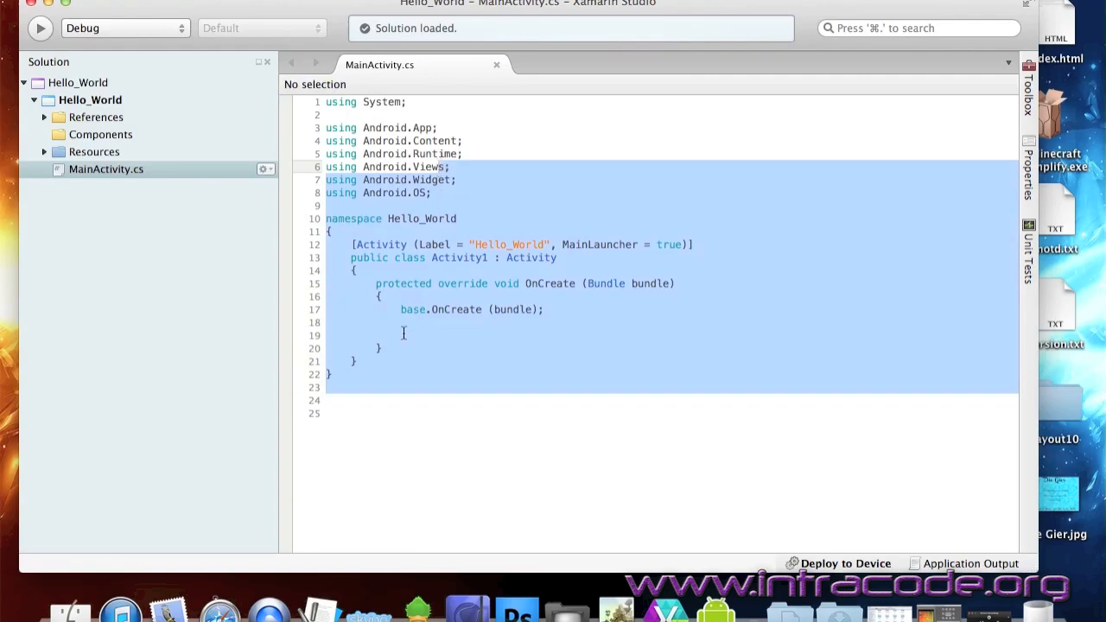
pyautogui.click(410, 335)
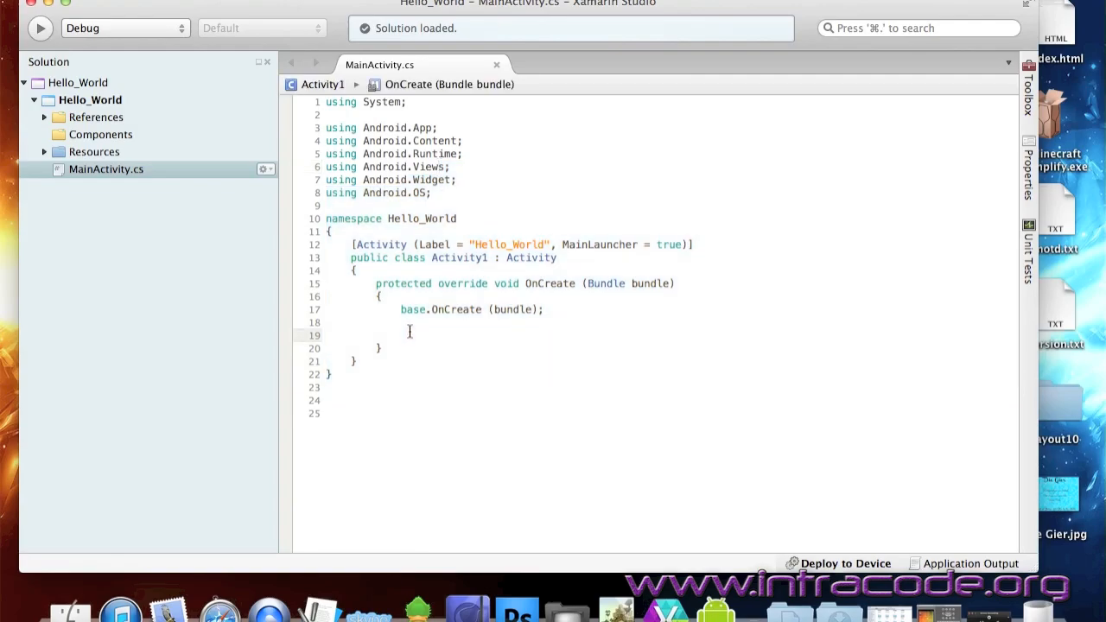
pyautogui.moveTo(311, 13)
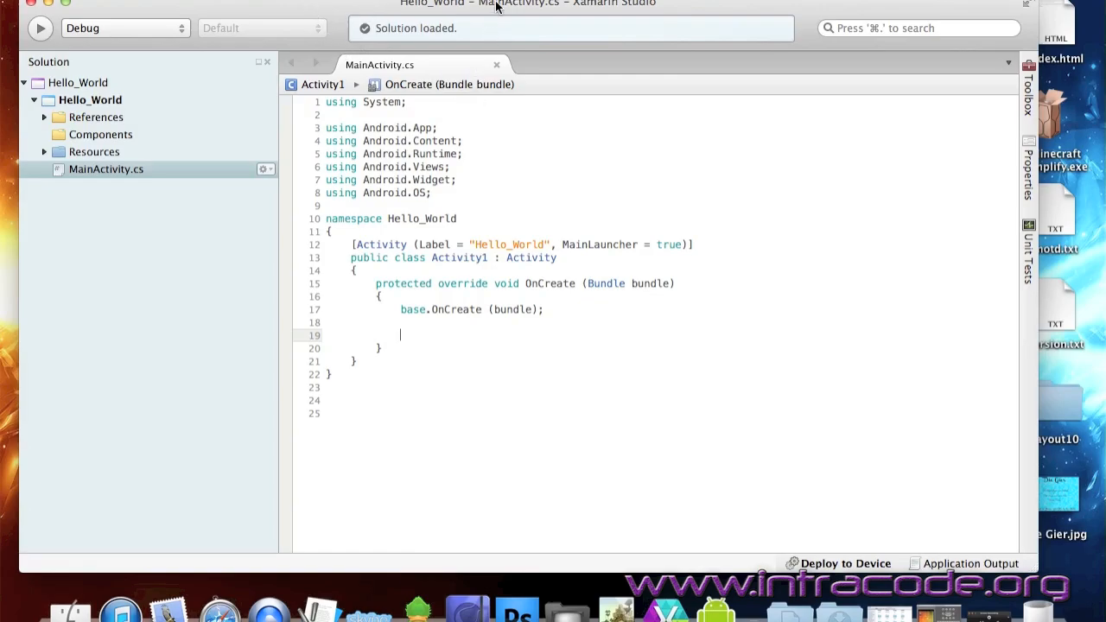
pyautogui.moveTo(445, 171)
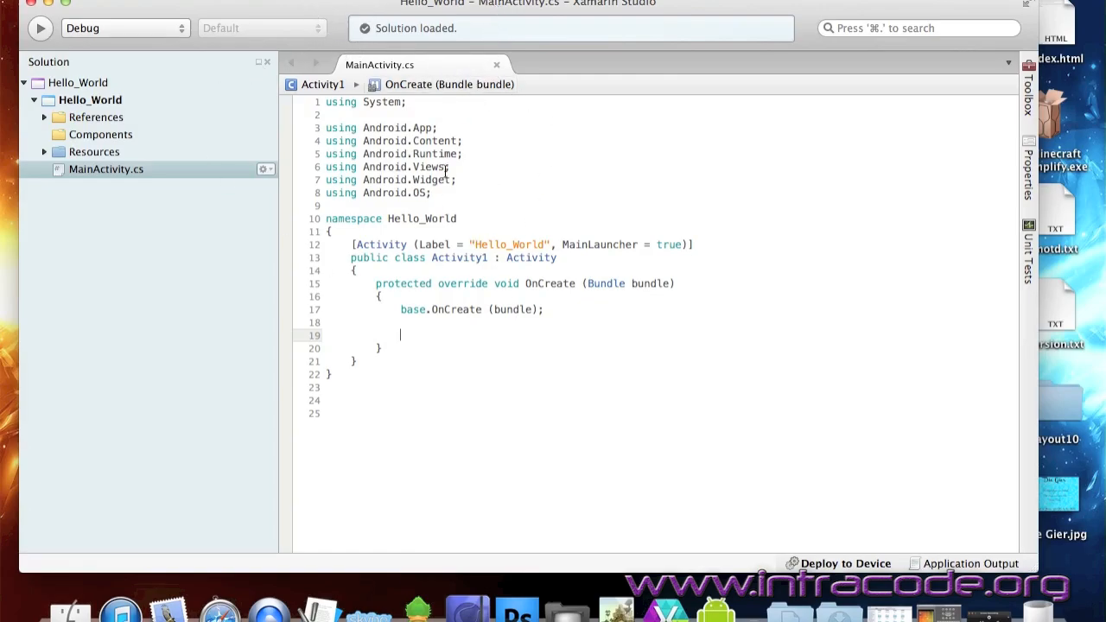
pyautogui.moveTo(858, 221)
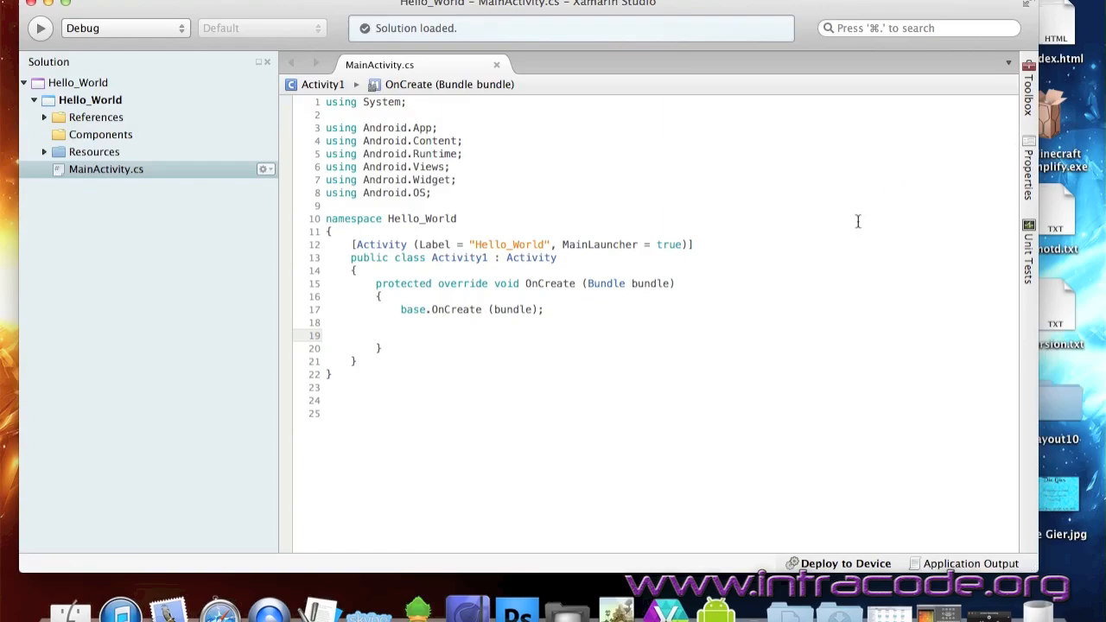
pyautogui.moveTo(676, 238)
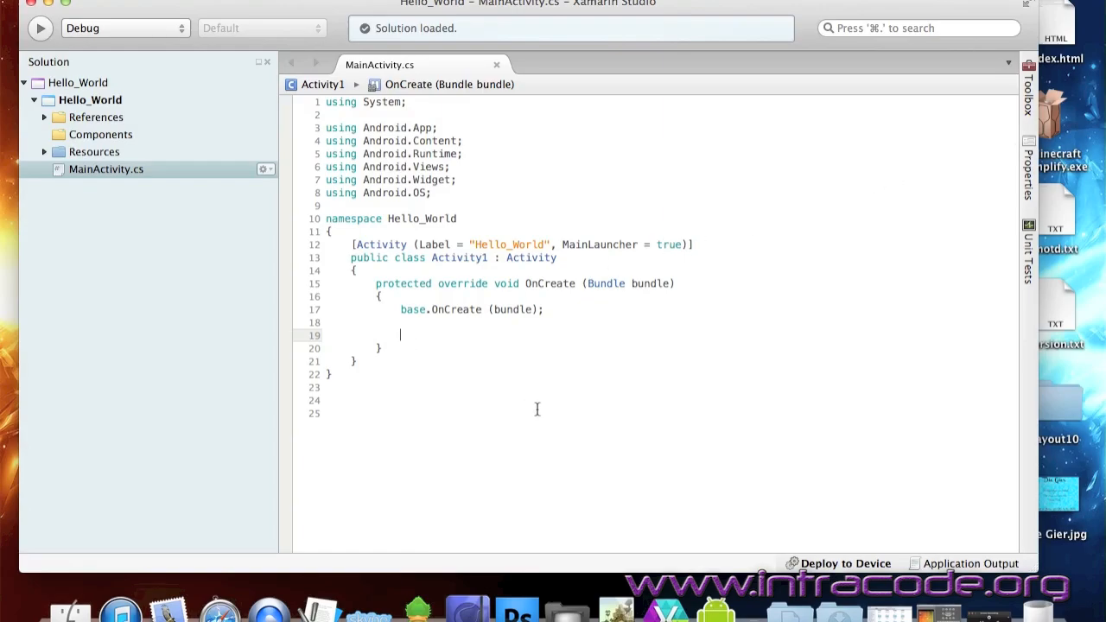
pyautogui.moveTo(428, 330)
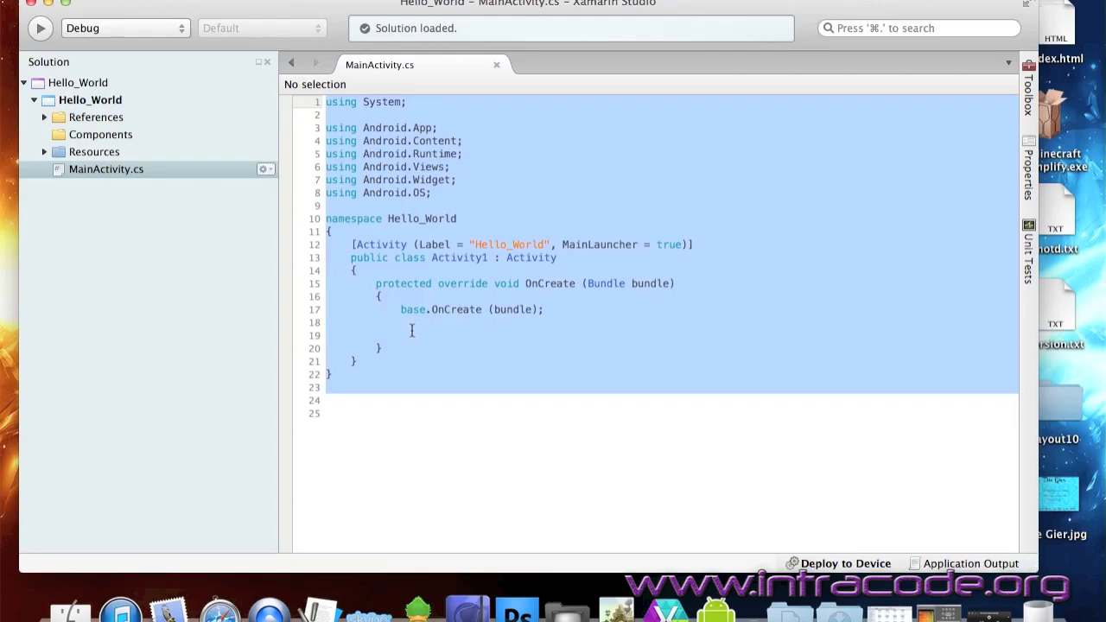
pyautogui.click(415, 336)
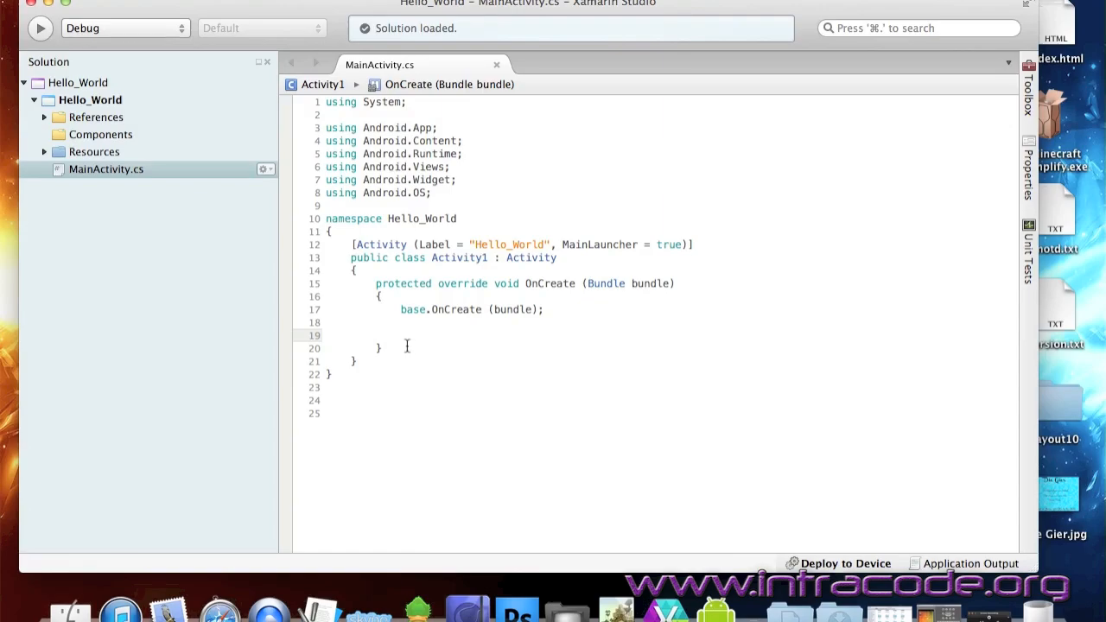
pyautogui.click(400, 335)
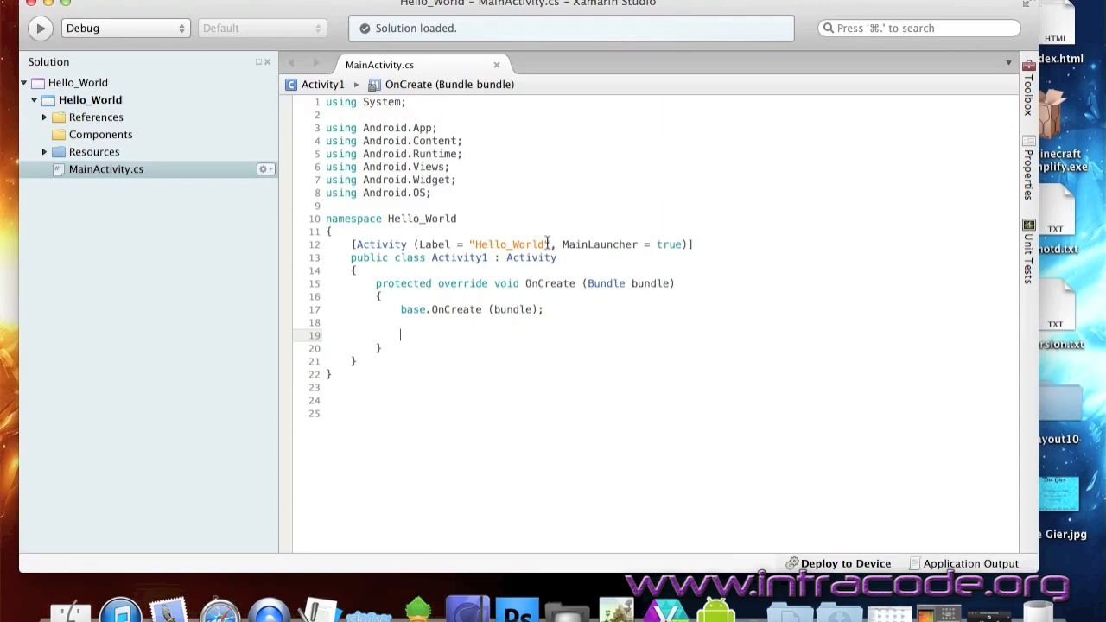
# Change the Activity attribute label from Hello_World to 'Hello World App'.
pyautogui.doubleClick(509, 245)
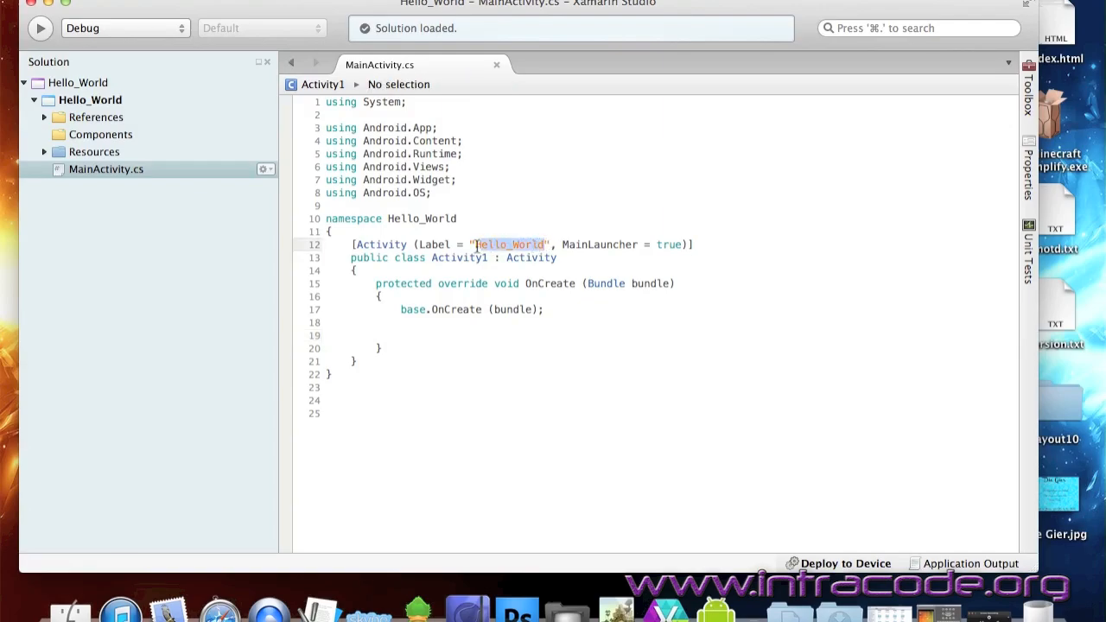
pyautogui.moveTo(547, 253)
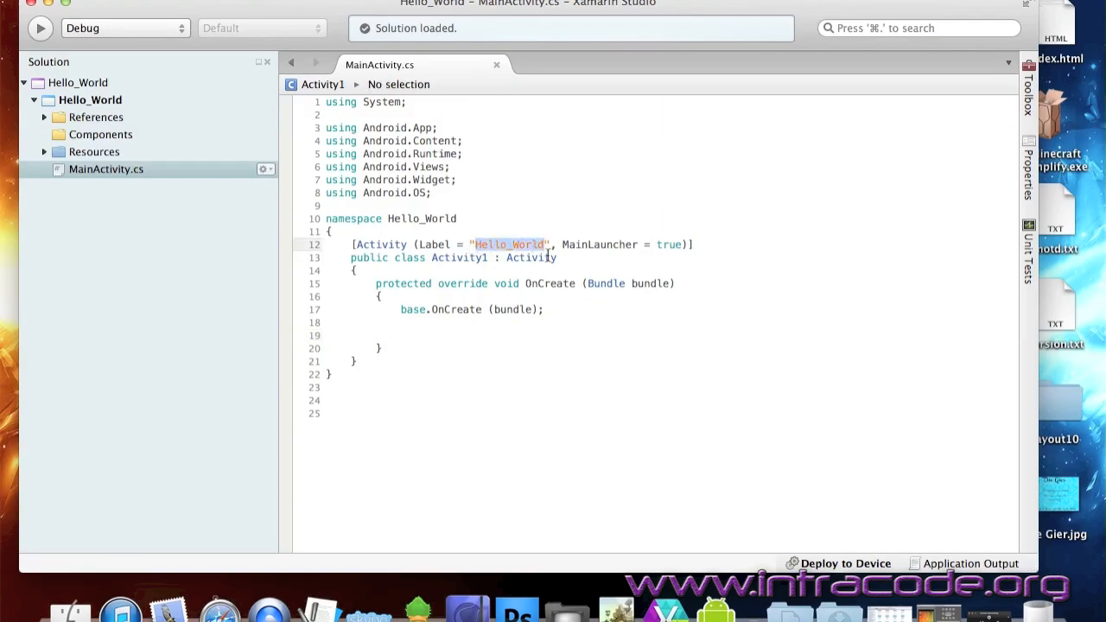
pyautogui.write('Hello W')
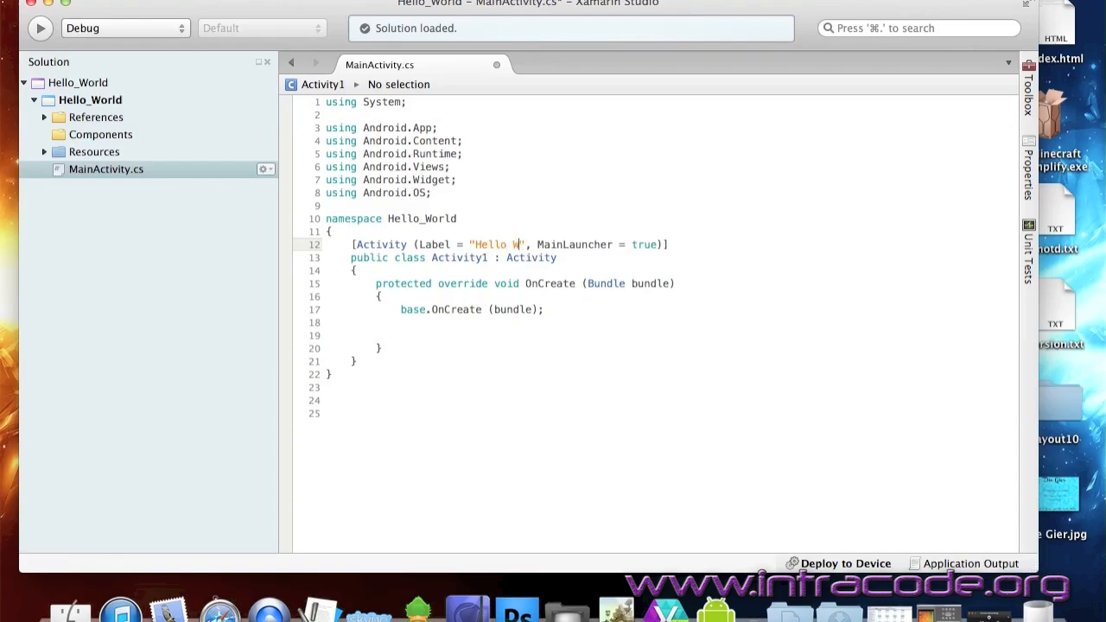
pyautogui.write('orld App')
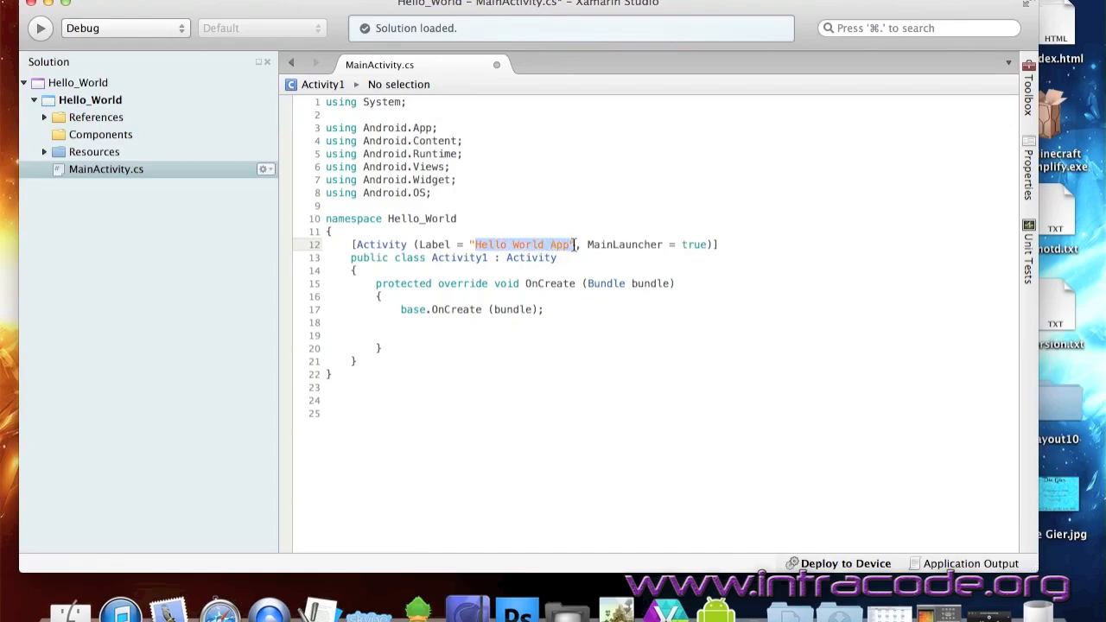
pyautogui.click(415, 335)
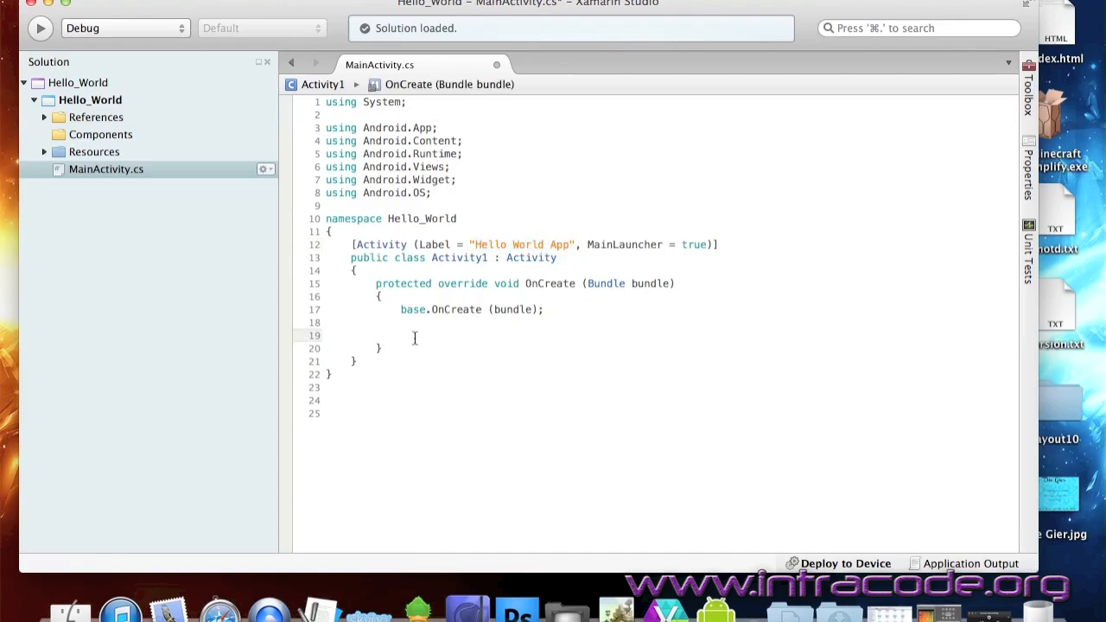
pyautogui.click(400, 336)
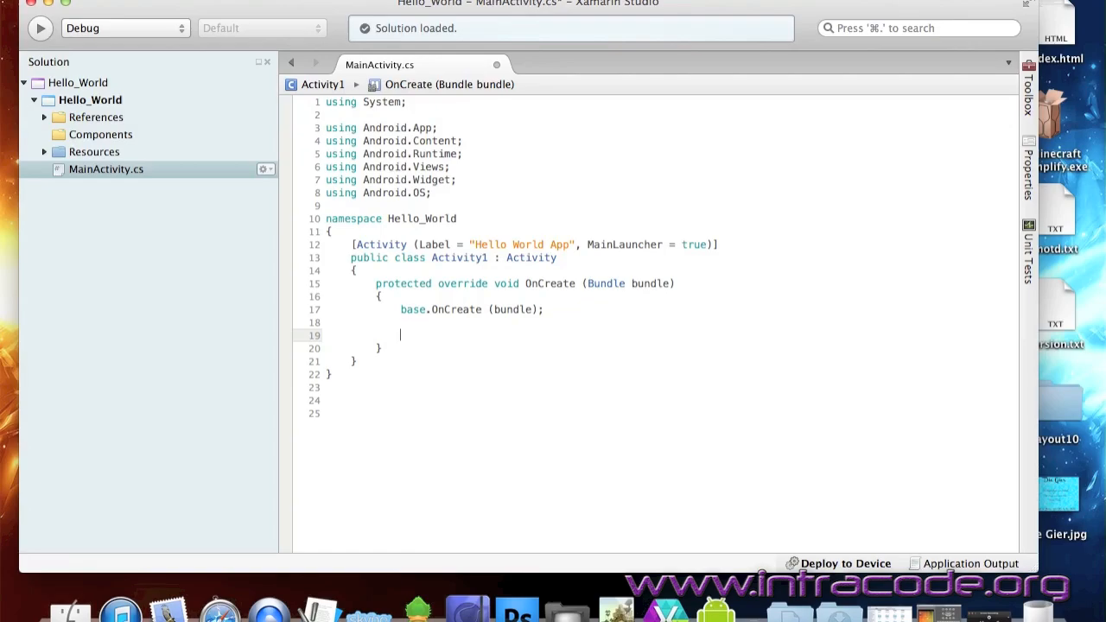
# Add 'LinearLayout layout = new LinearLayout(this);' and set layout.Orientation to Orientation.Vertical.
pyautogui.write('Line')
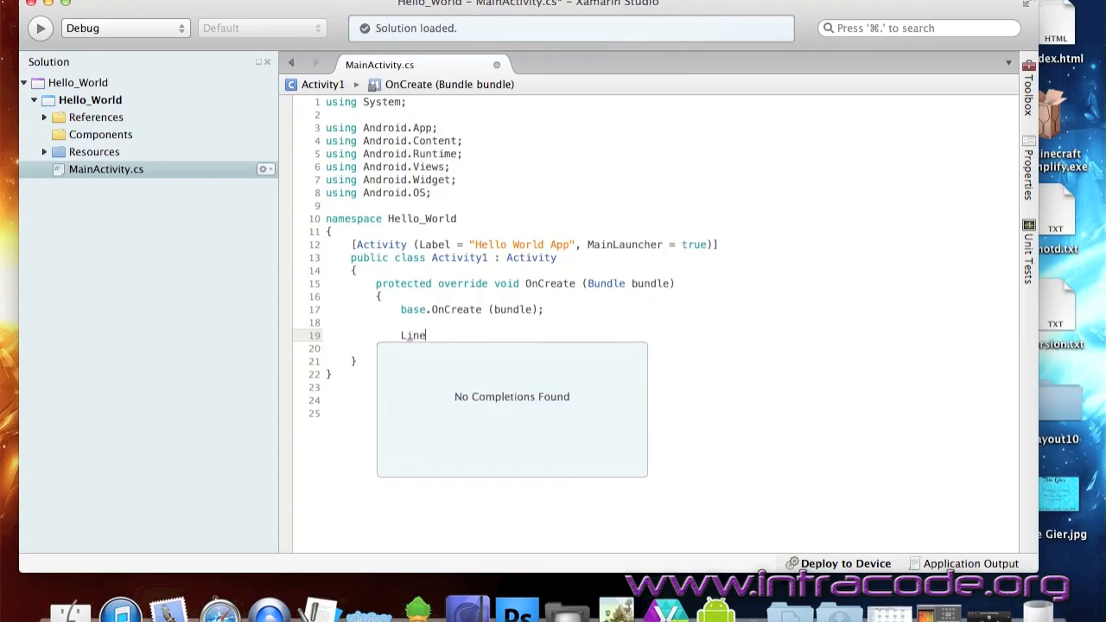
pyautogui.write('arLayout layout =')
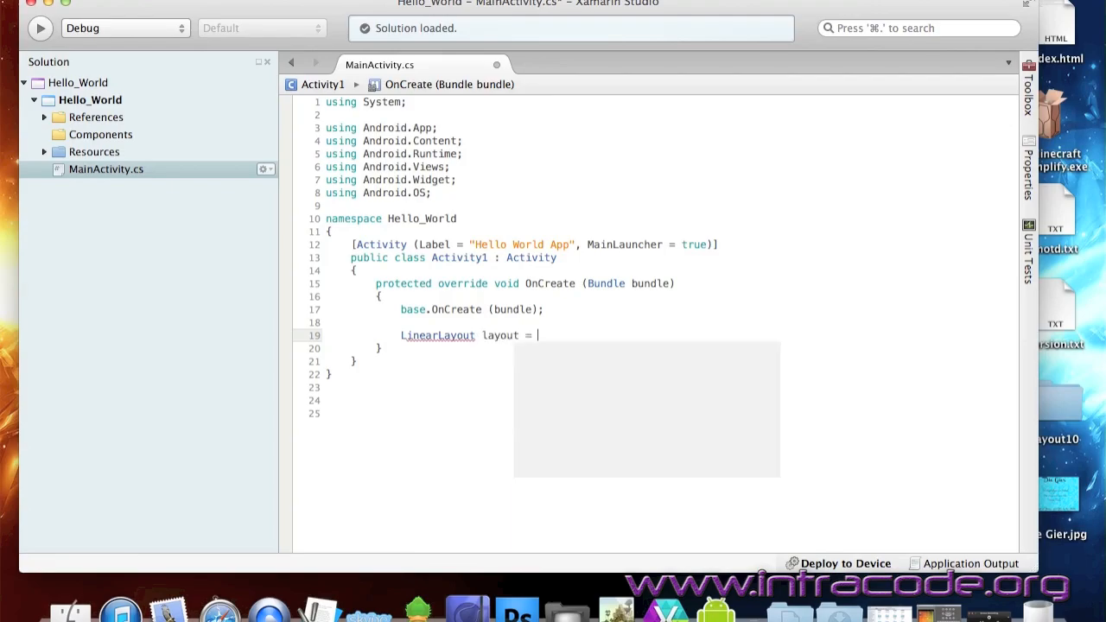
pyautogui.write('new LinearLayout()')
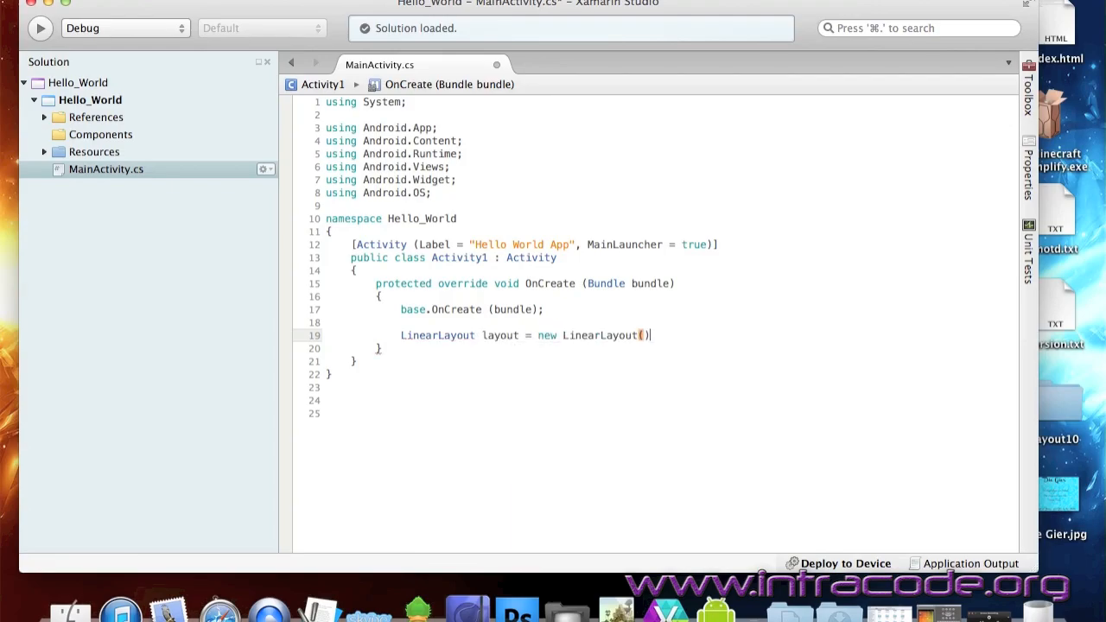
pyautogui.write('this')
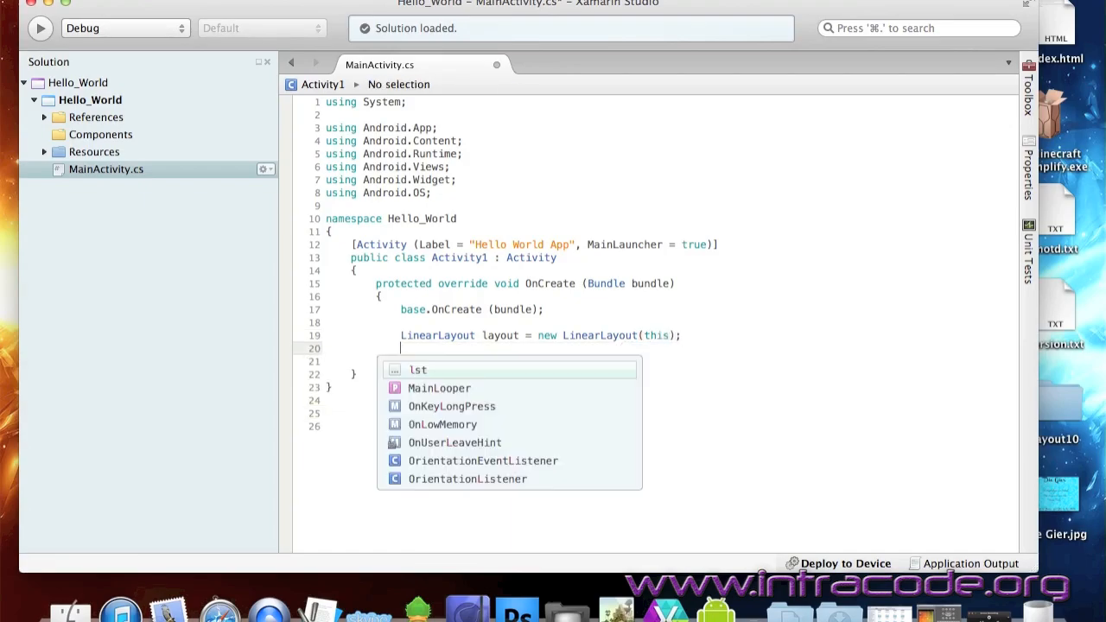
pyautogui.write('layout.')
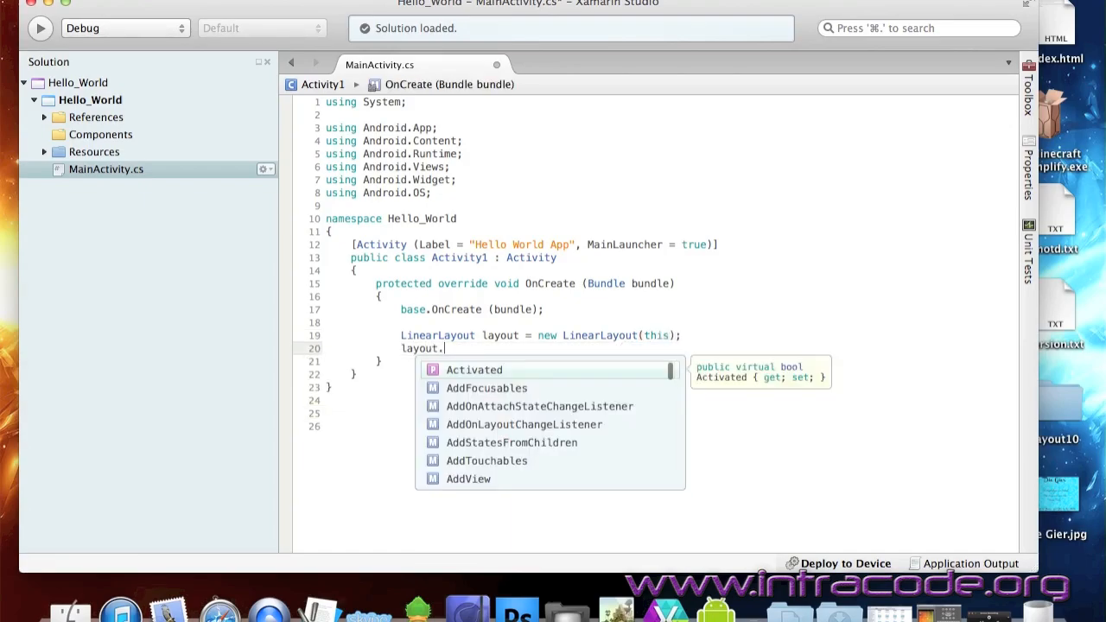
pyautogui.write('Orientation = Orientation.Vertical;')
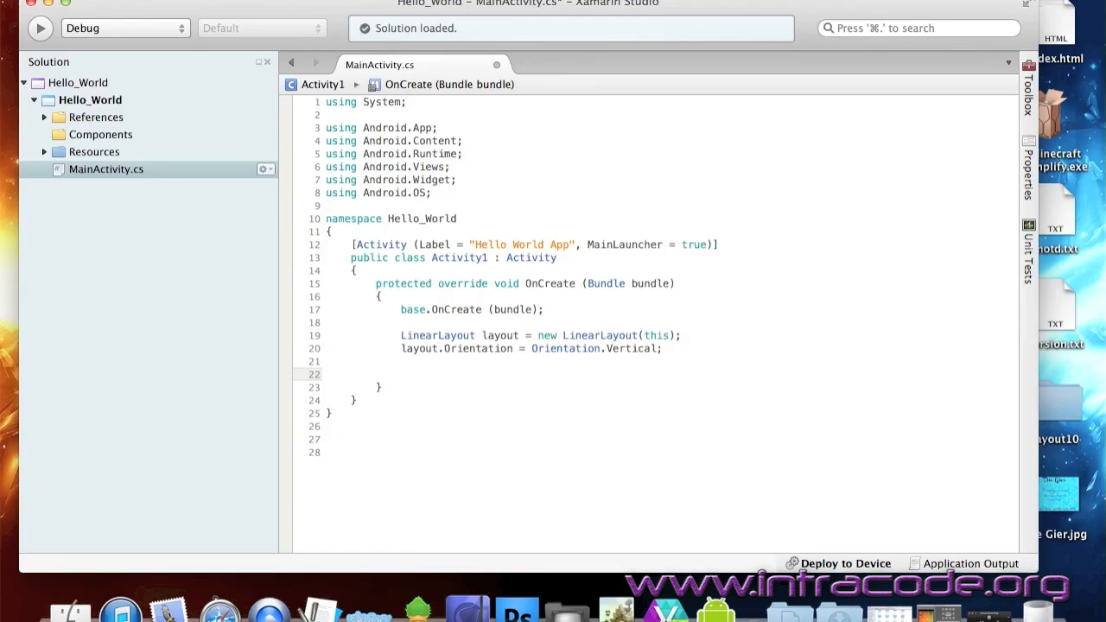
# Declare a TextView named label below the layout code.
pyautogui.click(400, 373)
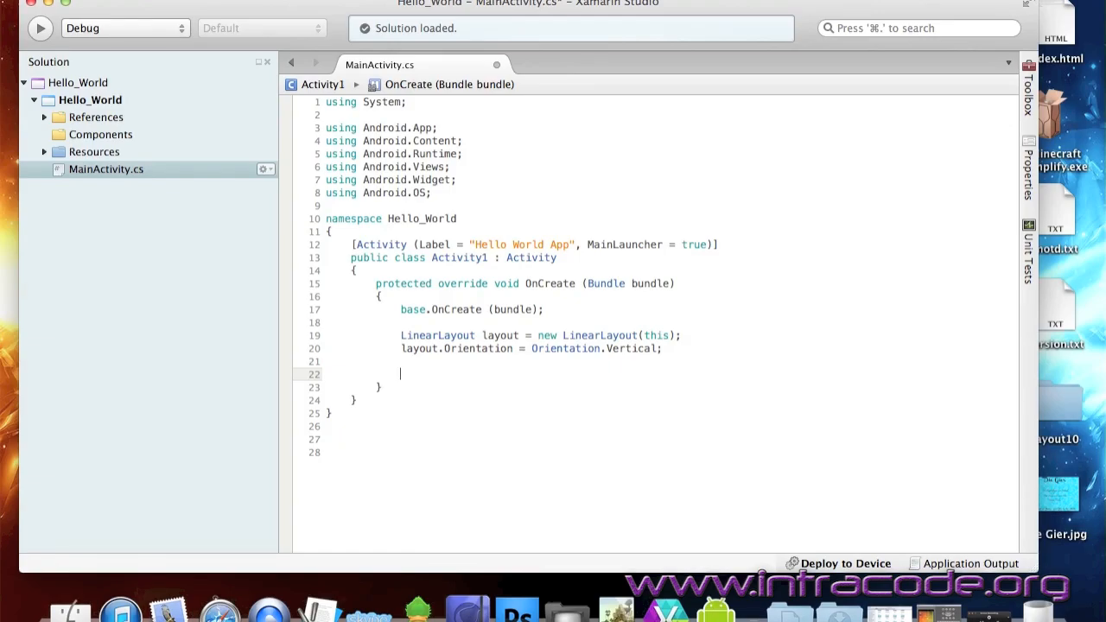
pyautogui.write('Label')
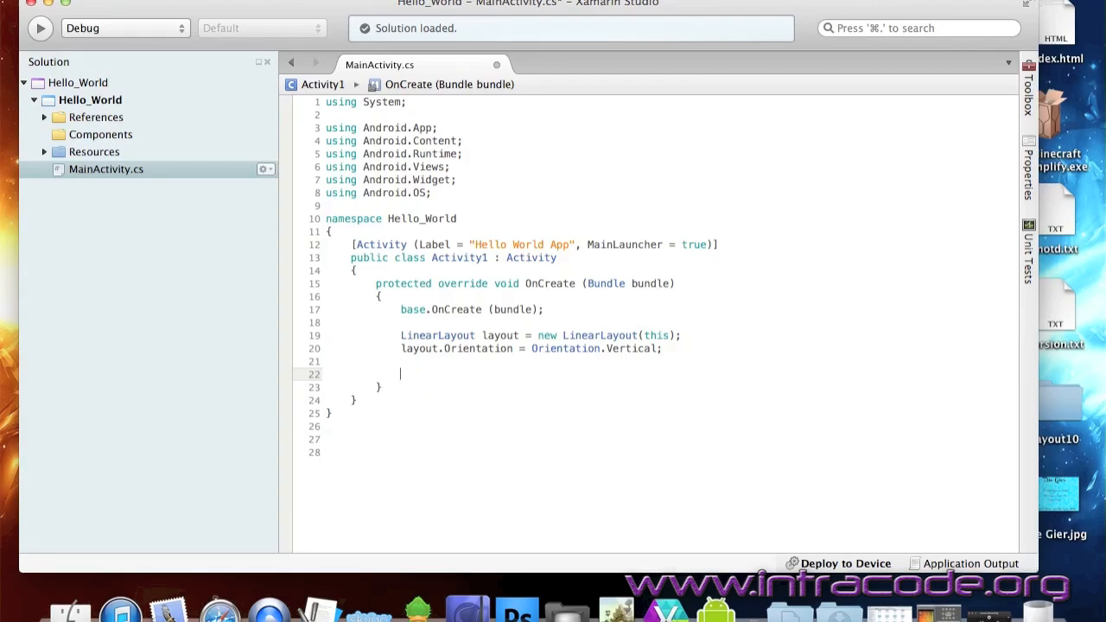
pyautogui.write('TextView')
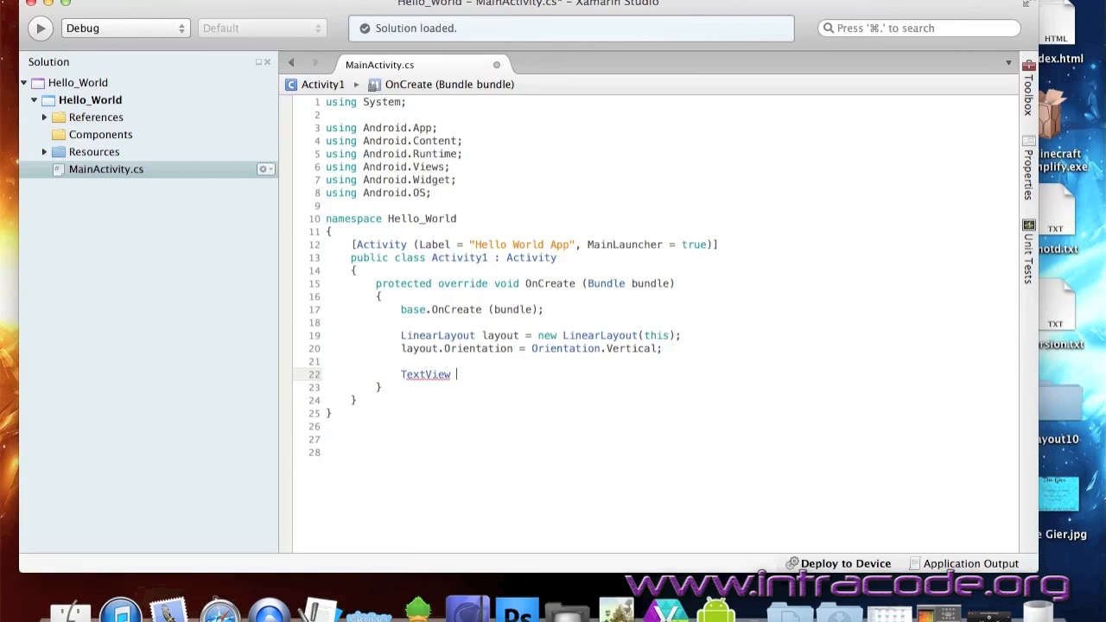
pyautogui.write('l')
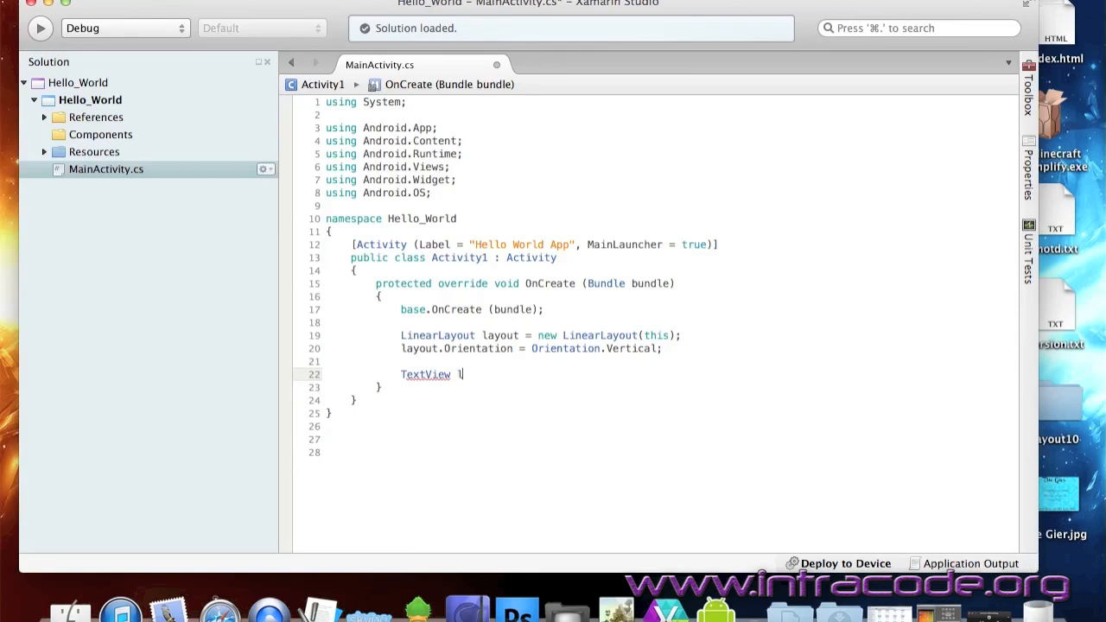
pyautogui.write('abel')
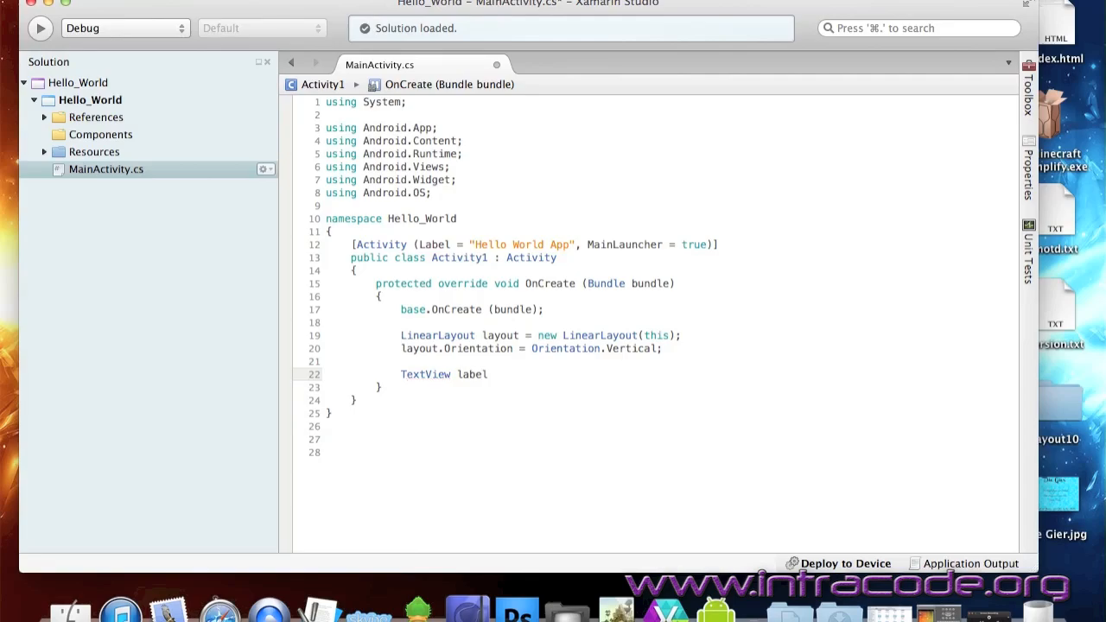
# Instantiate label with new TextView(this) and set its text to 'Our first Android App'.
pyautogui.click(487, 374)
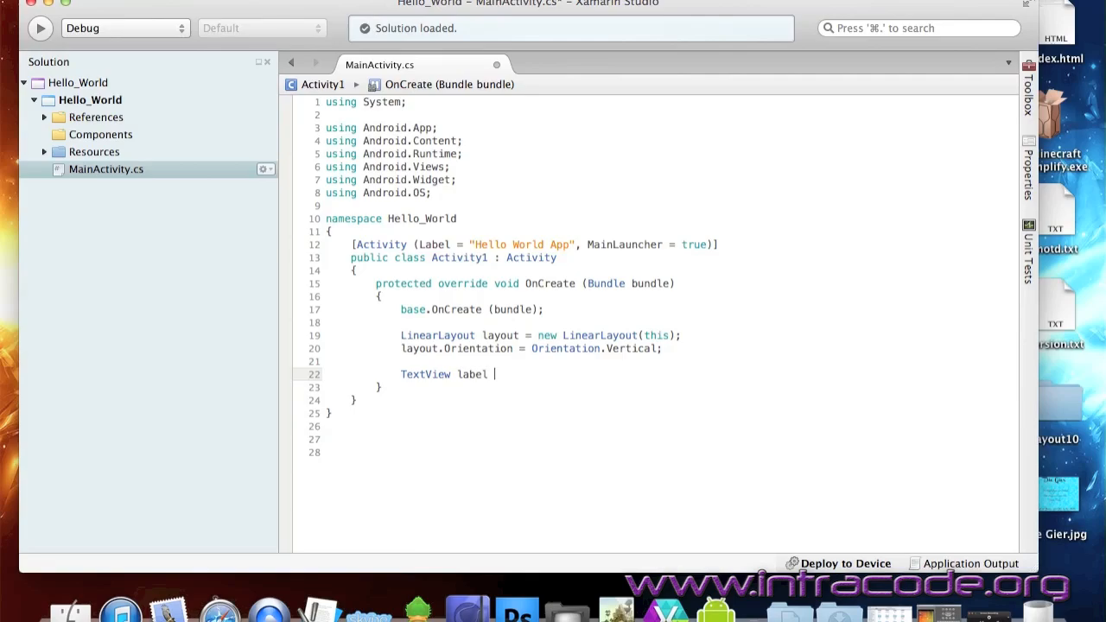
pyautogui.write('= new TextView(this);')
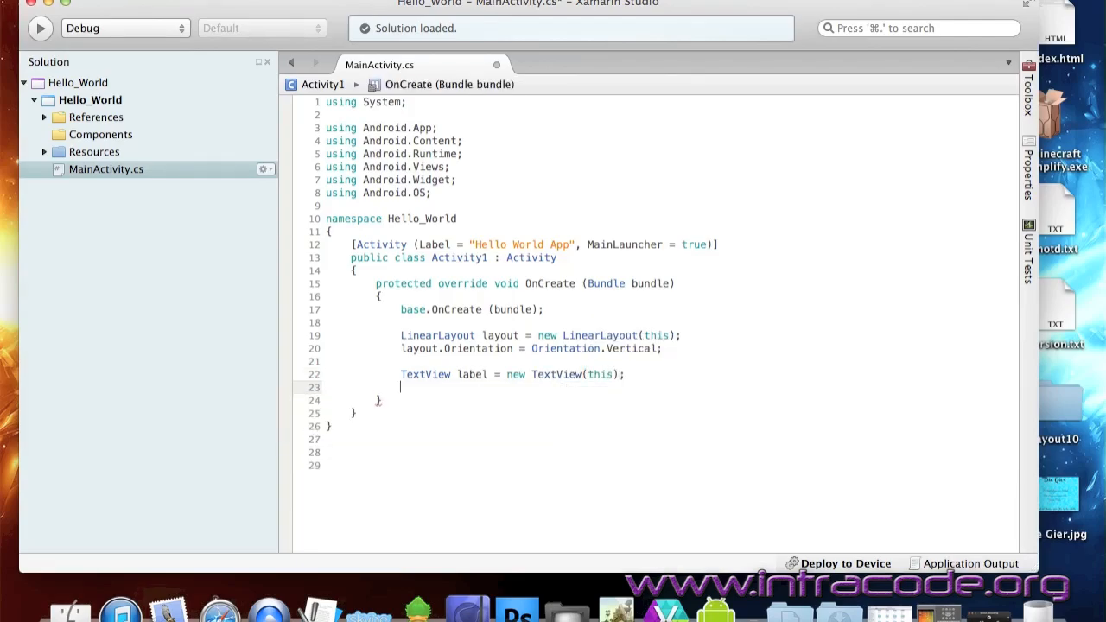
pyautogui.write('label')
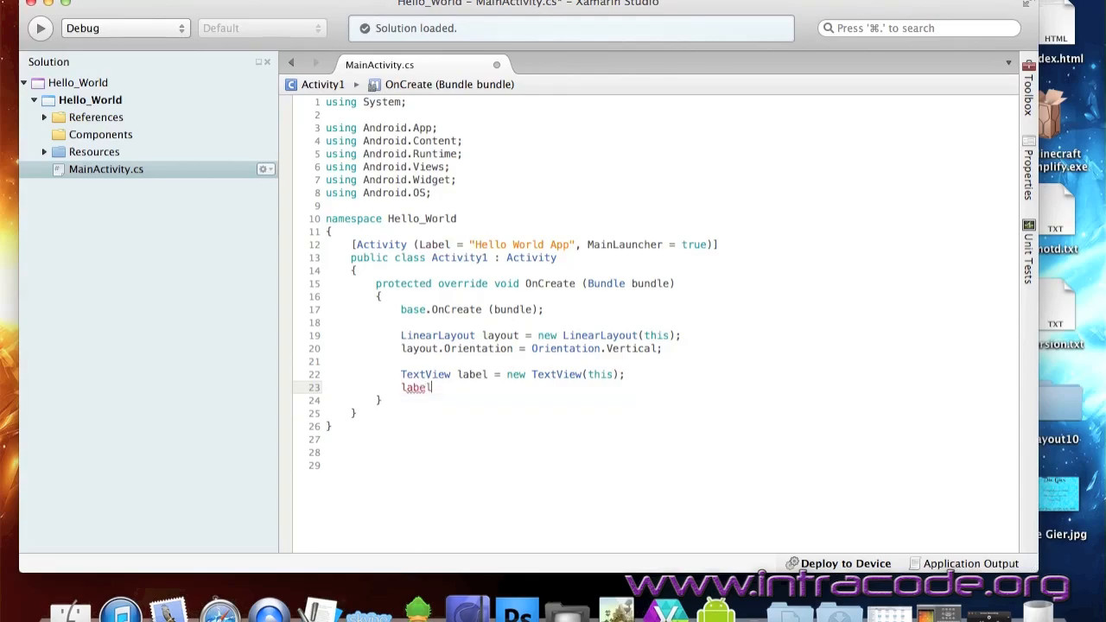
pyautogui.write('.Text = "";')
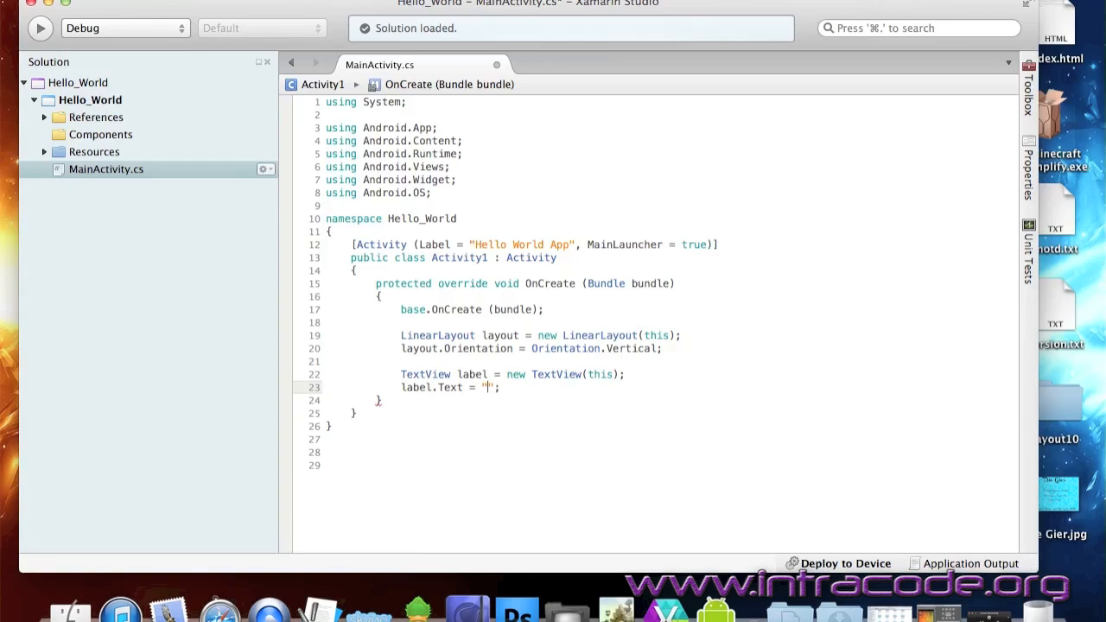
pyautogui.write('Our first Android App')
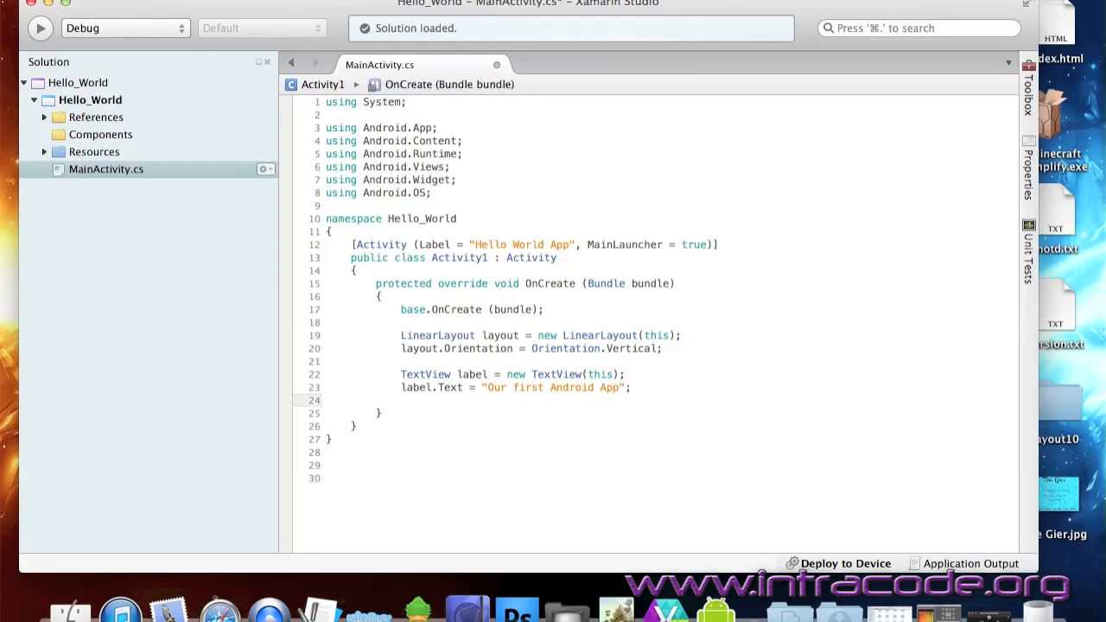
pyautogui.write('Buttpon button')
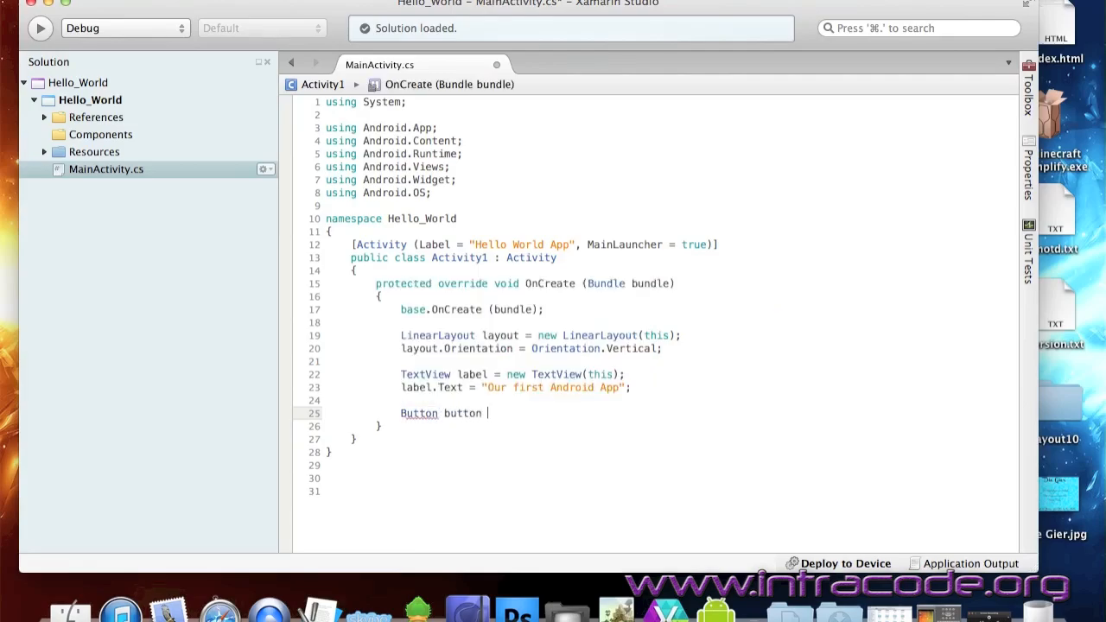
# Create 'Button button = new Button(this);' and set button.Text to 'Click Me :3'.
pyautogui.write('= new')
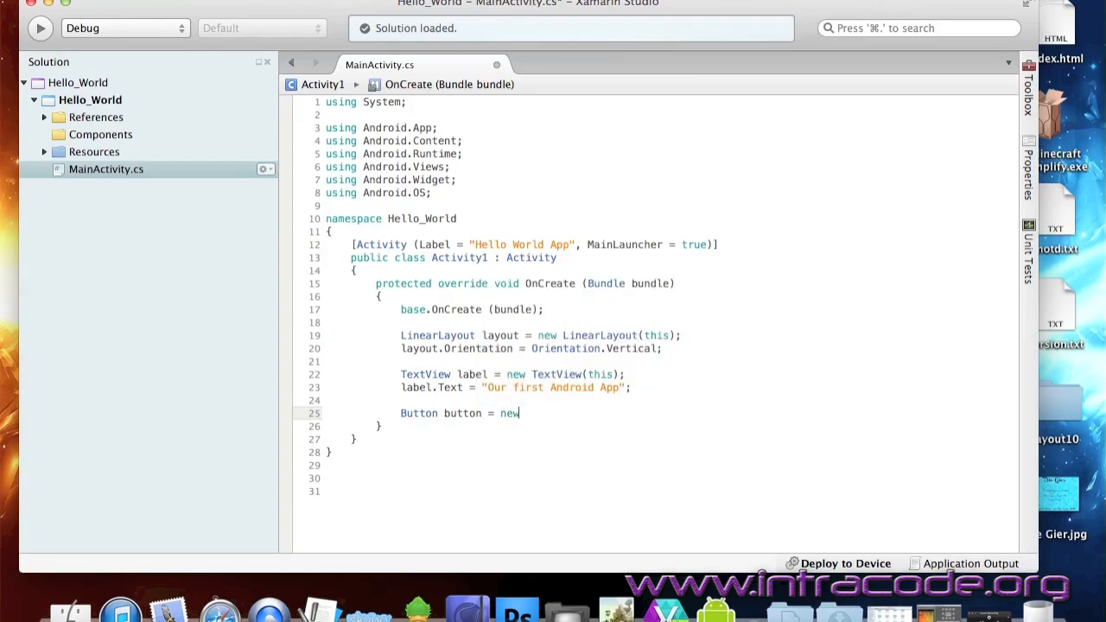
pyautogui.write('Button(')
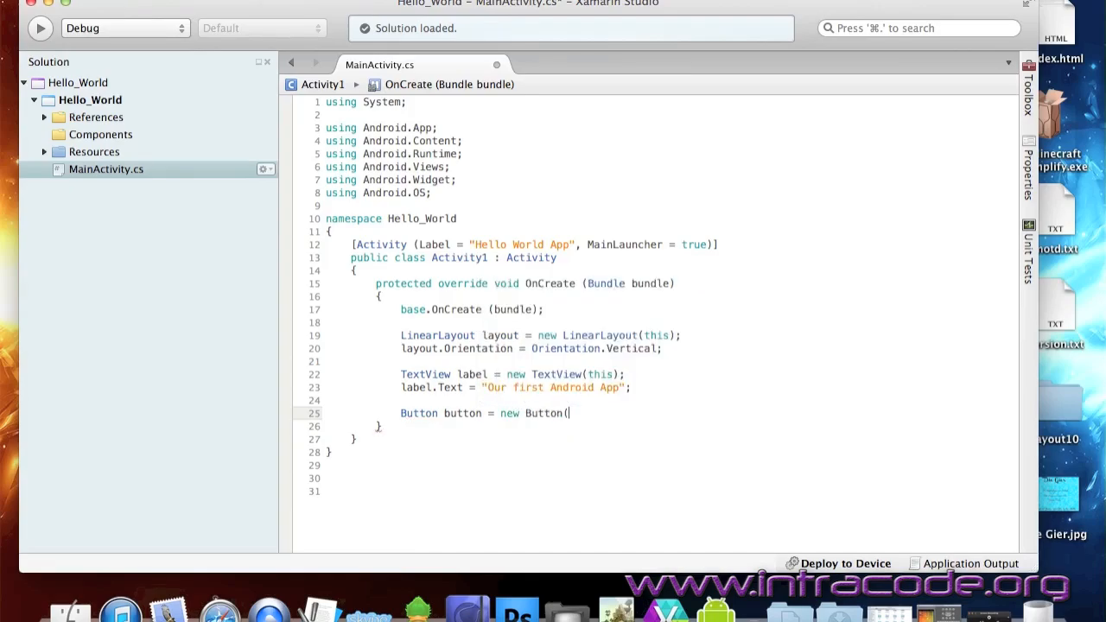
pyautogui.write('thus);')
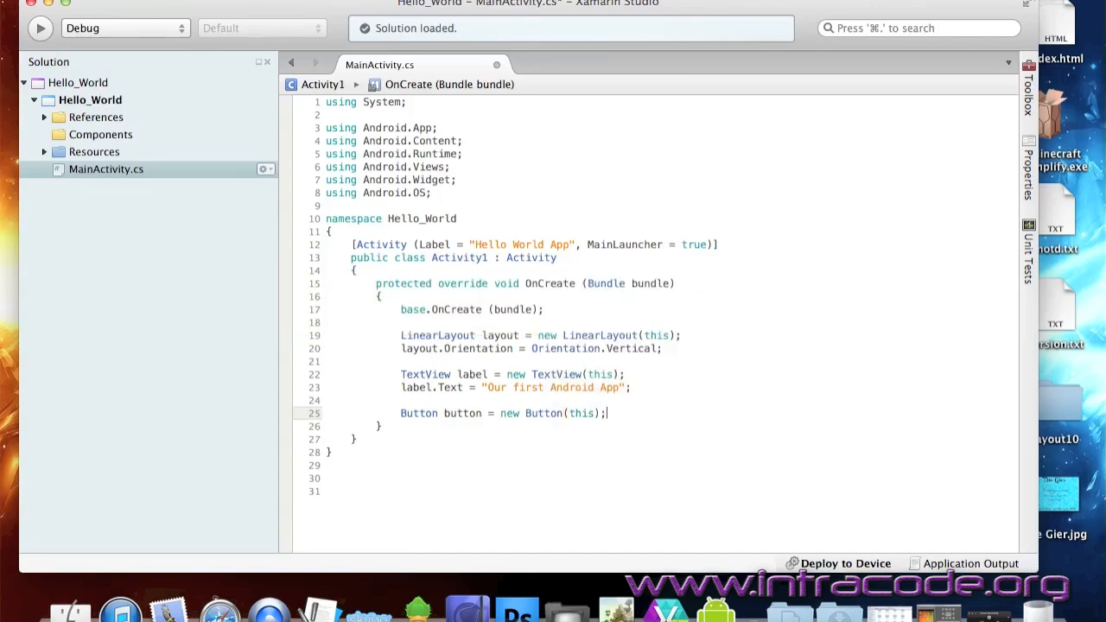
pyautogui.write('button')
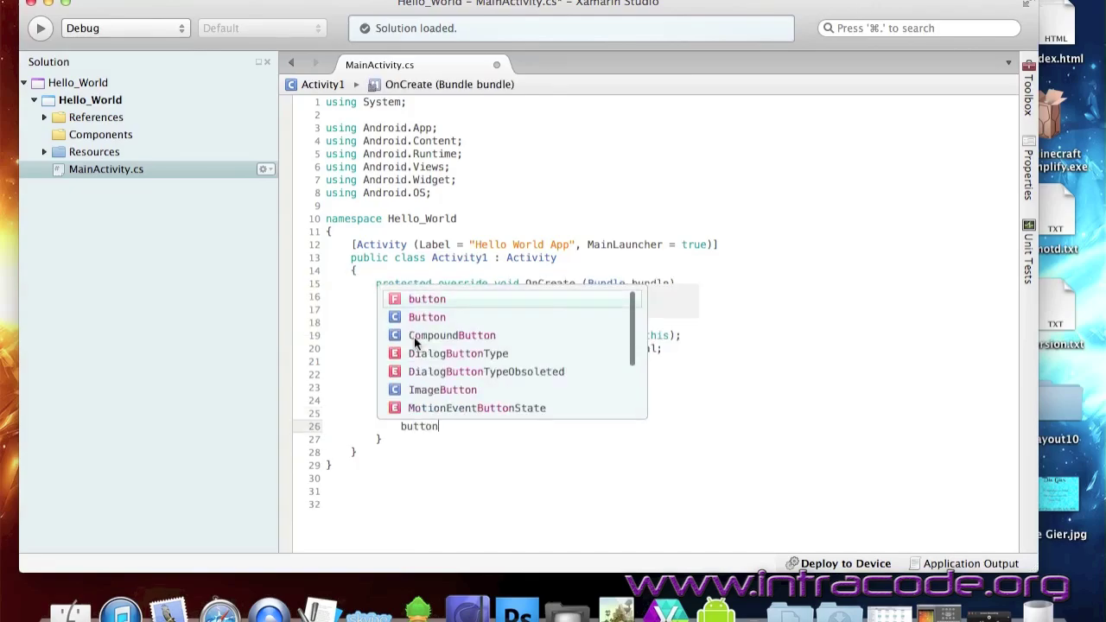
pyautogui.write('.Text =')
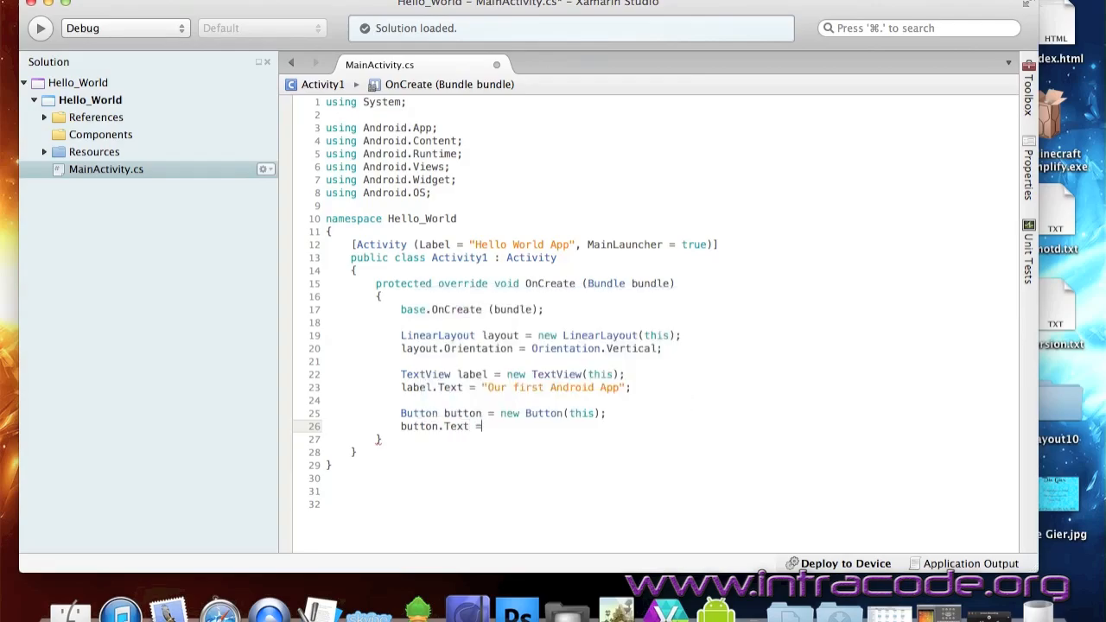
pyautogui.write('"";')
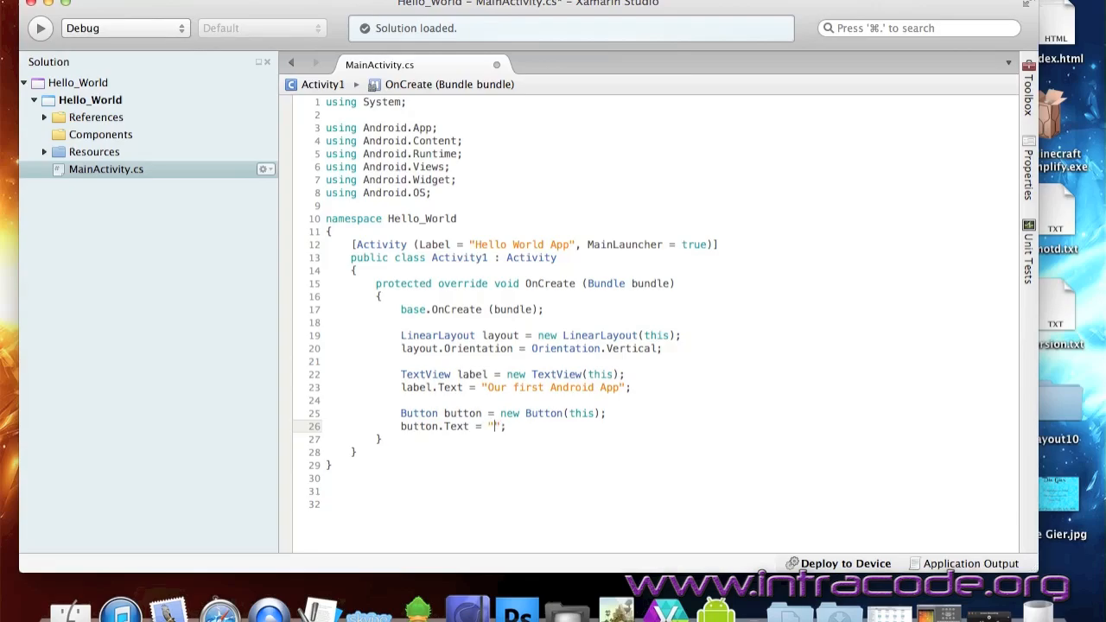
pyautogui.write('Click Me :3')
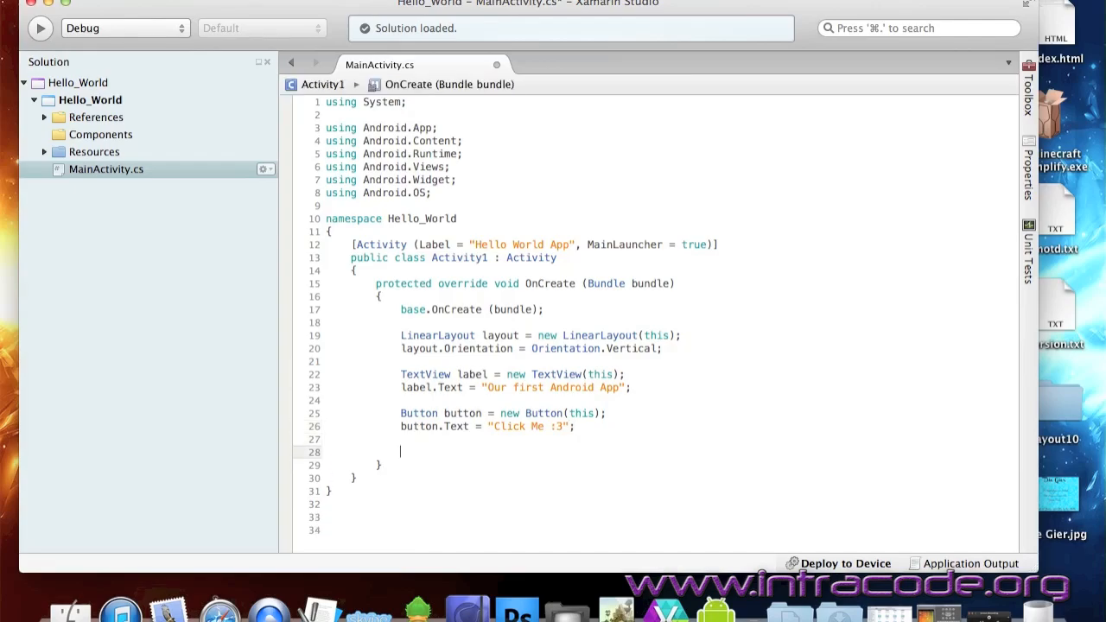
# Attach a button.Click handler with (object sender, EventArgs e) parameters.
pyautogui.write('button')
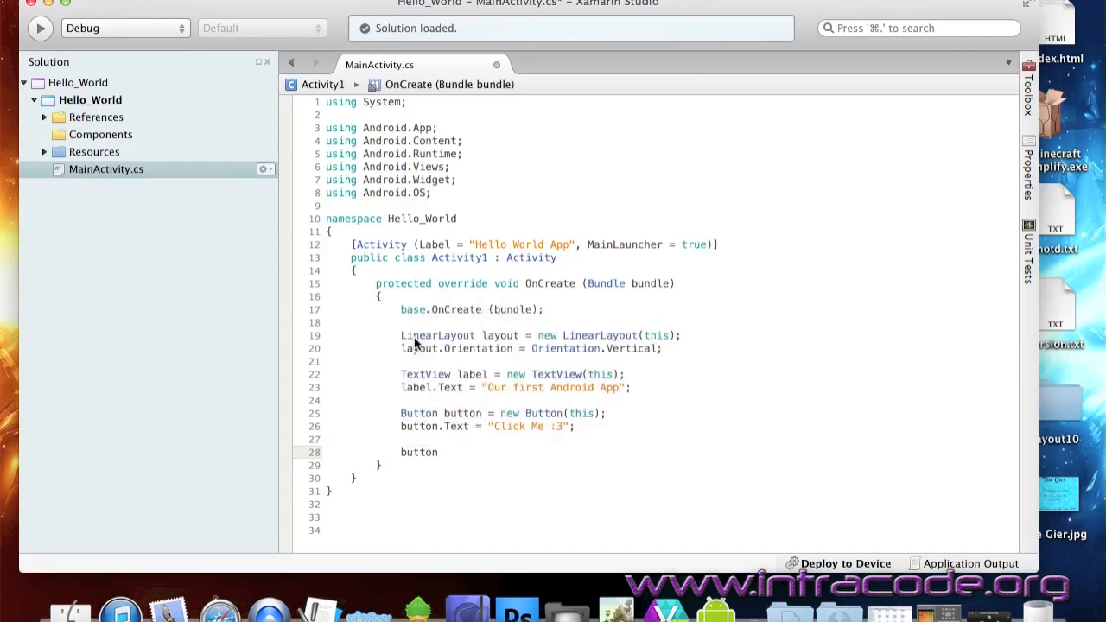
pyautogui.write('.Click +=')
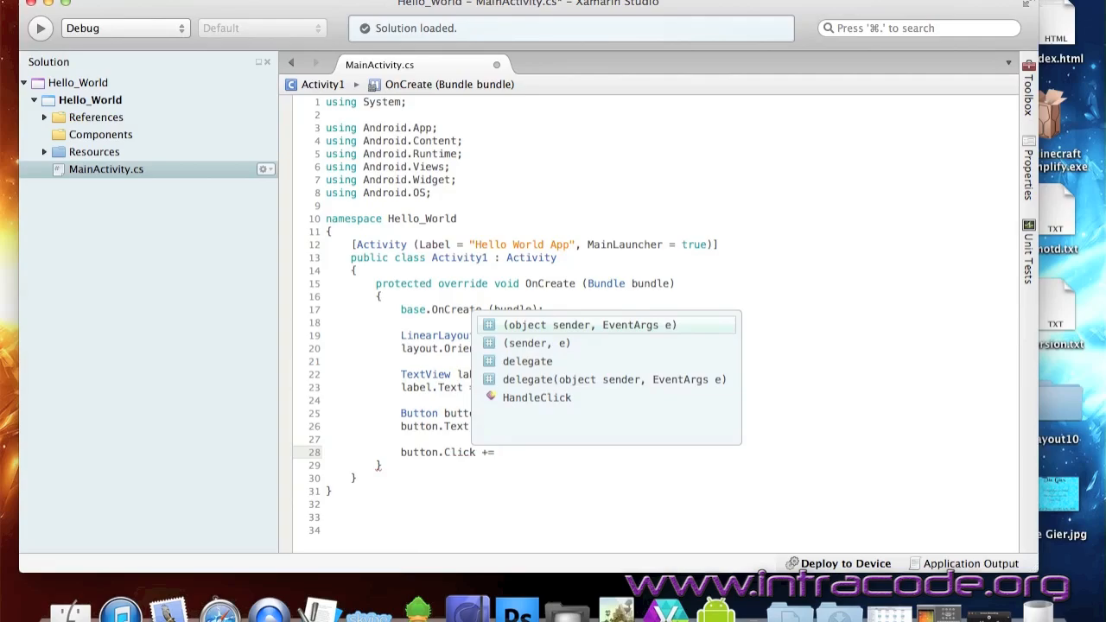
pyautogui.click(590, 324)
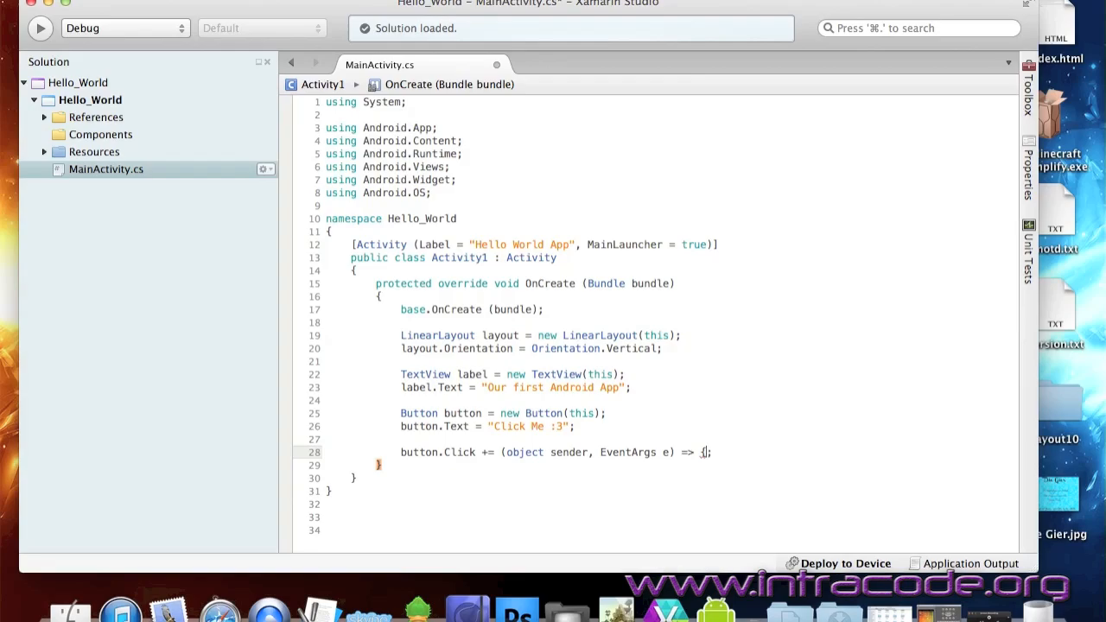
pyautogui.press('Return')
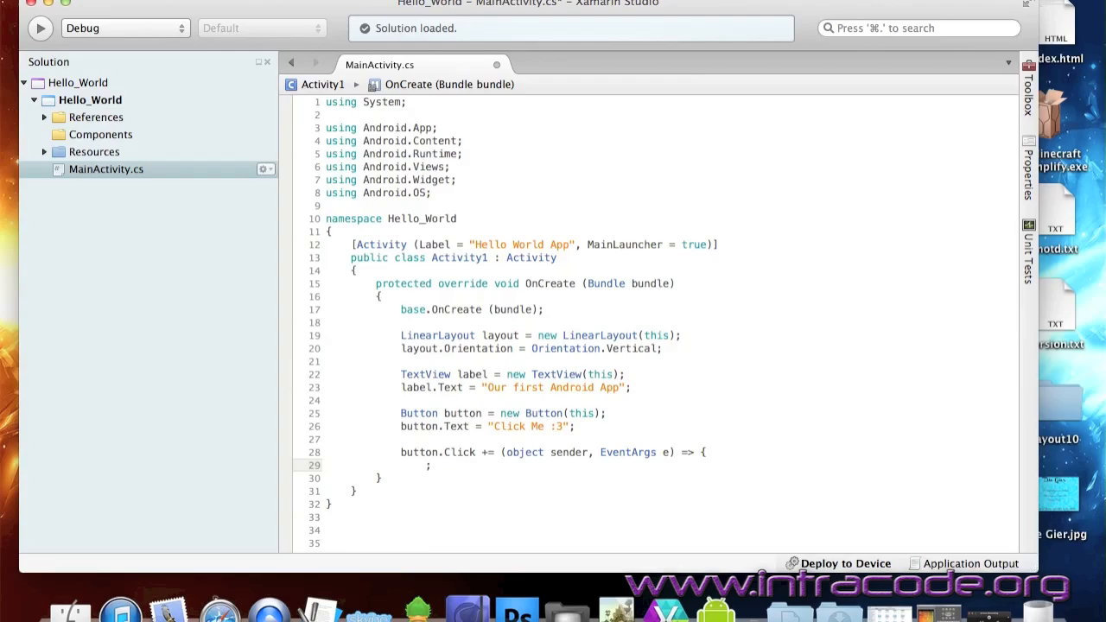
# In the handler, set label text to 'Hello There!' and button text to 'Thanks for Clicking :)'.
pyautogui.write('label.Text =')
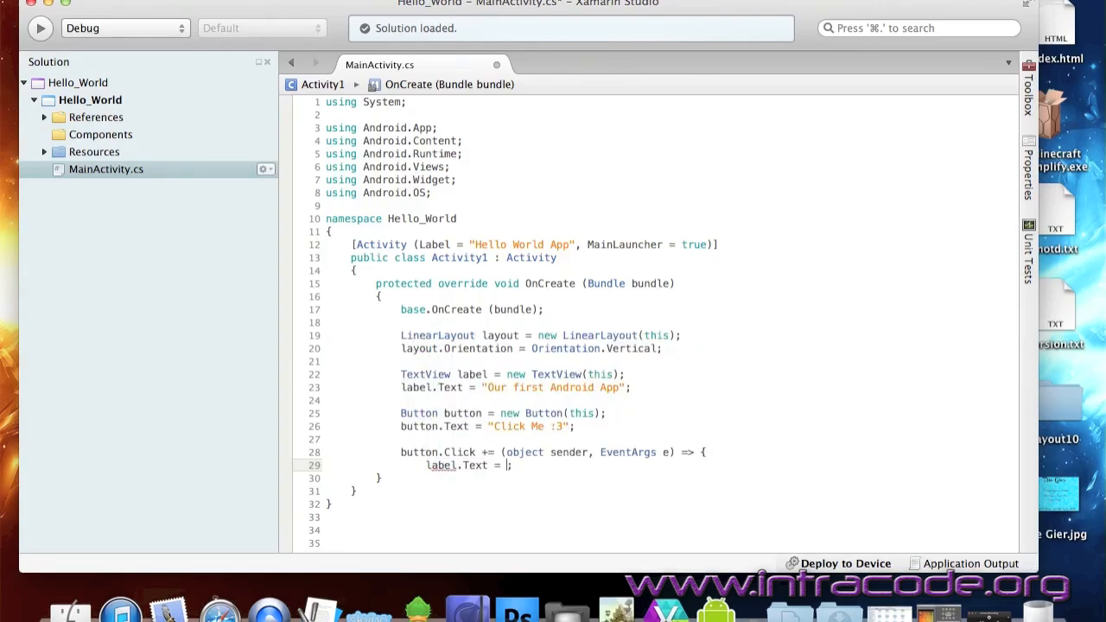
pyautogui.write('""')
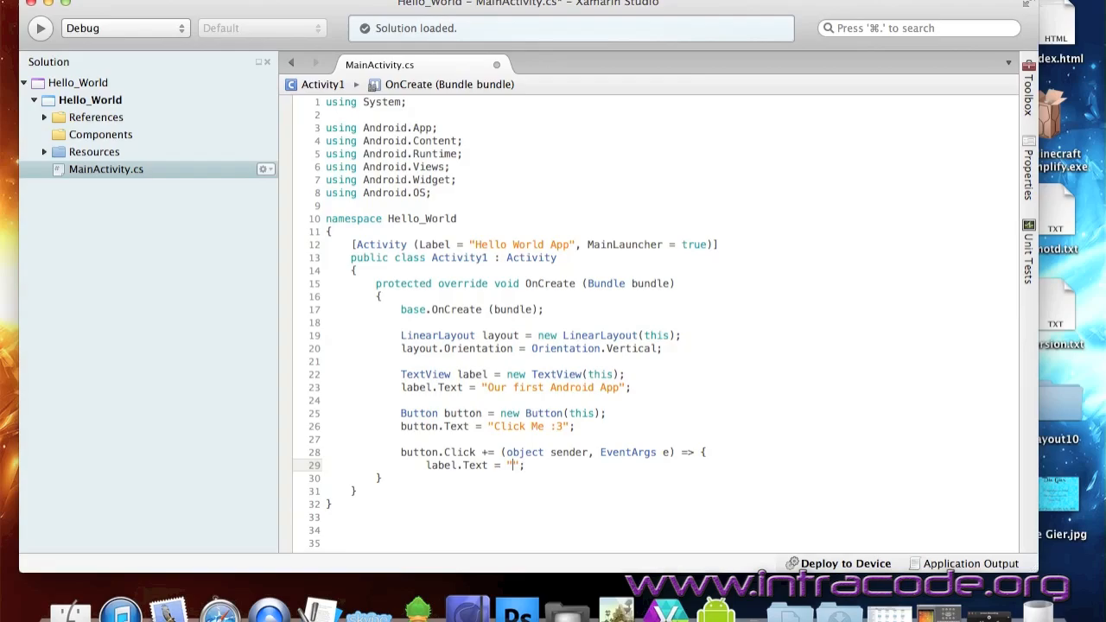
pyautogui.moveTo(512, 465)
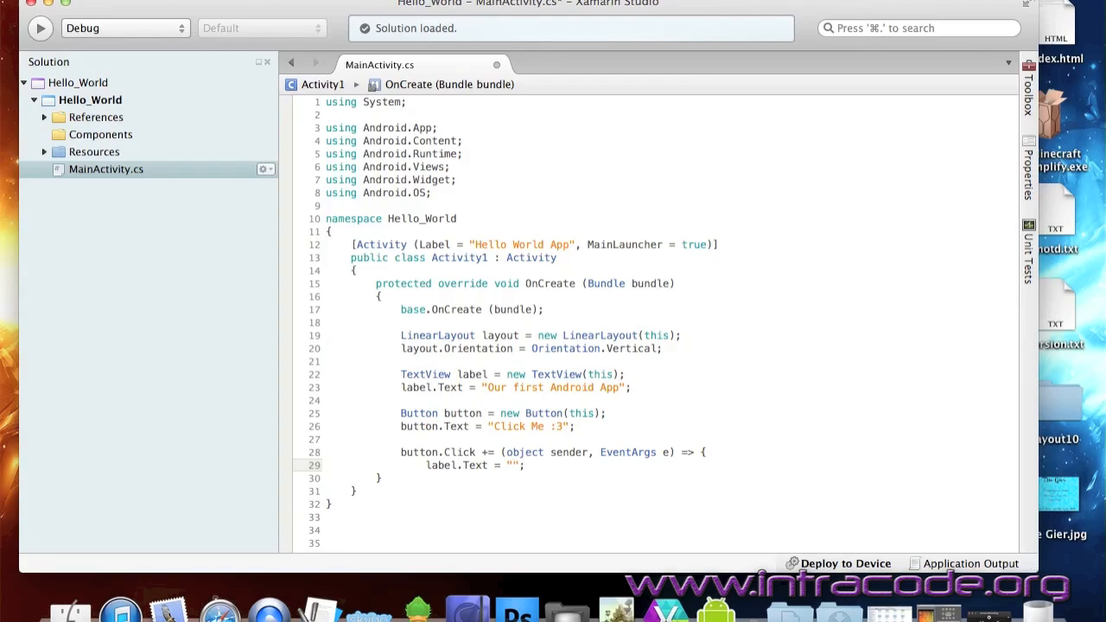
pyautogui.write('Hello There!')
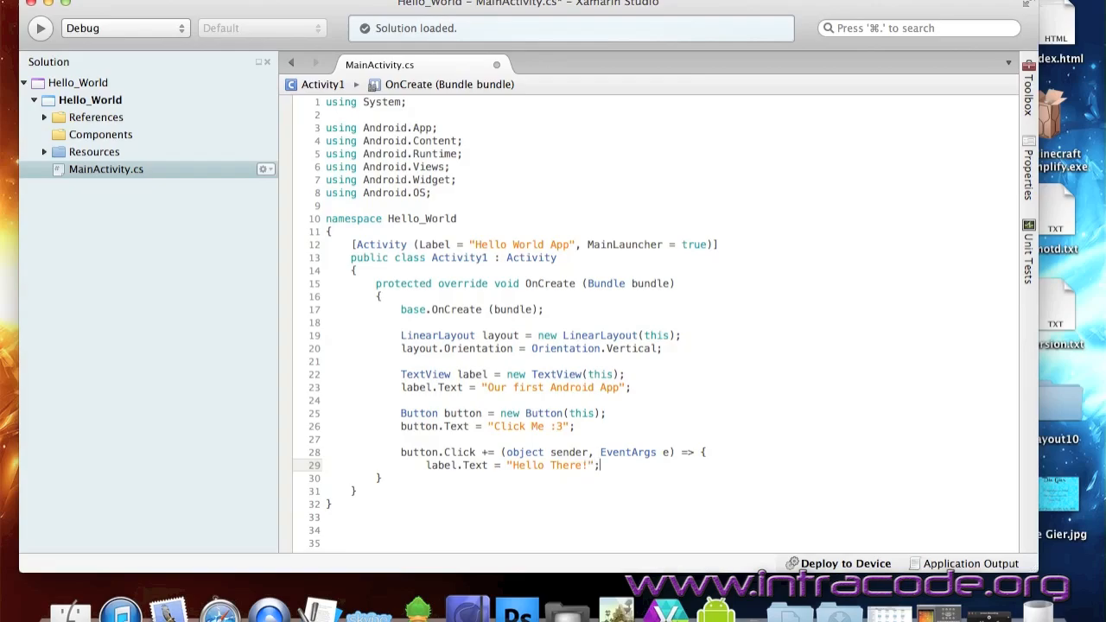
pyautogui.write('label')
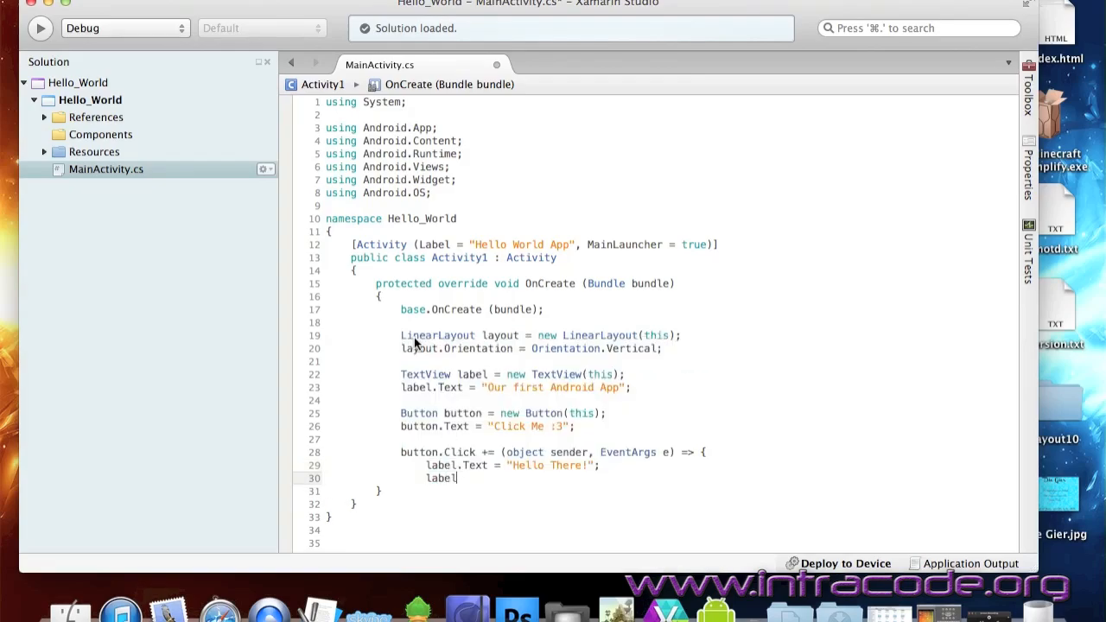
pyautogui.press('backspace')
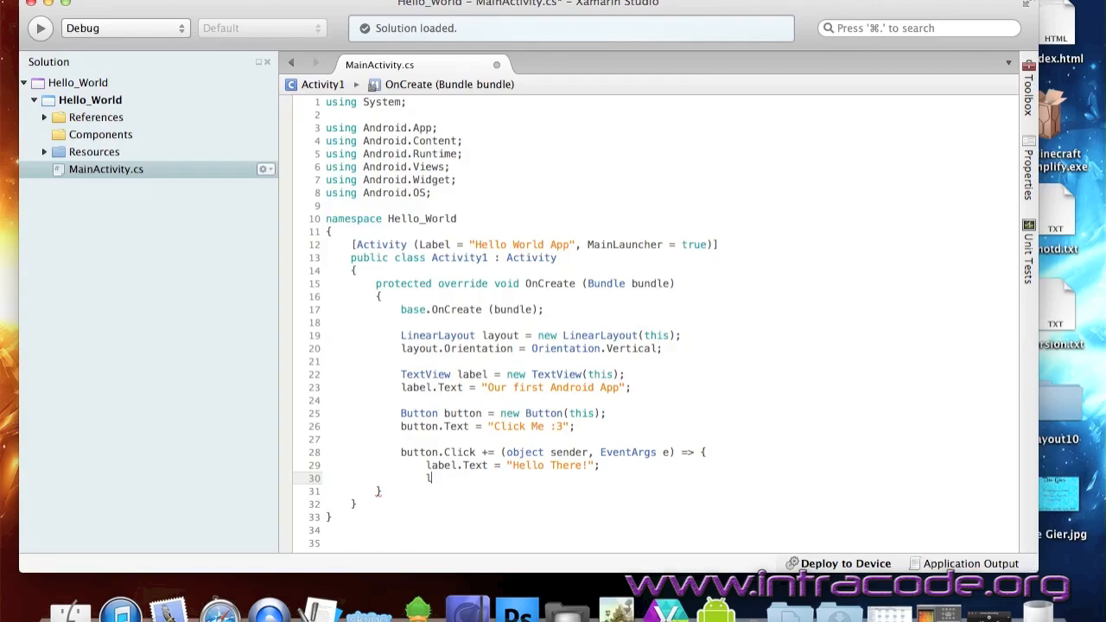
pyautogui.write('Button.Text = "";')
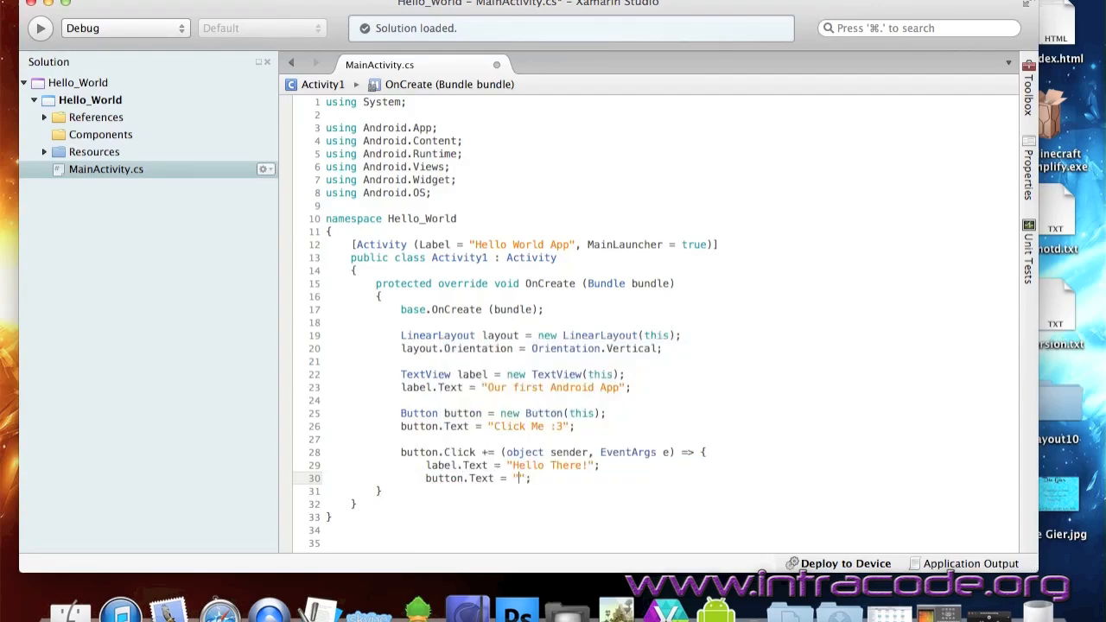
pyautogui.write('Thanks for')
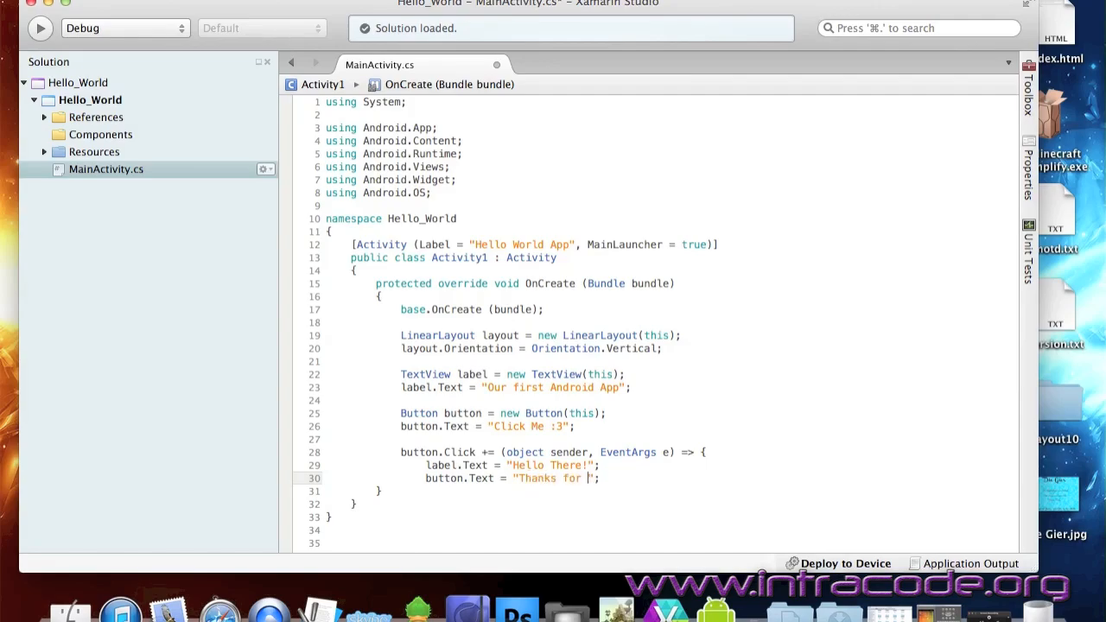
pyautogui.write('Clicking')
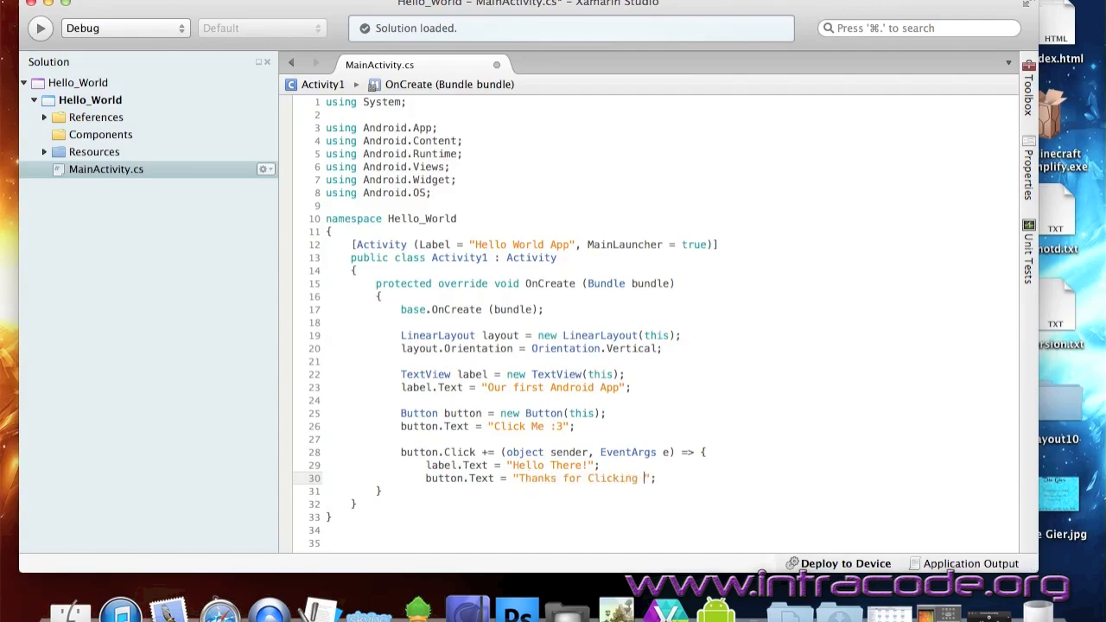
pyautogui.write(':)')
pyautogui.write('}')
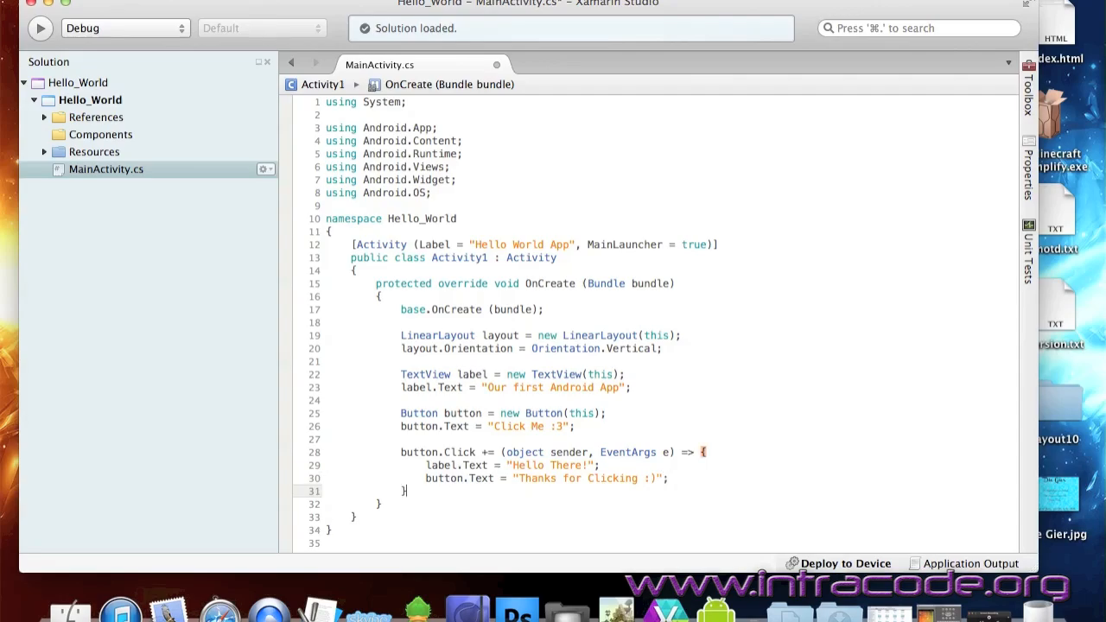
pyautogui.write(';')
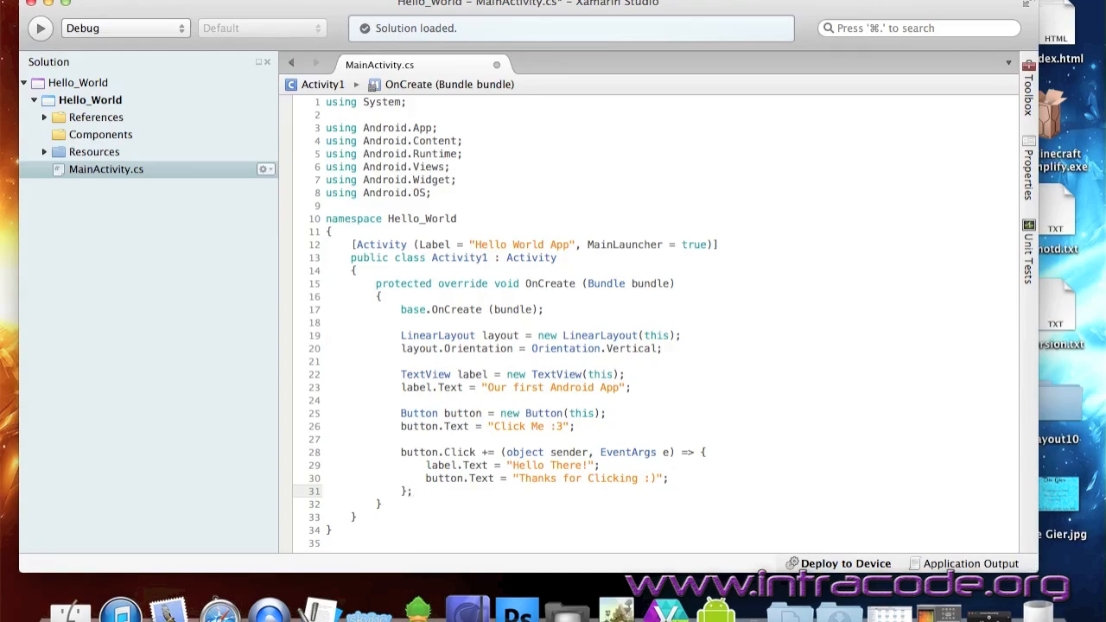
pyautogui.write('layout.AddView ()')
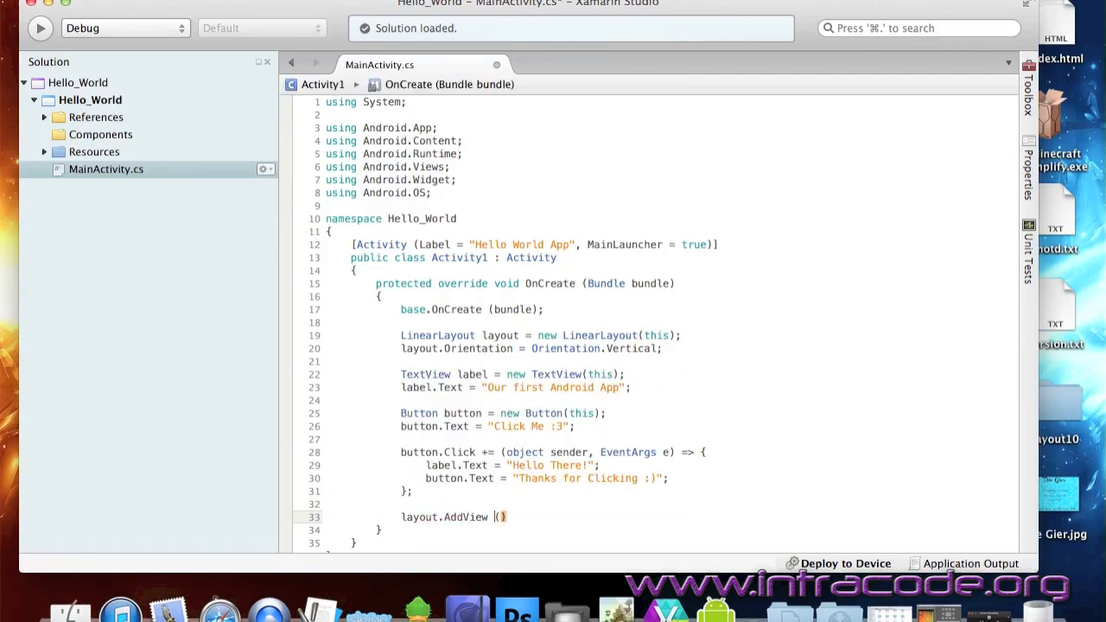
# Add the label and button to the layout with AddView calls.
pyautogui.press('Backspace')
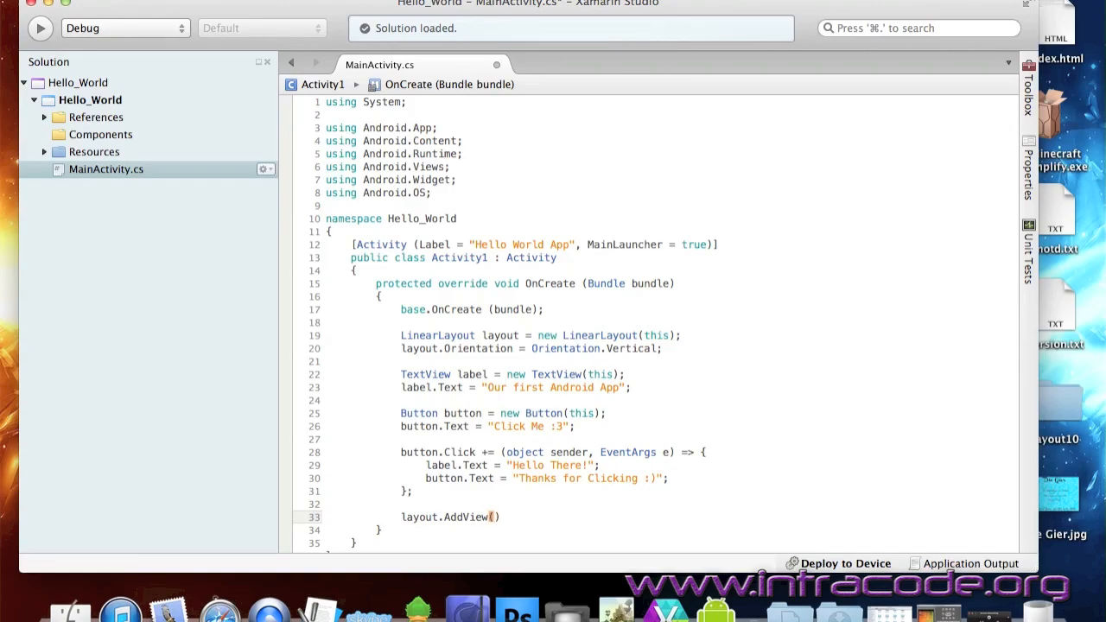
pyautogui.write('label);')
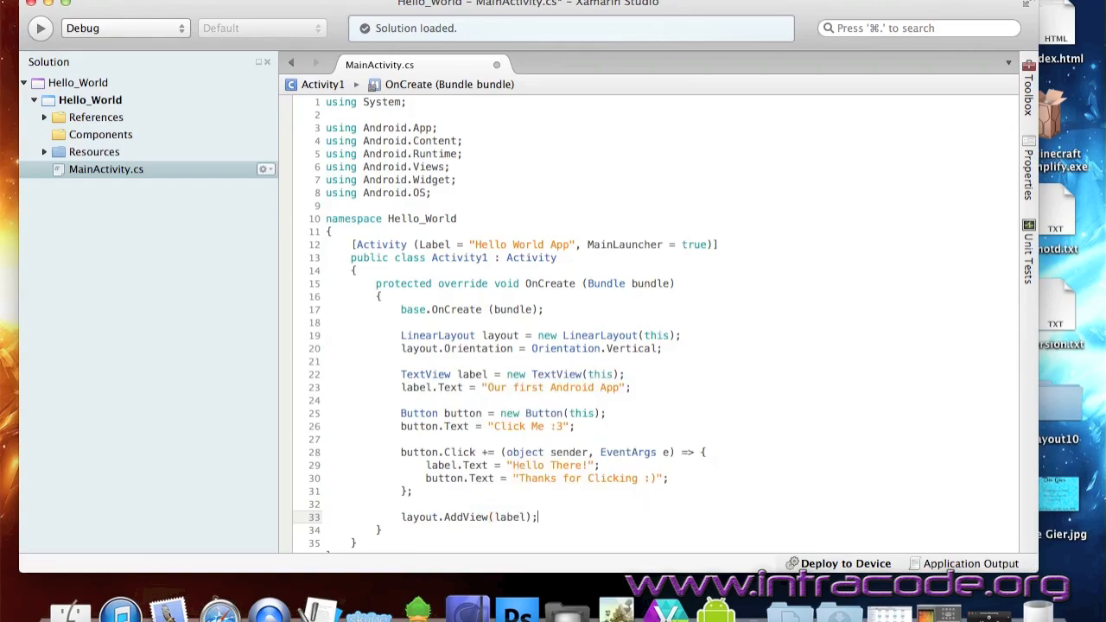
pyautogui.write('layout')
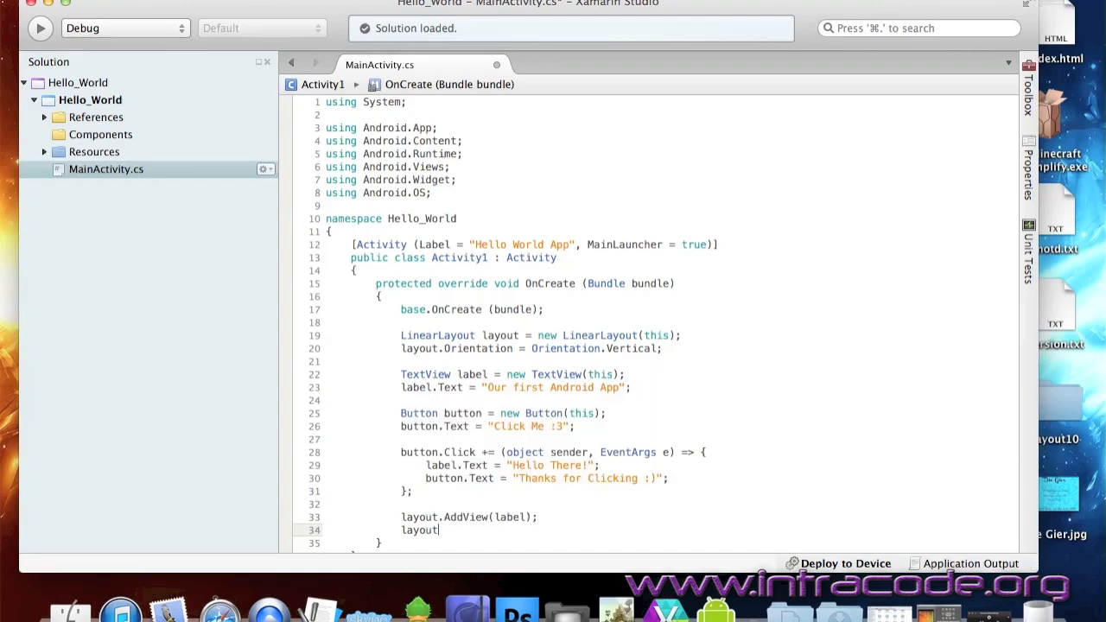
pyautogui.write('.AddView(button);')
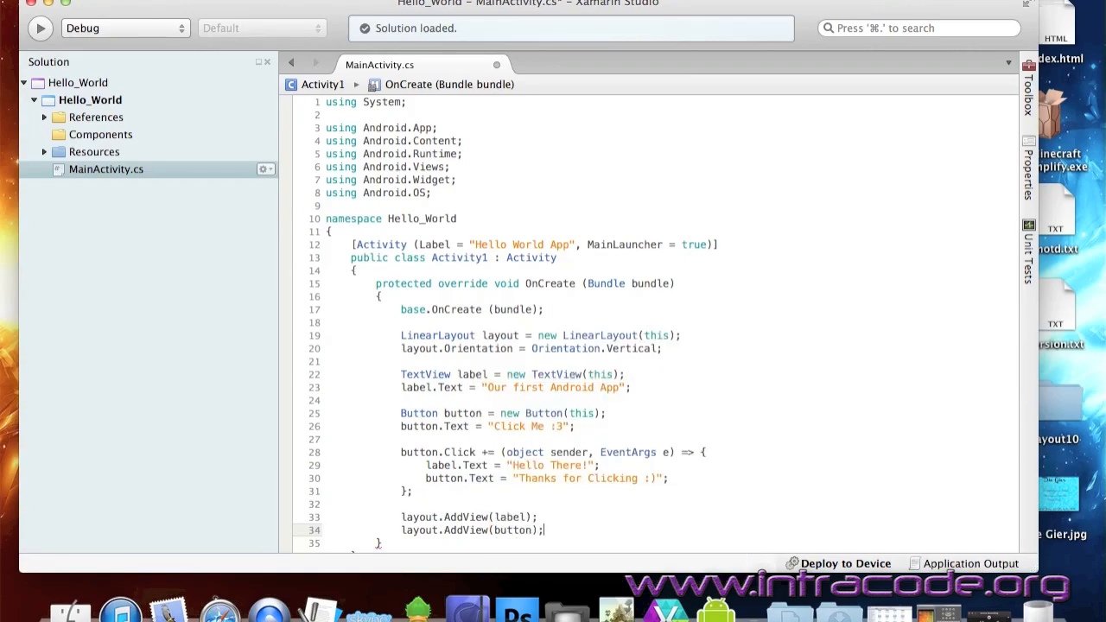
# End OnCreate with SetContentView(layout);.
pyautogui.scroll(-3)
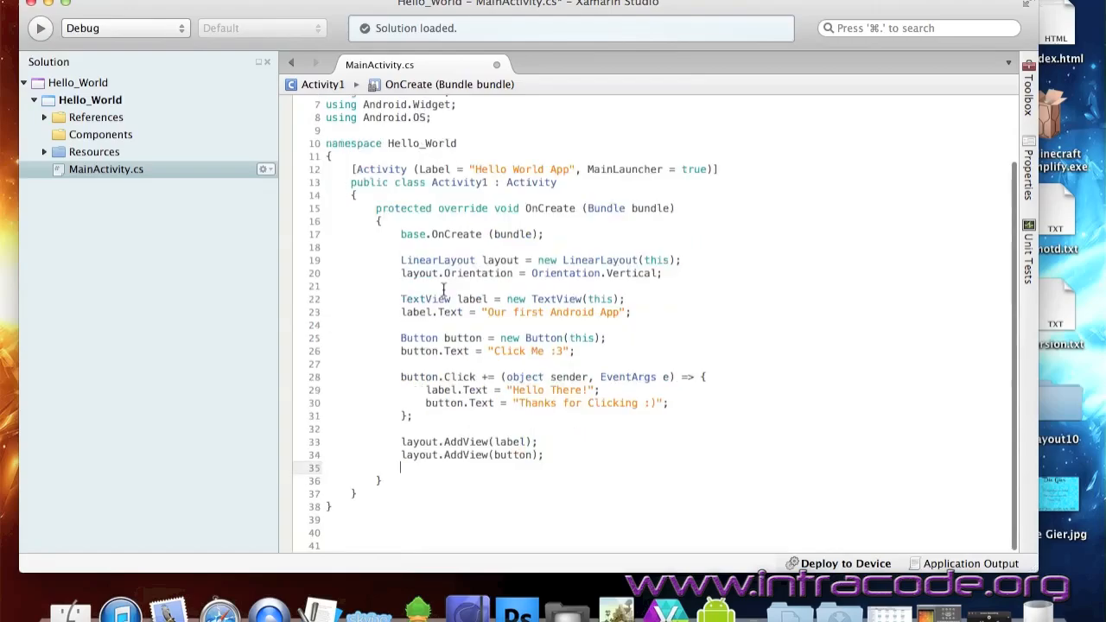
pyautogui.write('SetContentView(')
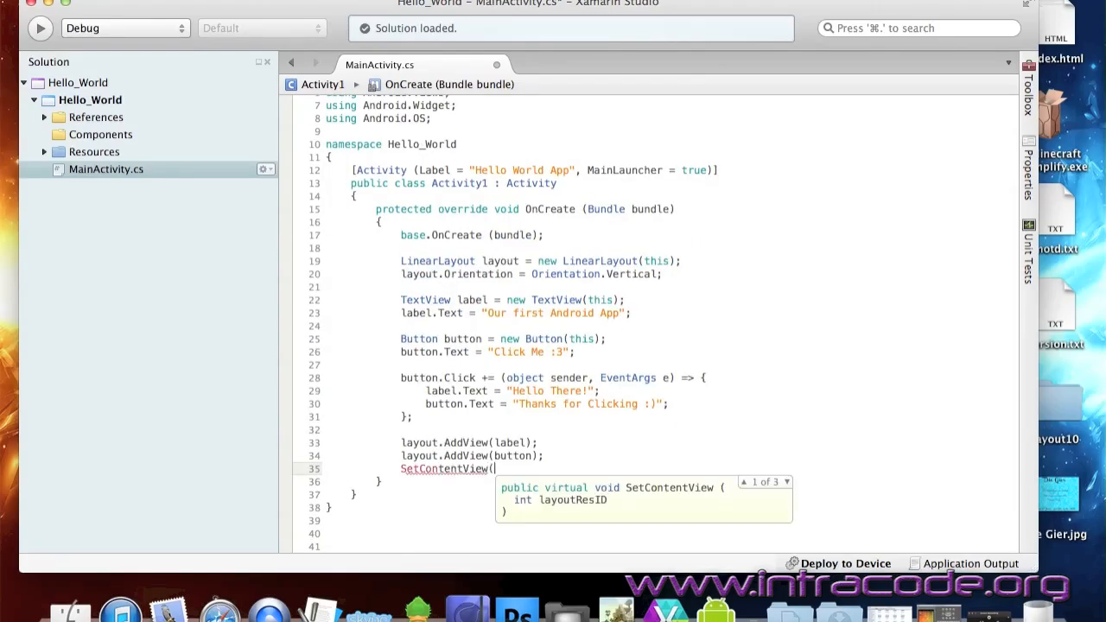
pyautogui.write('layout)')
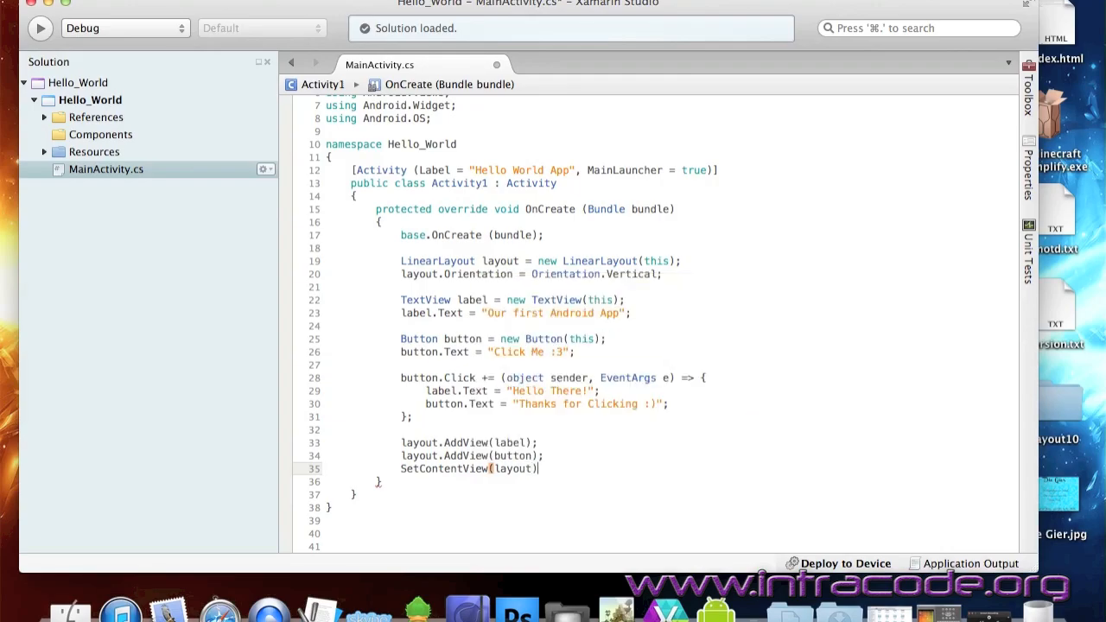
pyautogui.write(';')
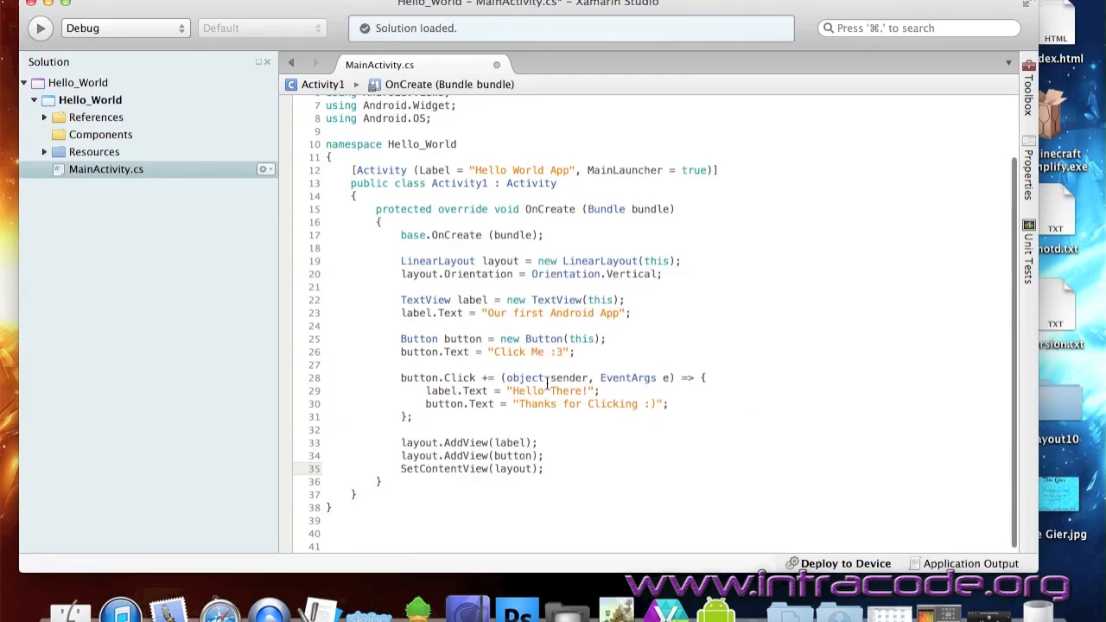
pyautogui.scroll(3)
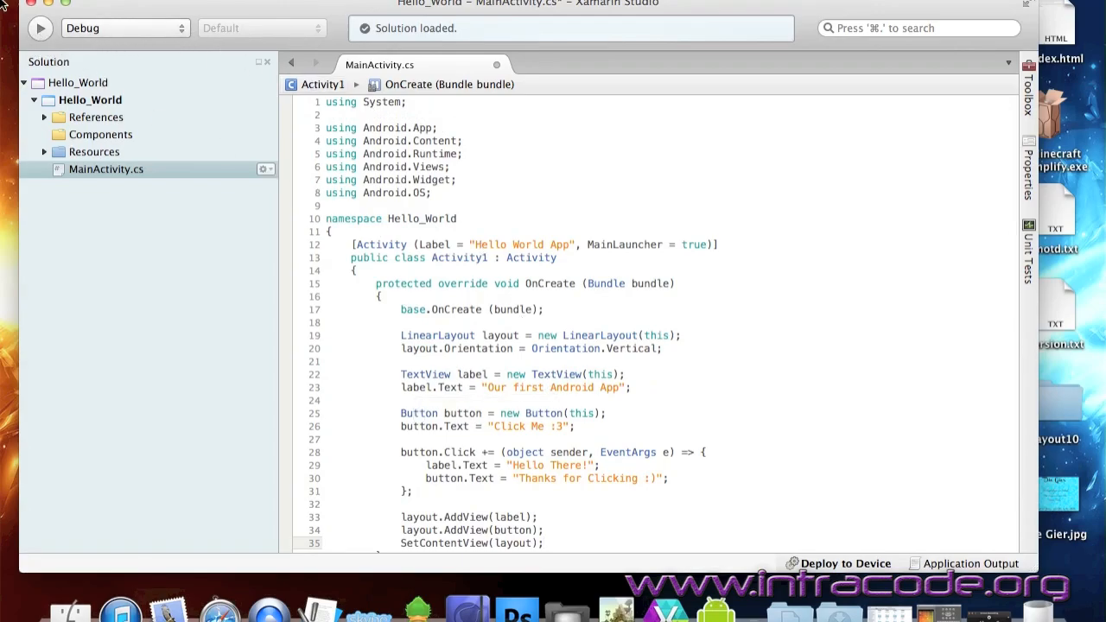
# Run Hello_World on the MonoForAndroid_API_15 emulator and drag the emulator window into view.
pyautogui.click(39, 28)
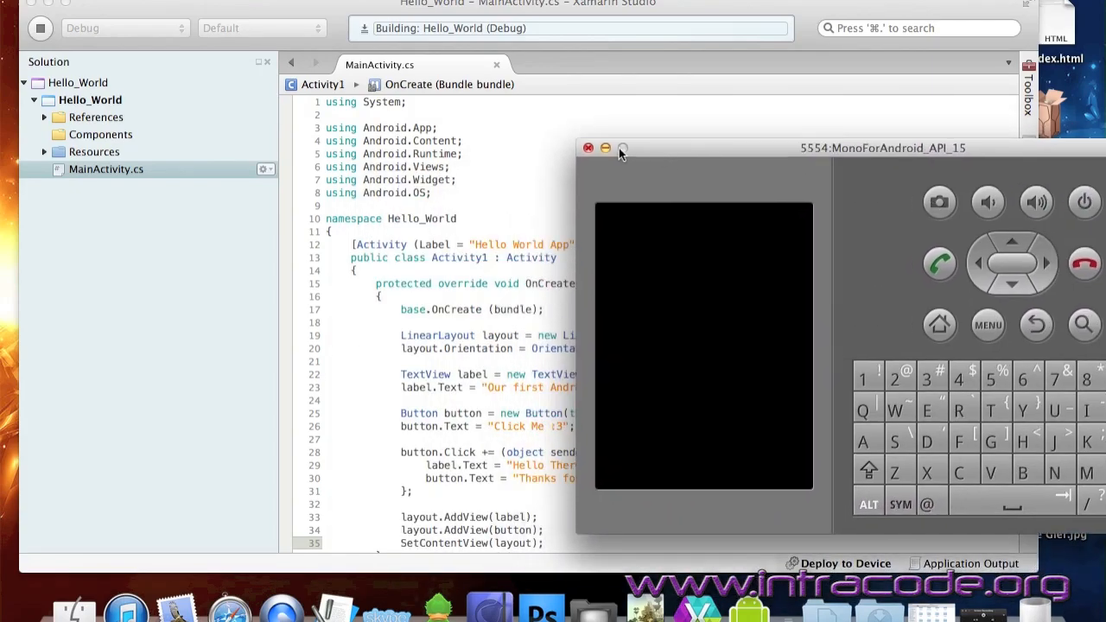
pyautogui.click(588, 148)
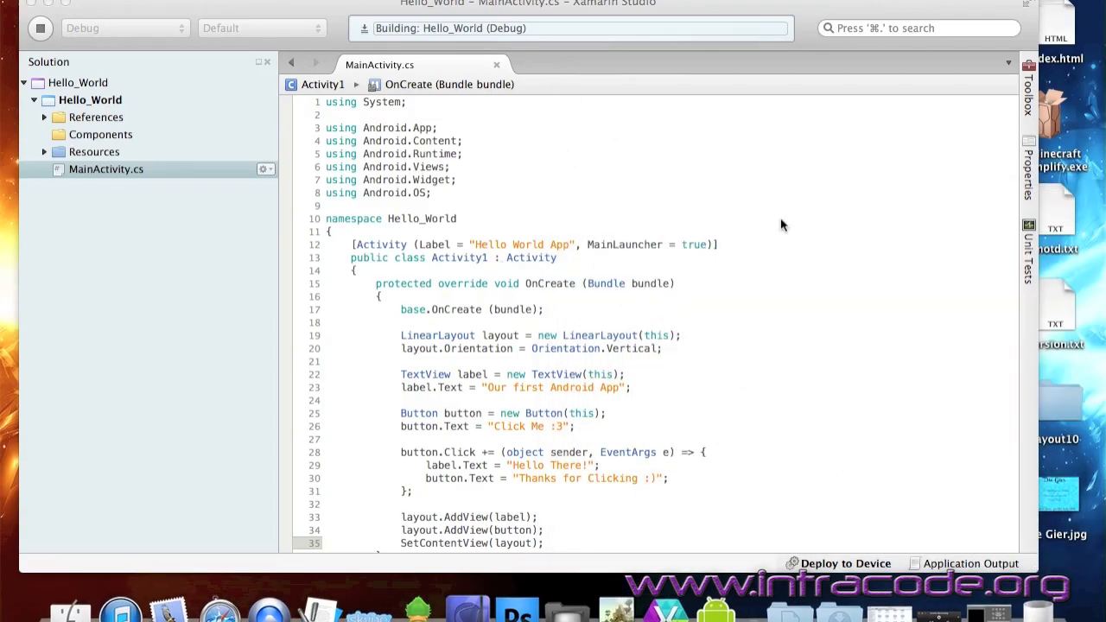
pyautogui.click(39, 28)
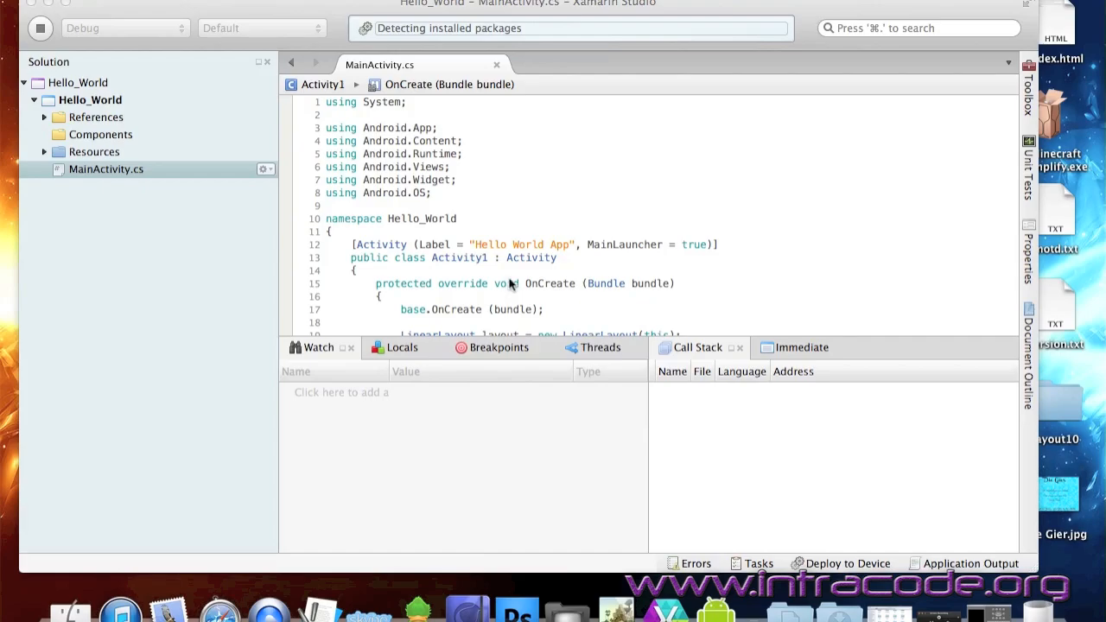
pyautogui.moveTo(488, 43)
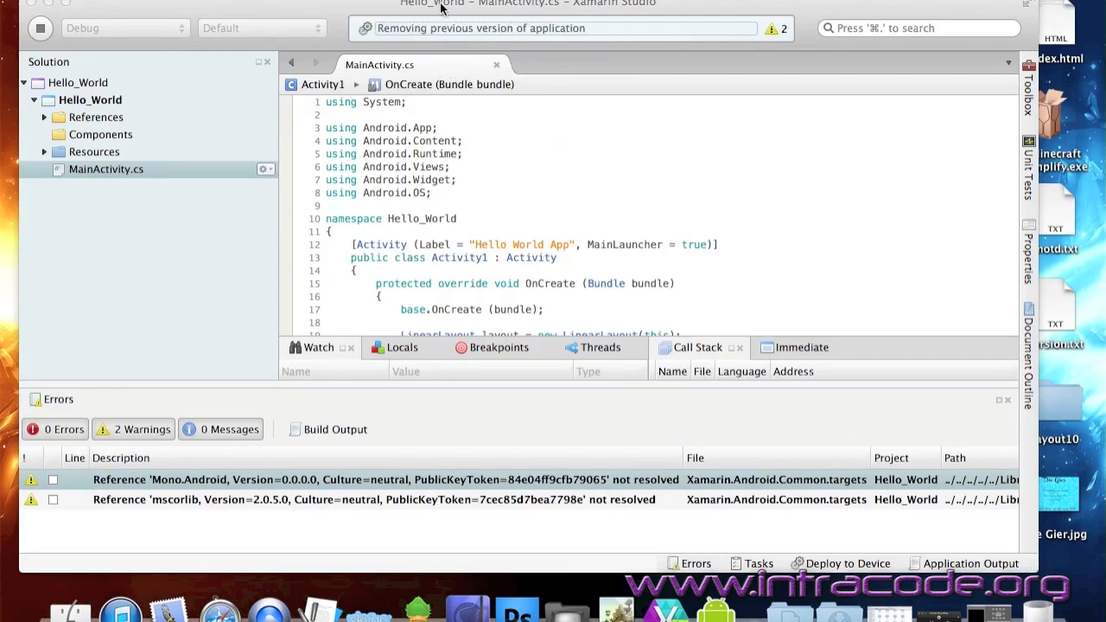
pyautogui.moveTo(389, 7)
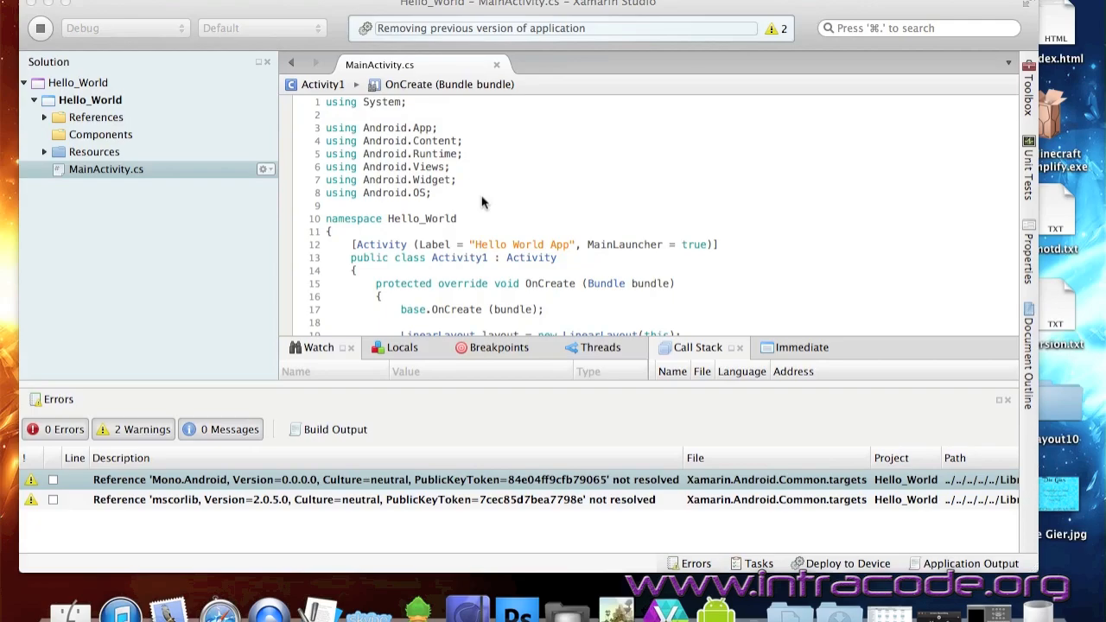
pyautogui.moveTo(551, 213)
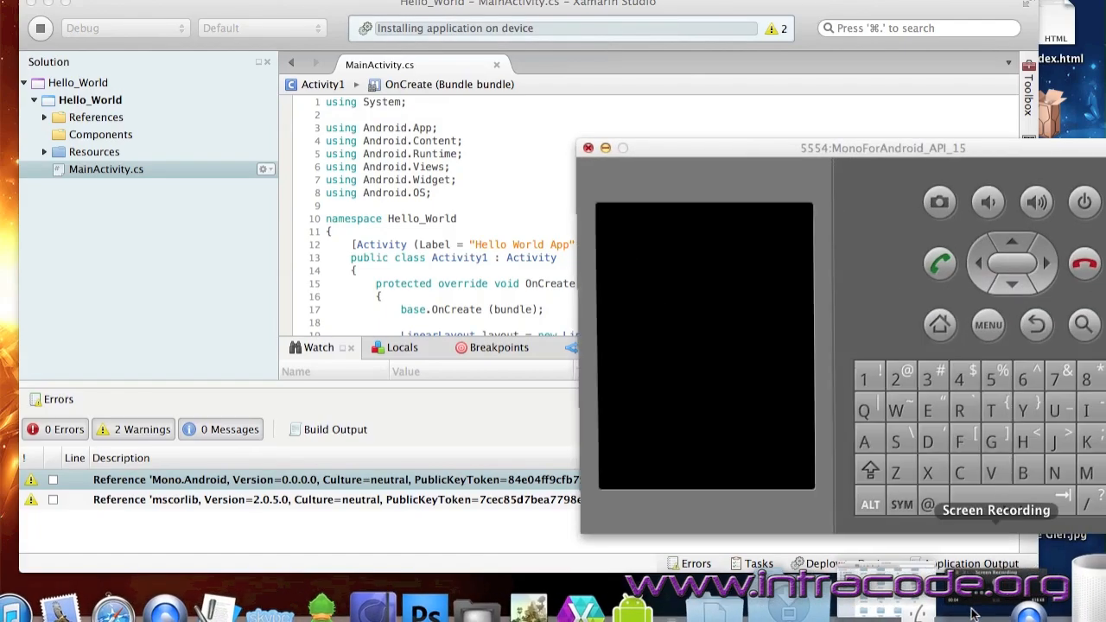
pyautogui.moveTo(878, 148); pyautogui.dragTo(739, 165)
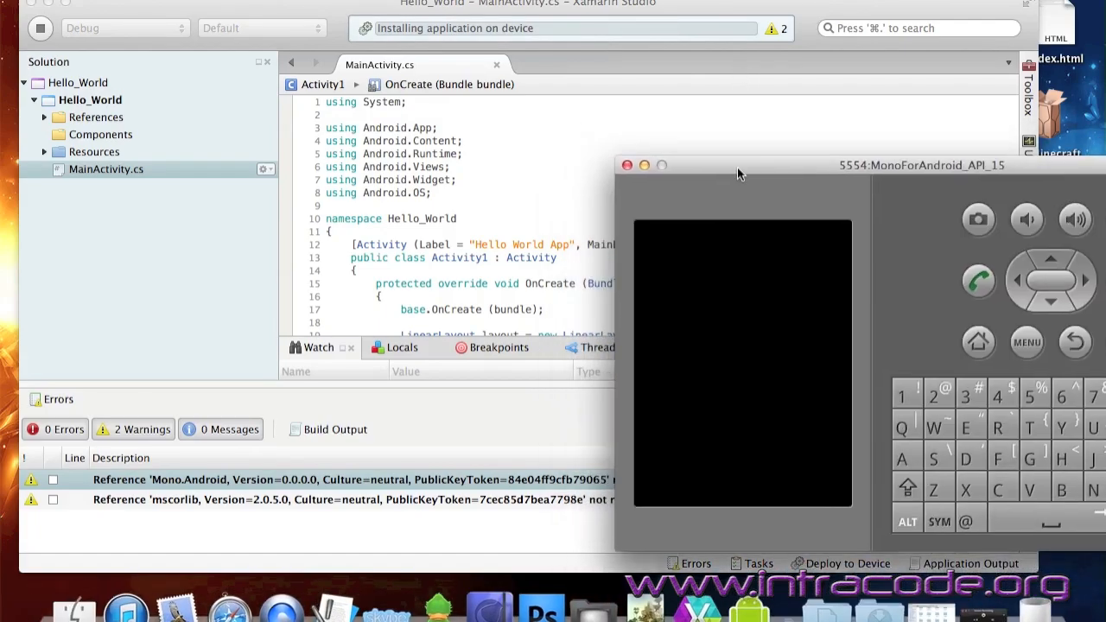
pyautogui.moveTo(740, 165); pyautogui.dragTo(788, 264)
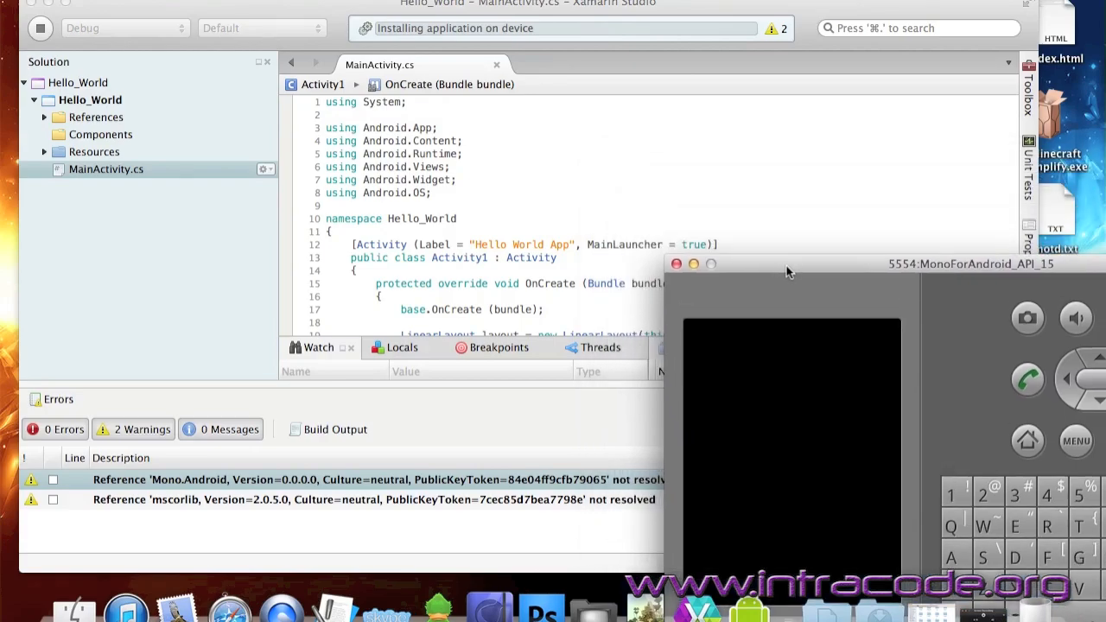
pyautogui.moveTo(791, 264); pyautogui.dragTo(691, 174)
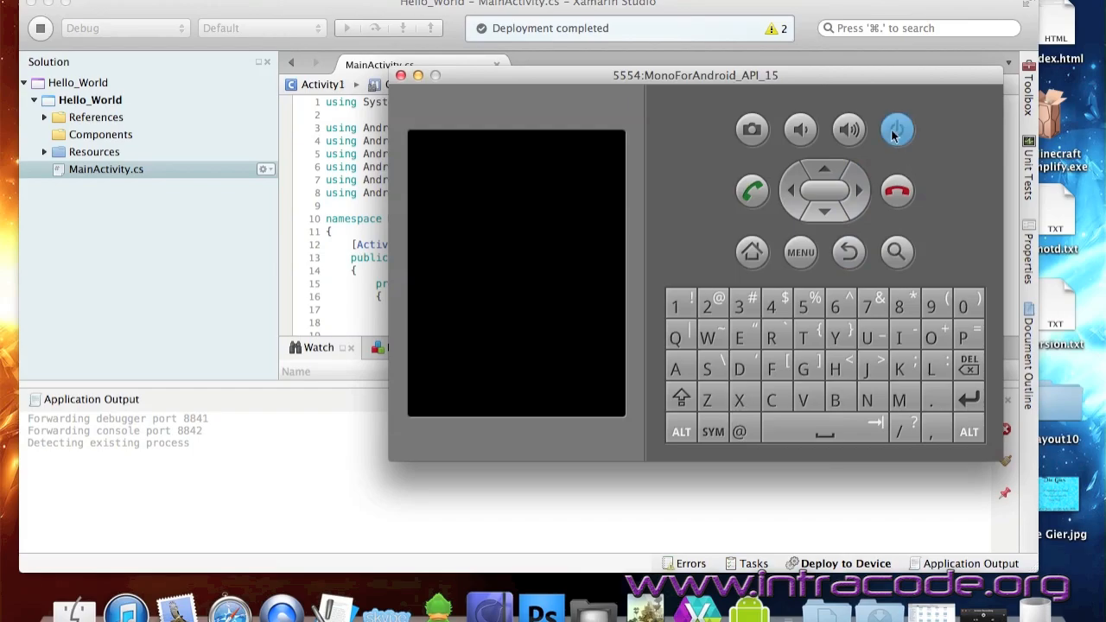
# Wake the emulator with its power button and swipe the lock icon to unlock.
pyautogui.click(897, 130)
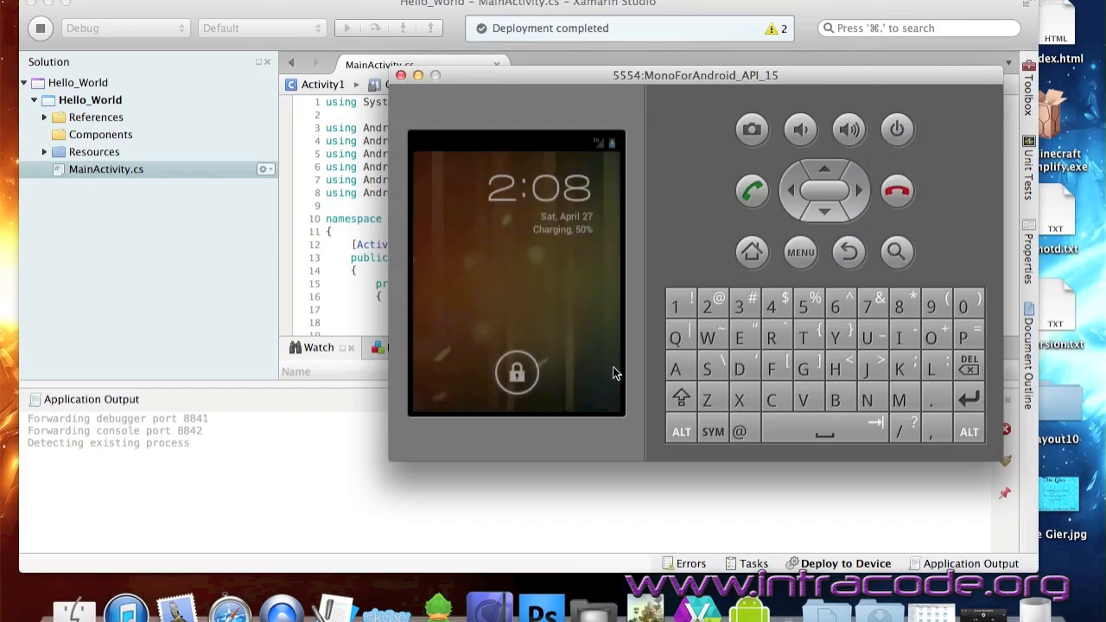
pyautogui.moveTo(517, 372); pyautogui.dragTo(601, 373)
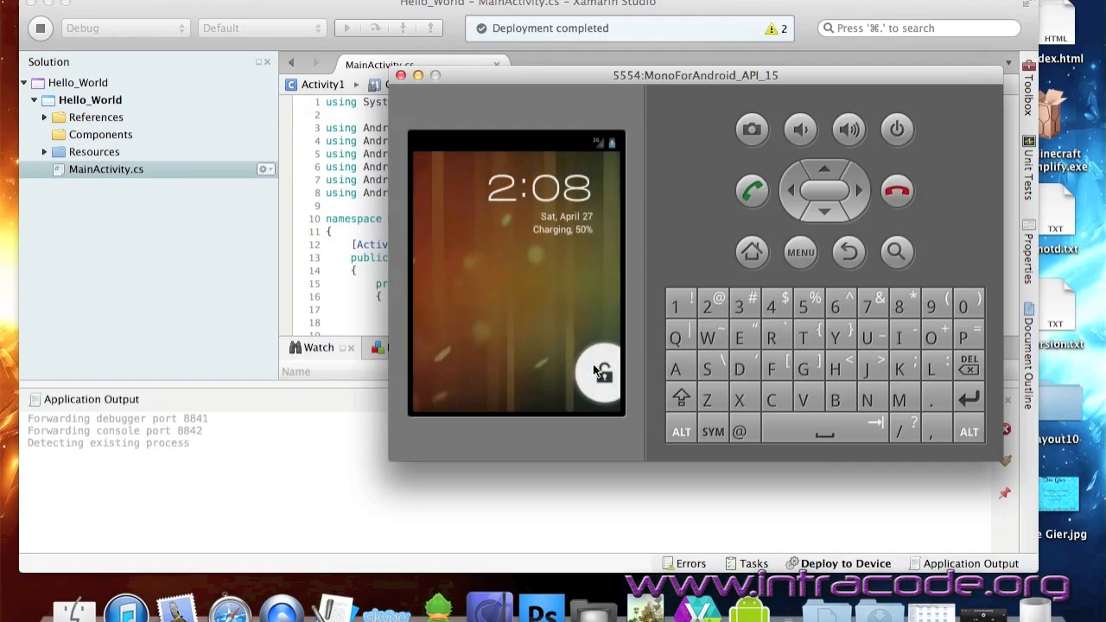
pyautogui.moveTo(600, 371); pyautogui.dragTo(516, 276)
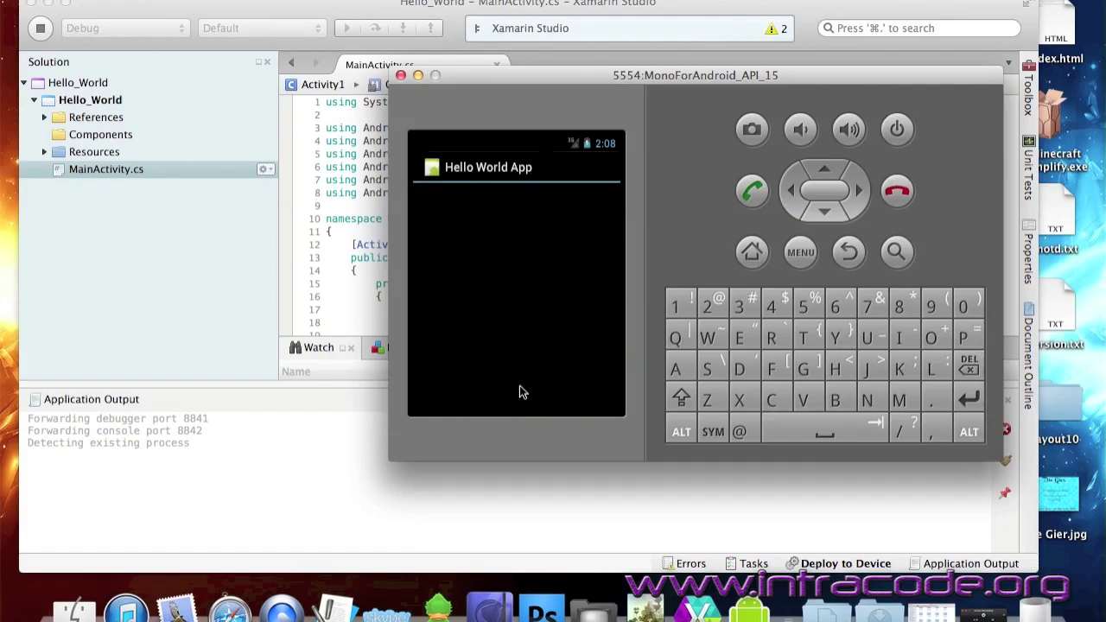
pyautogui.moveTo(688, 125)
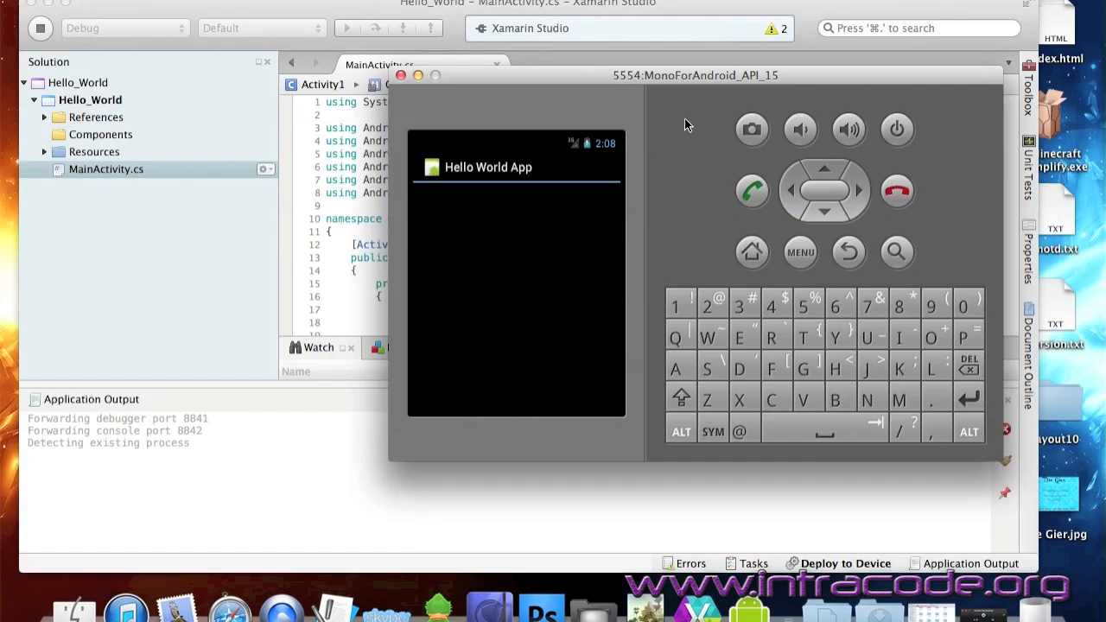
pyautogui.moveTo(491, 199)
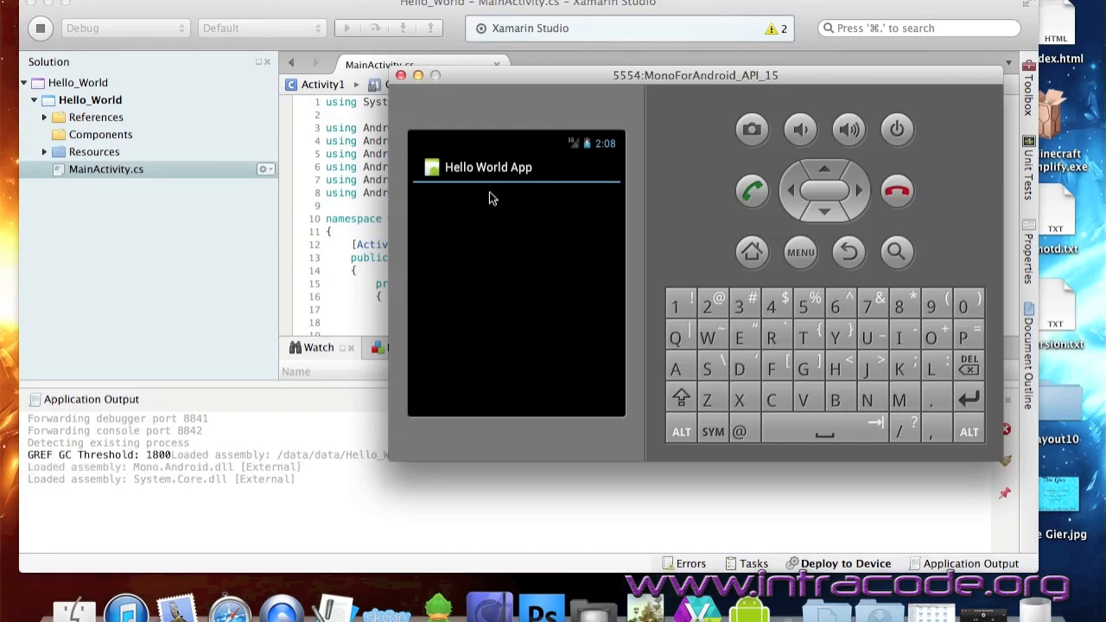
pyautogui.moveTo(144, 43)
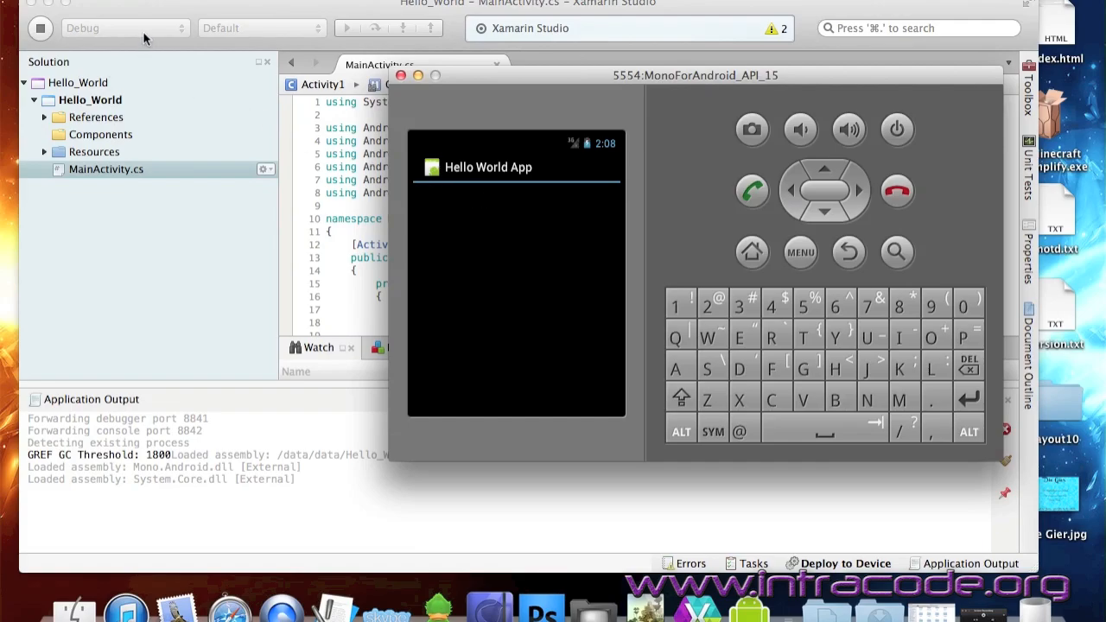
pyautogui.moveTo(402, 128)
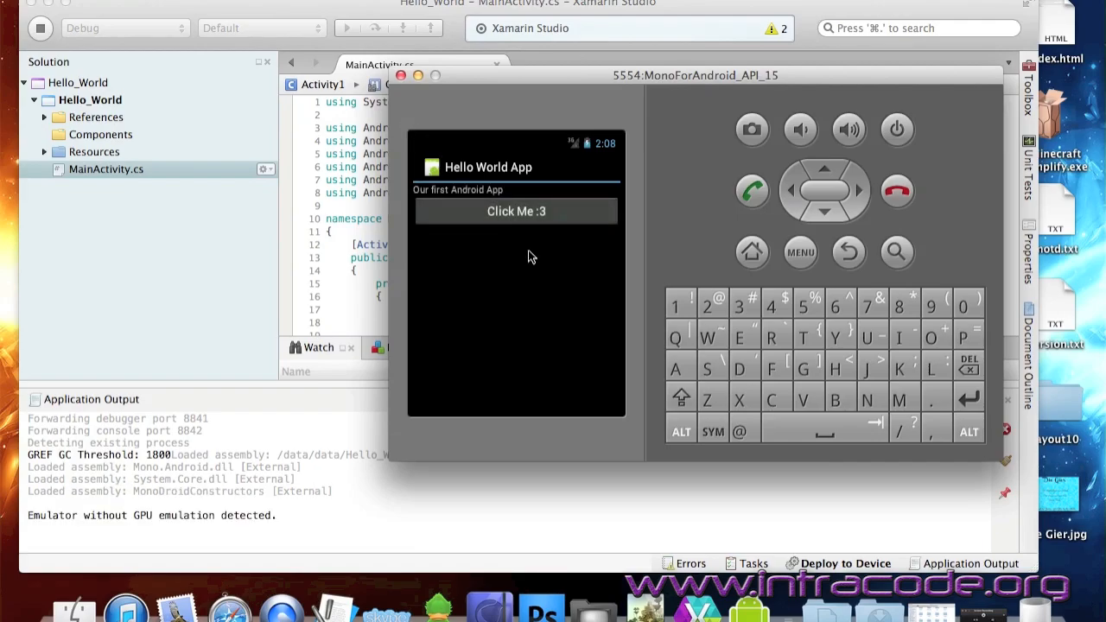
pyautogui.moveTo(480, 184)
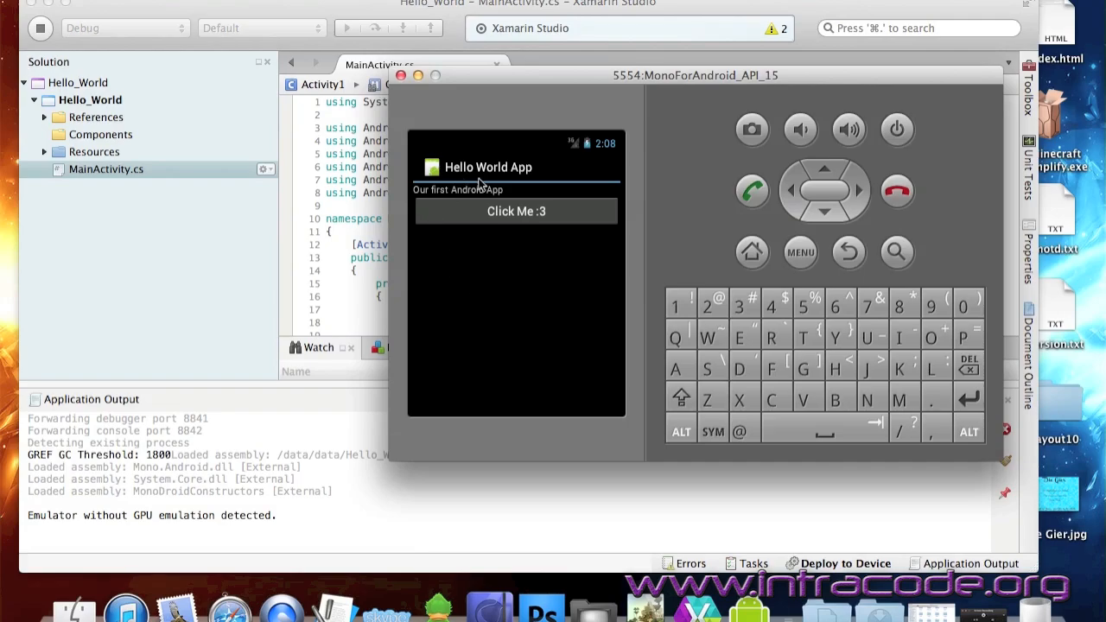
pyautogui.moveTo(519, 222)
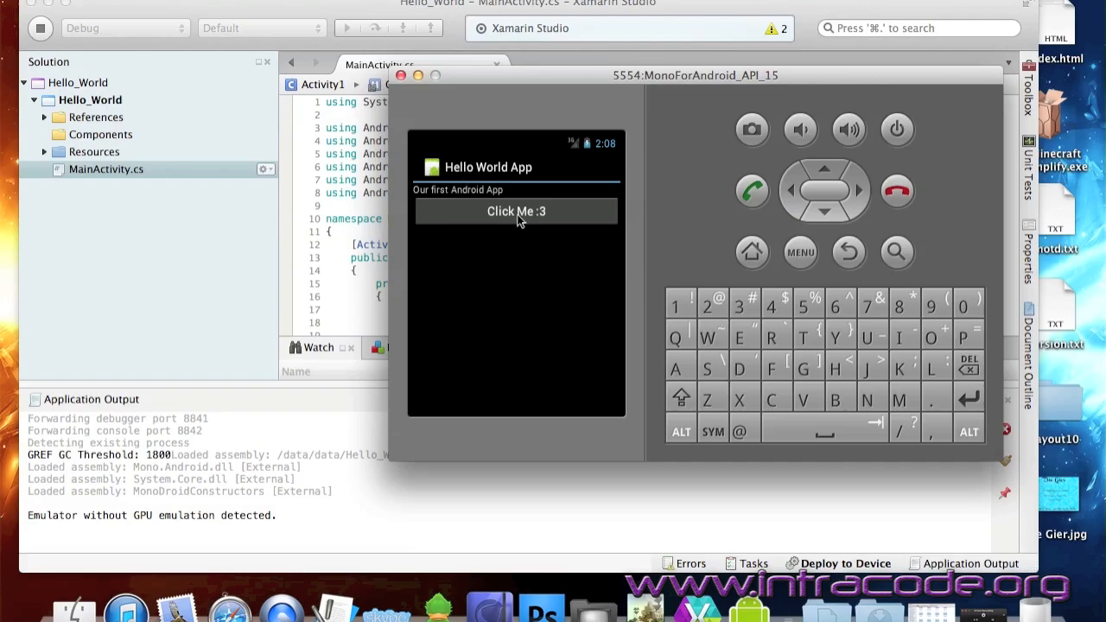
# Tap 'Click Me :3' to show 'Hello There!' and 'Thanks for Clicking :)', then return home.
pyautogui.click(516, 211)
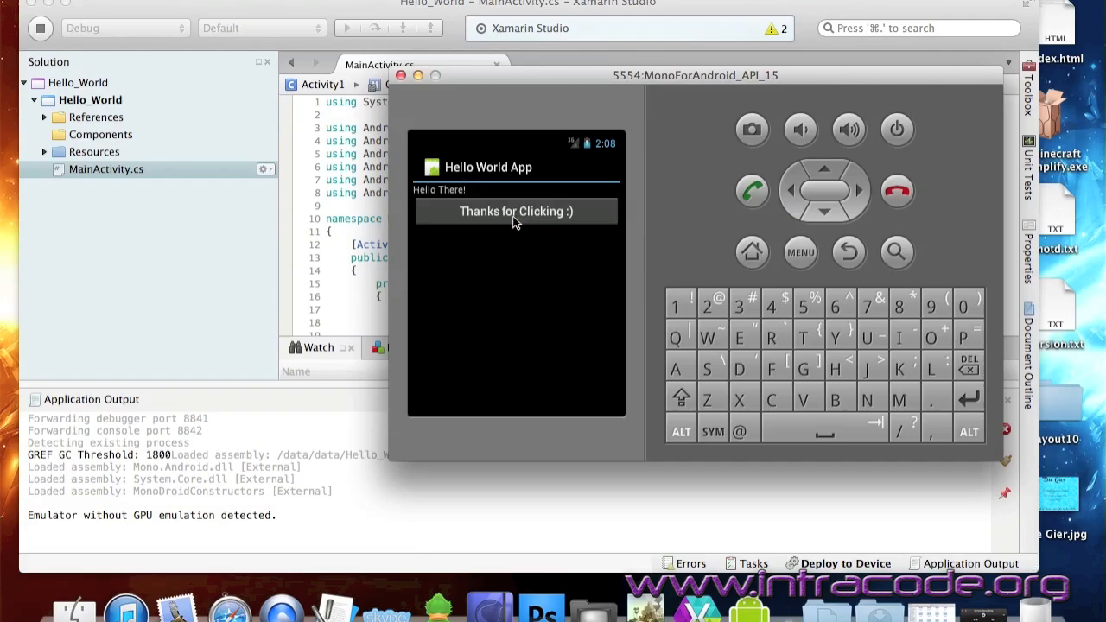
pyautogui.moveTo(489, 216)
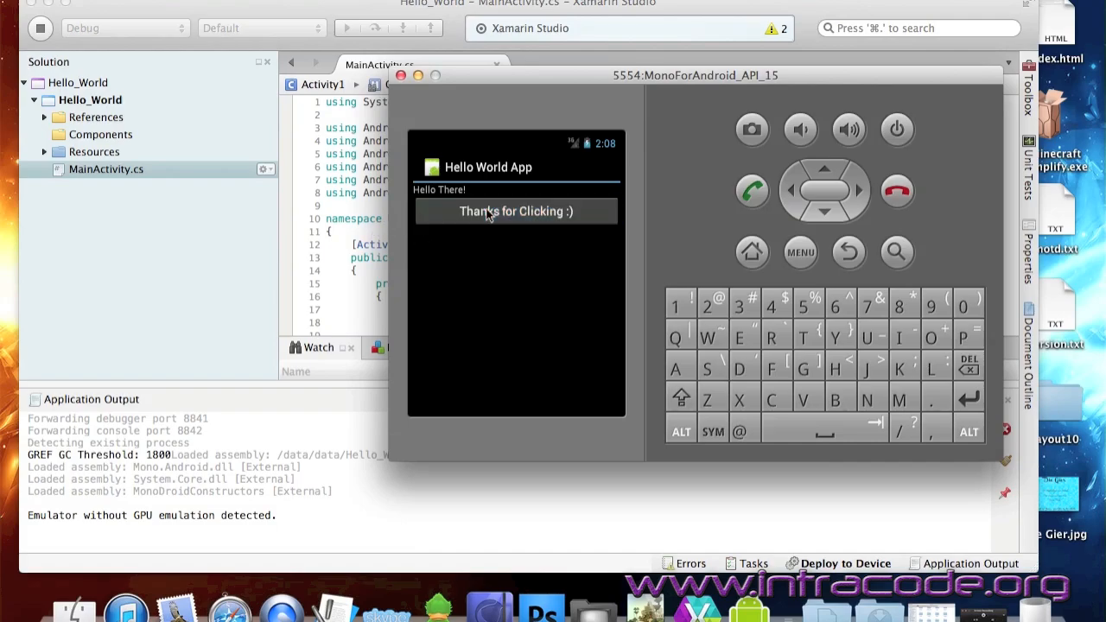
pyautogui.moveTo(528, 240)
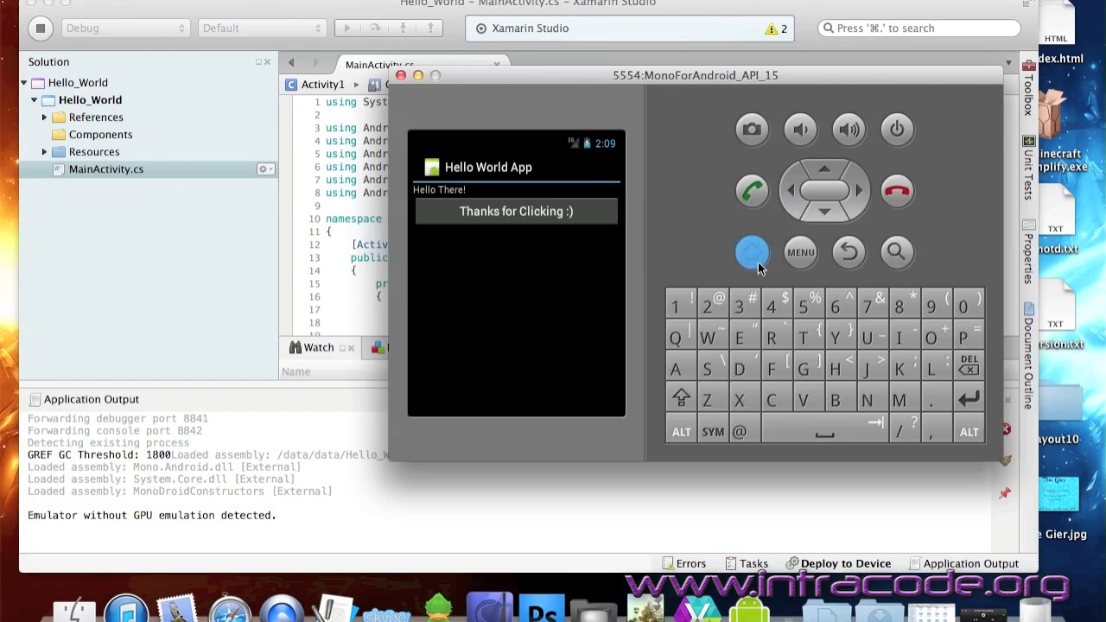
pyautogui.click(752, 252)
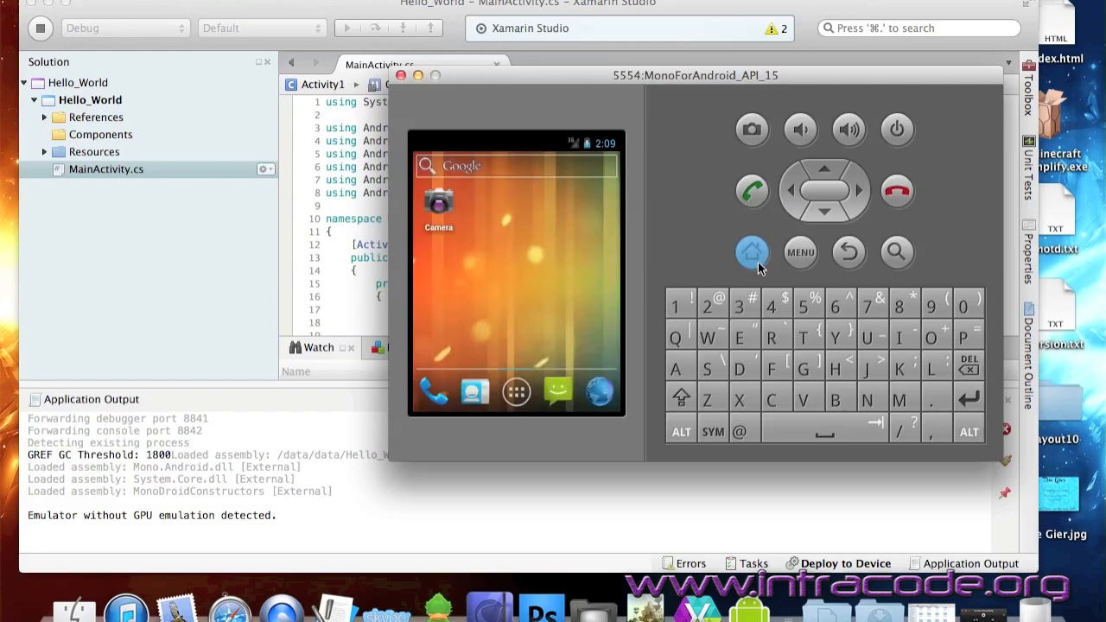